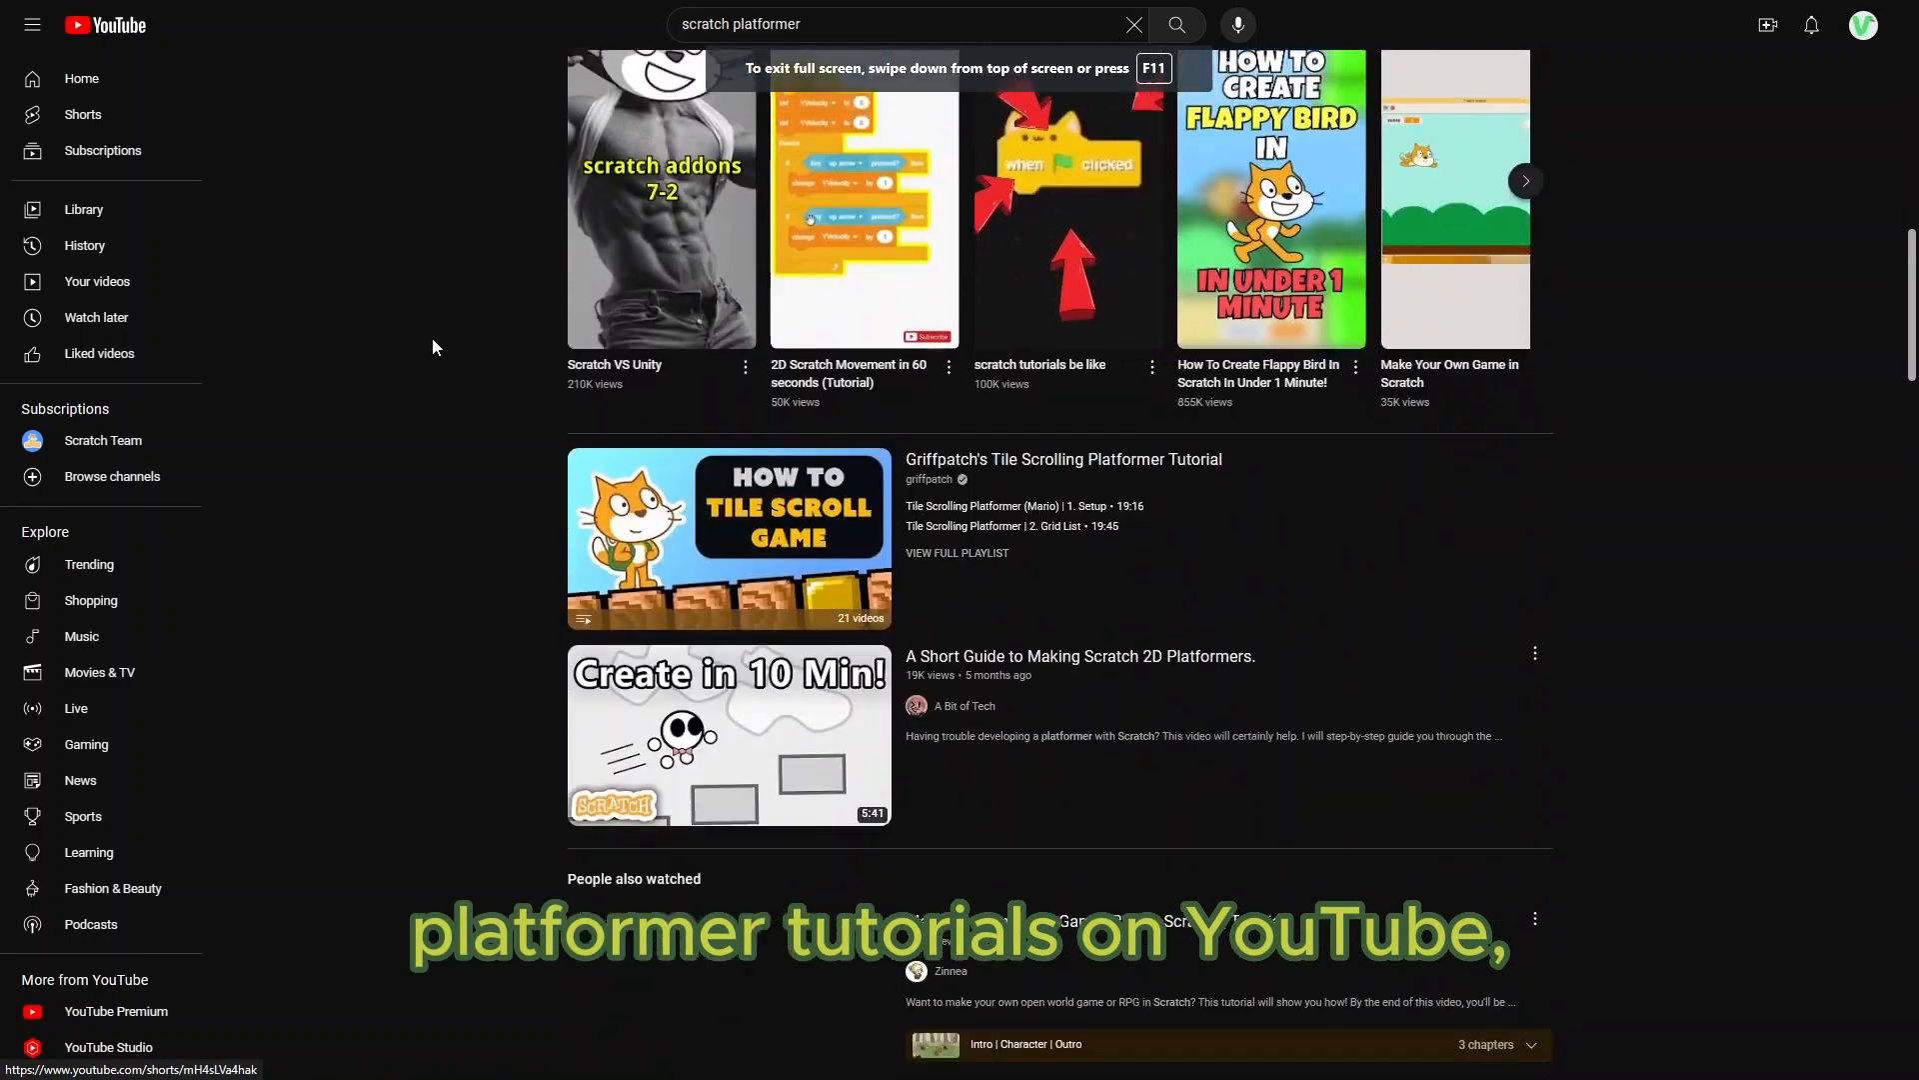
# Step: Add a forever loop under the green-flag hat holding an if 'key right arrow pressed?' check
pyautogui.scroll(-3)
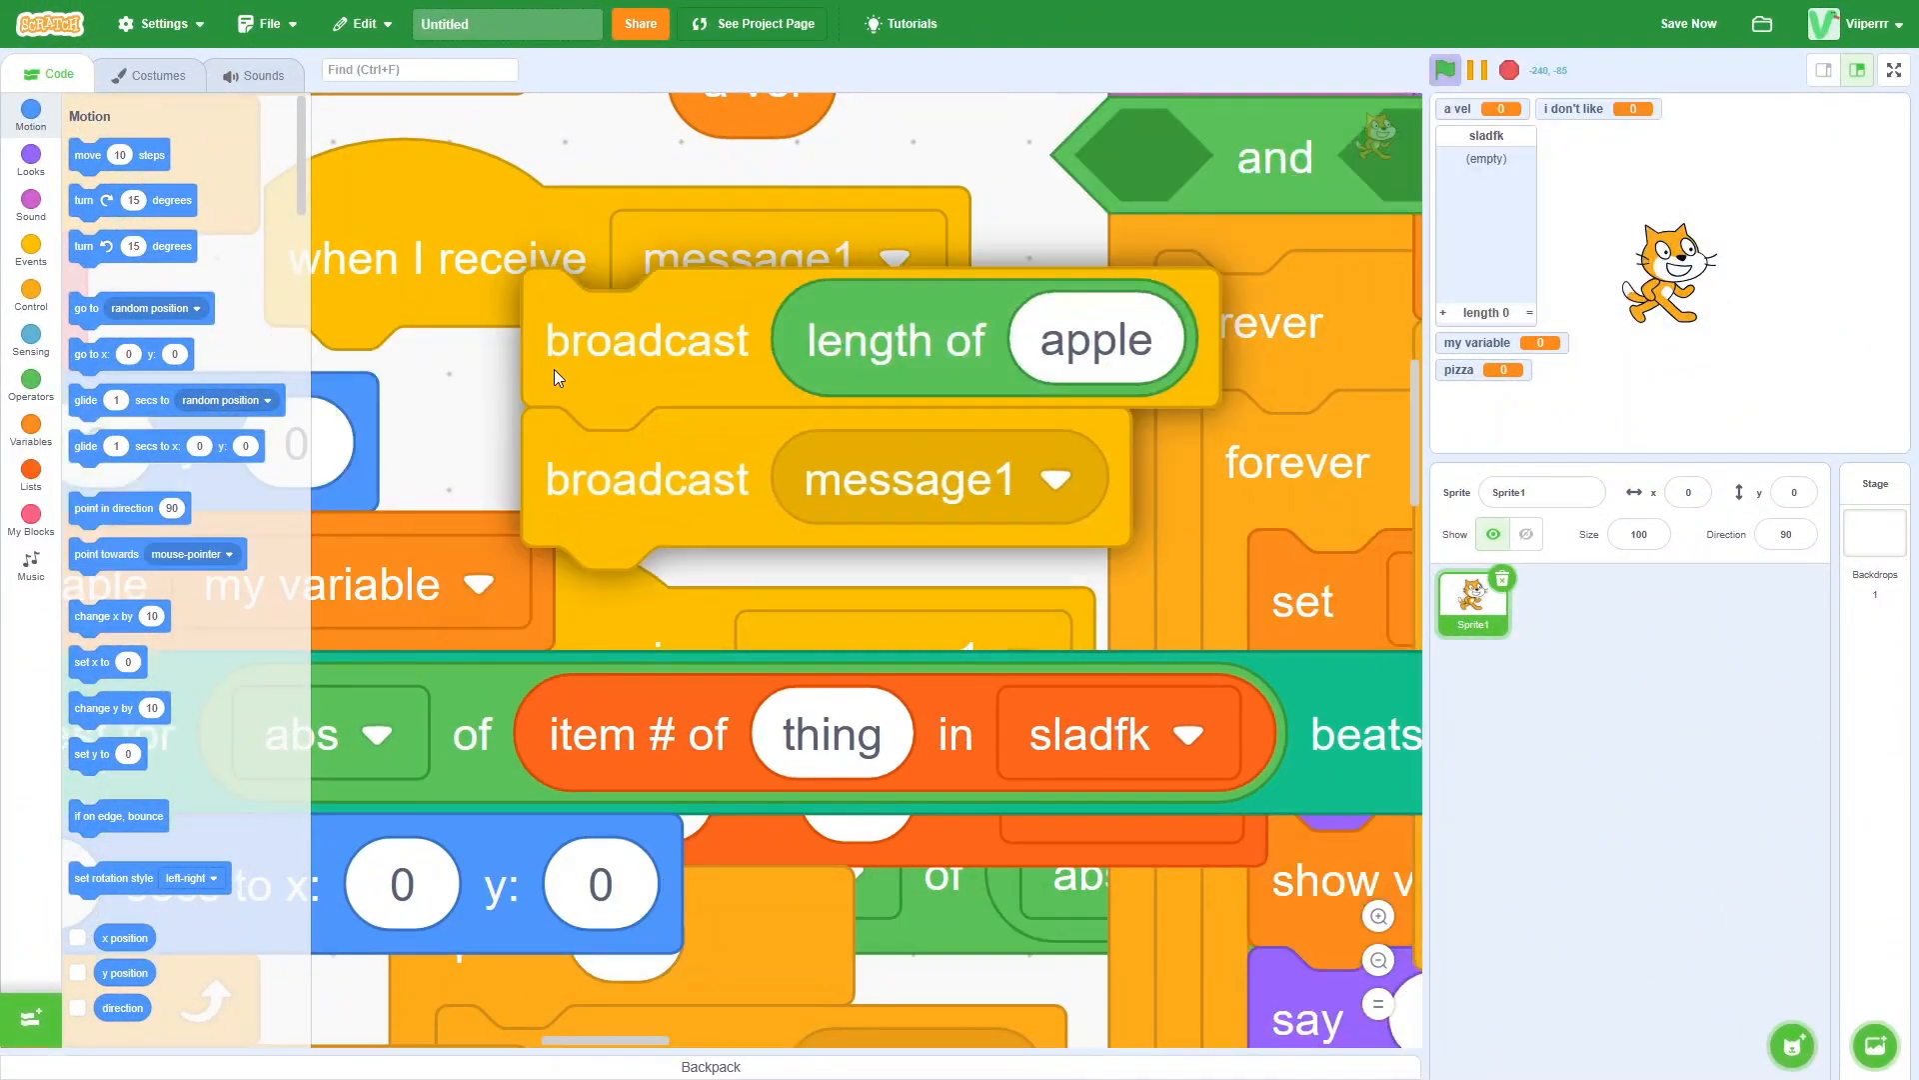
pyautogui.click(1893, 69)
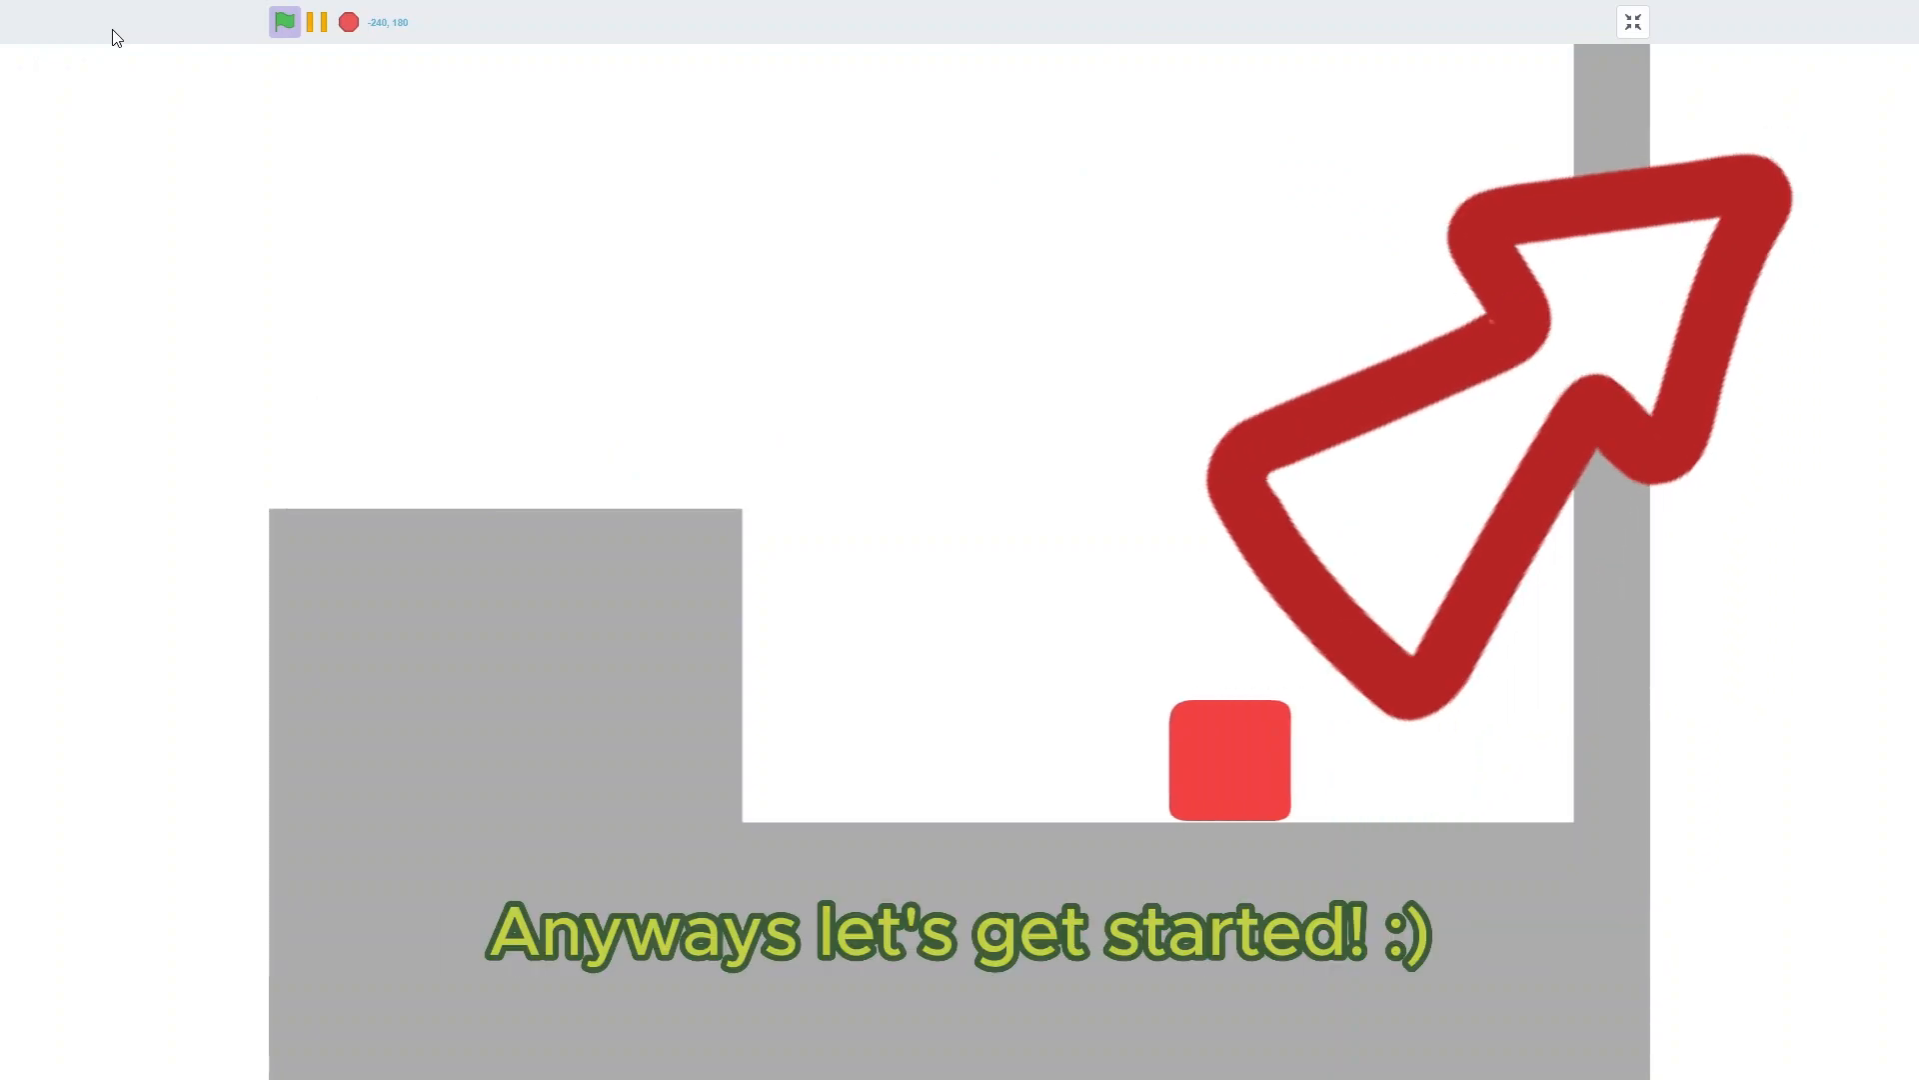
pyautogui.click(1632, 21)
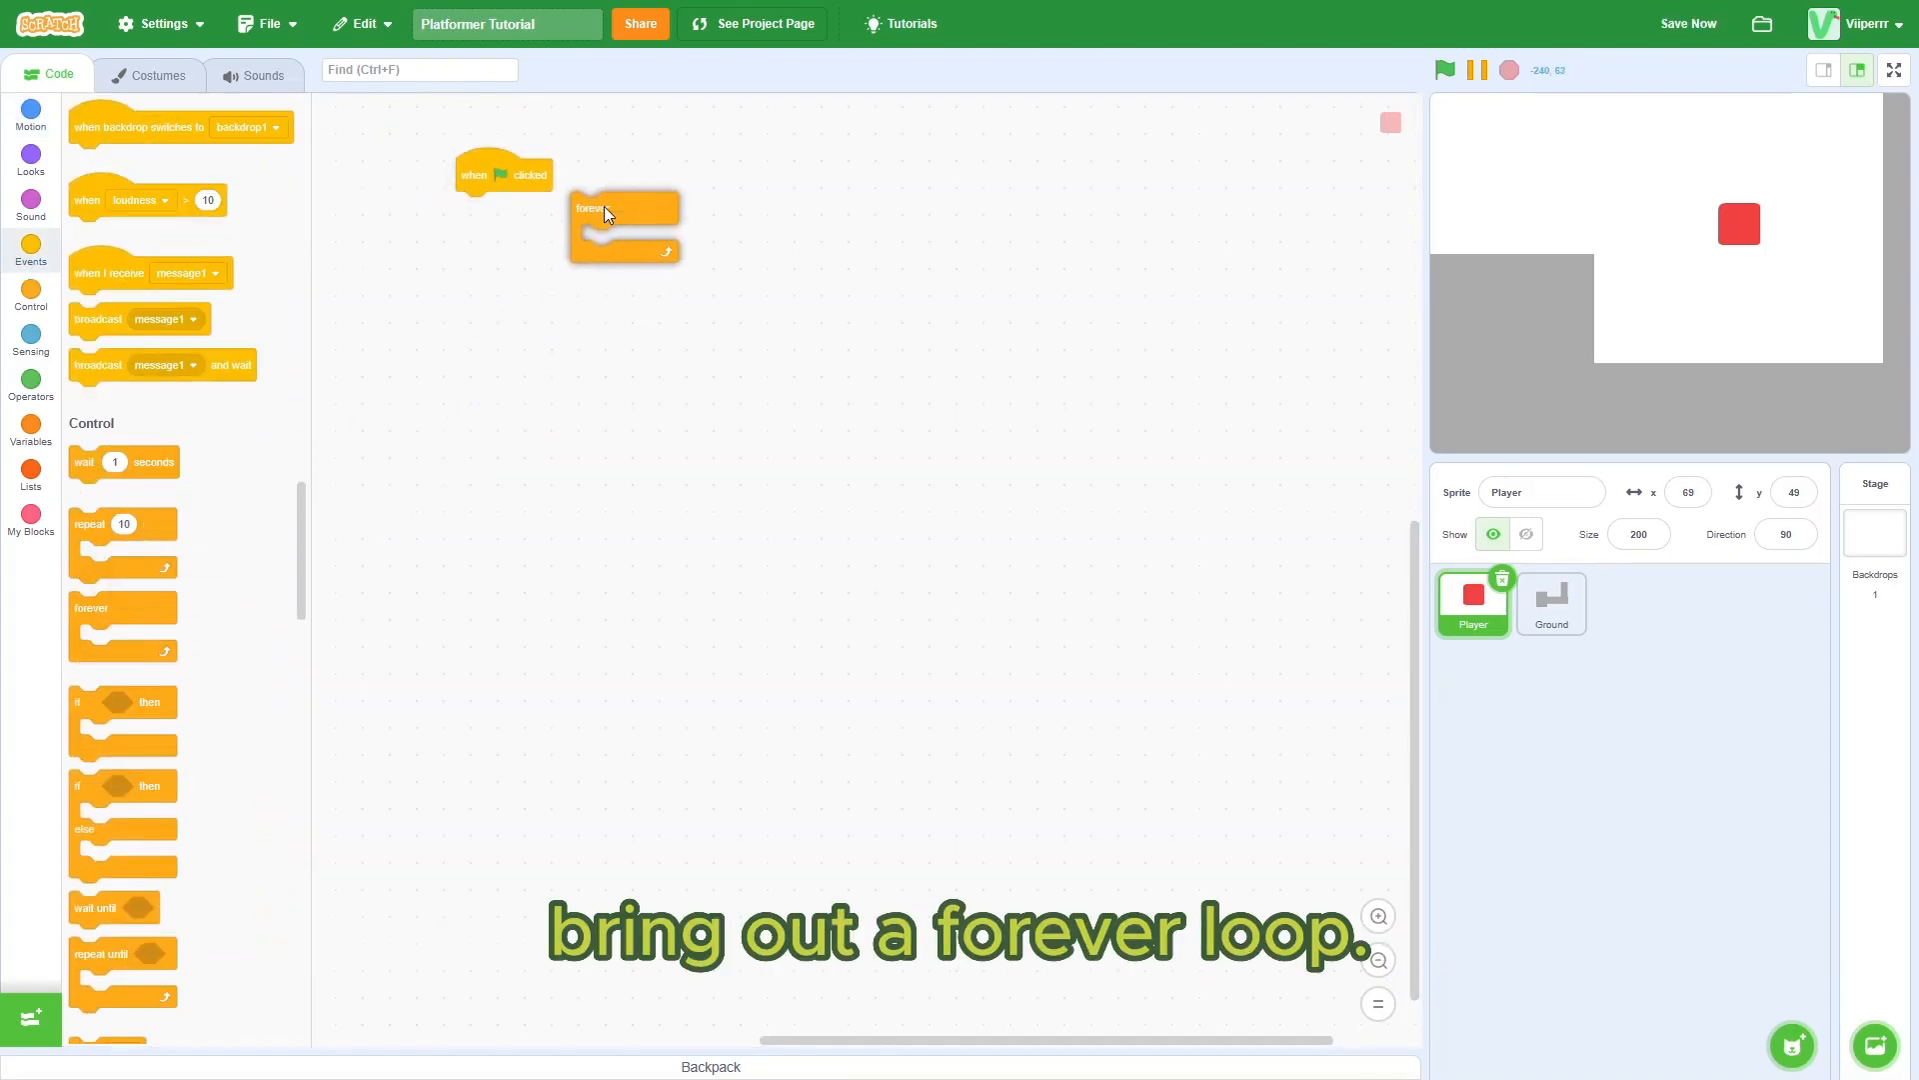
pyautogui.moveTo(624, 208); pyautogui.dragTo(508, 208)
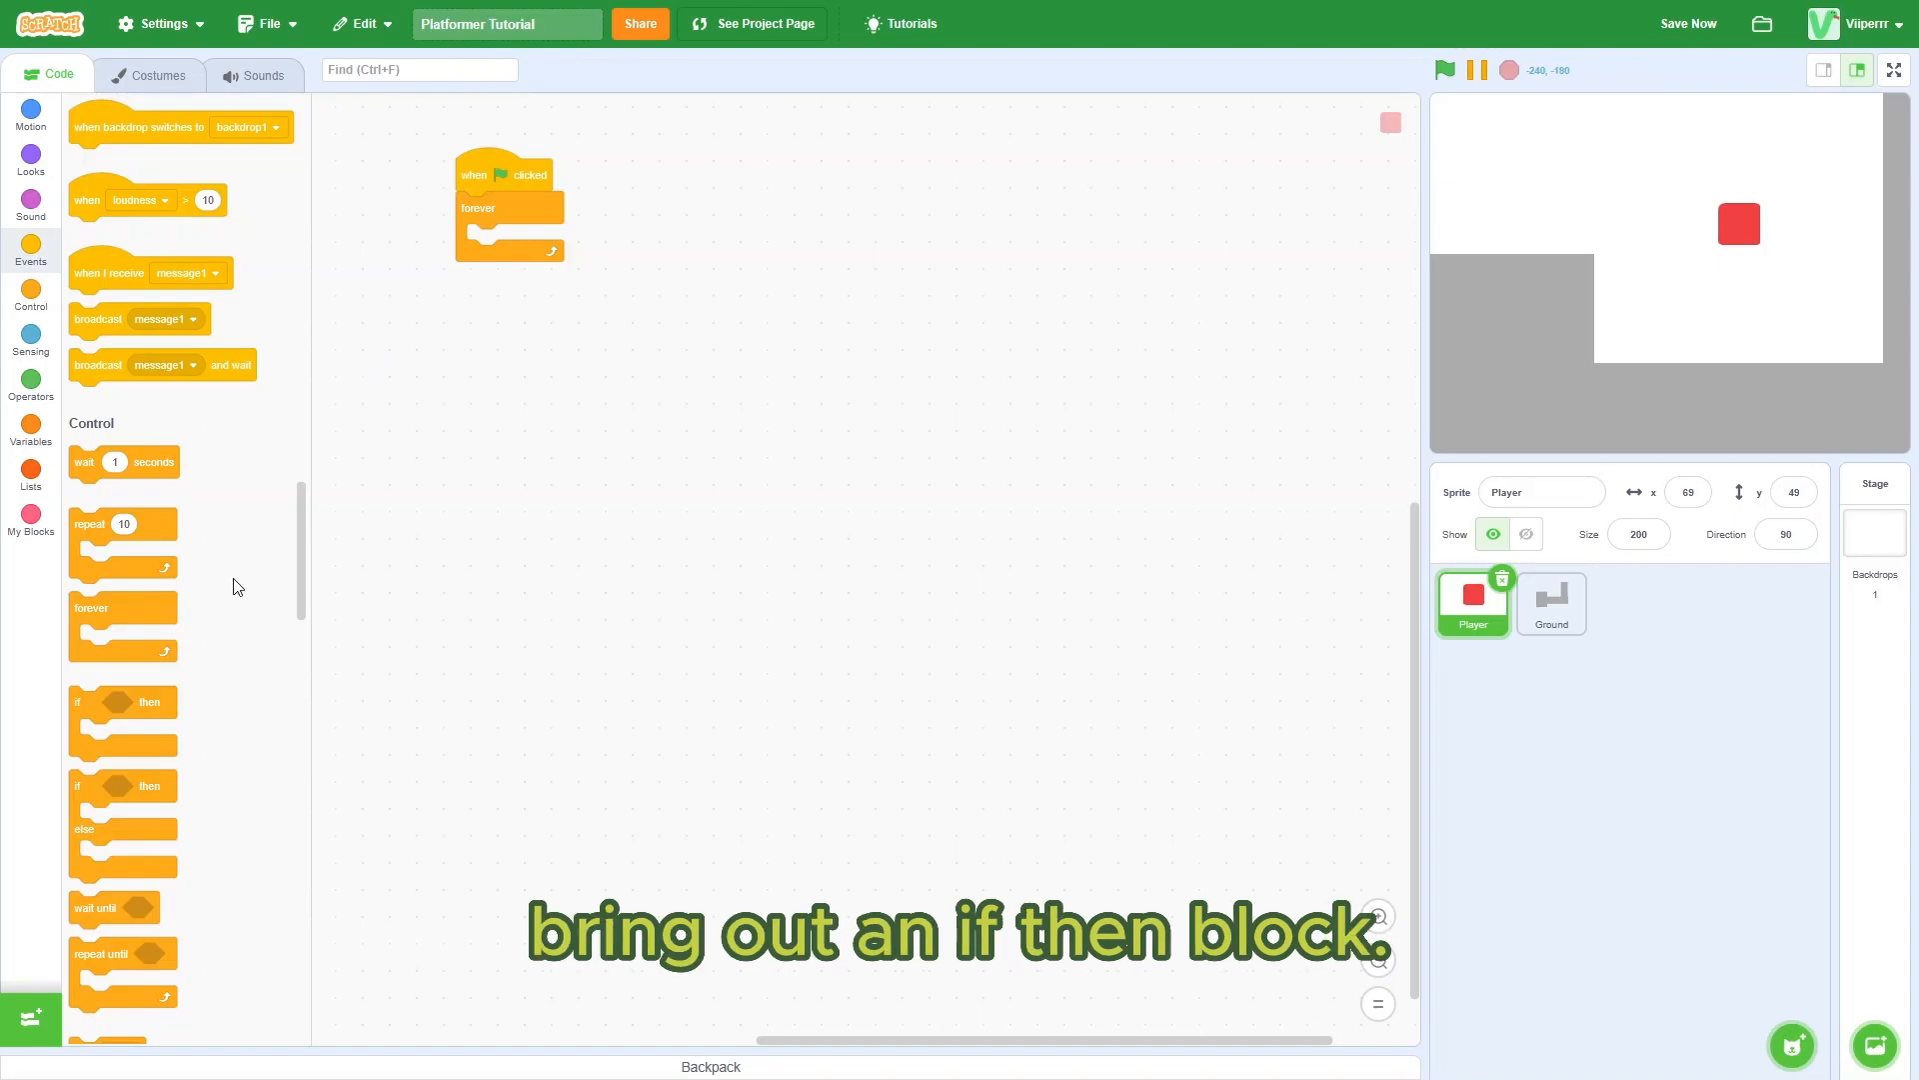
pyautogui.moveTo(104, 702); pyautogui.dragTo(513, 239)
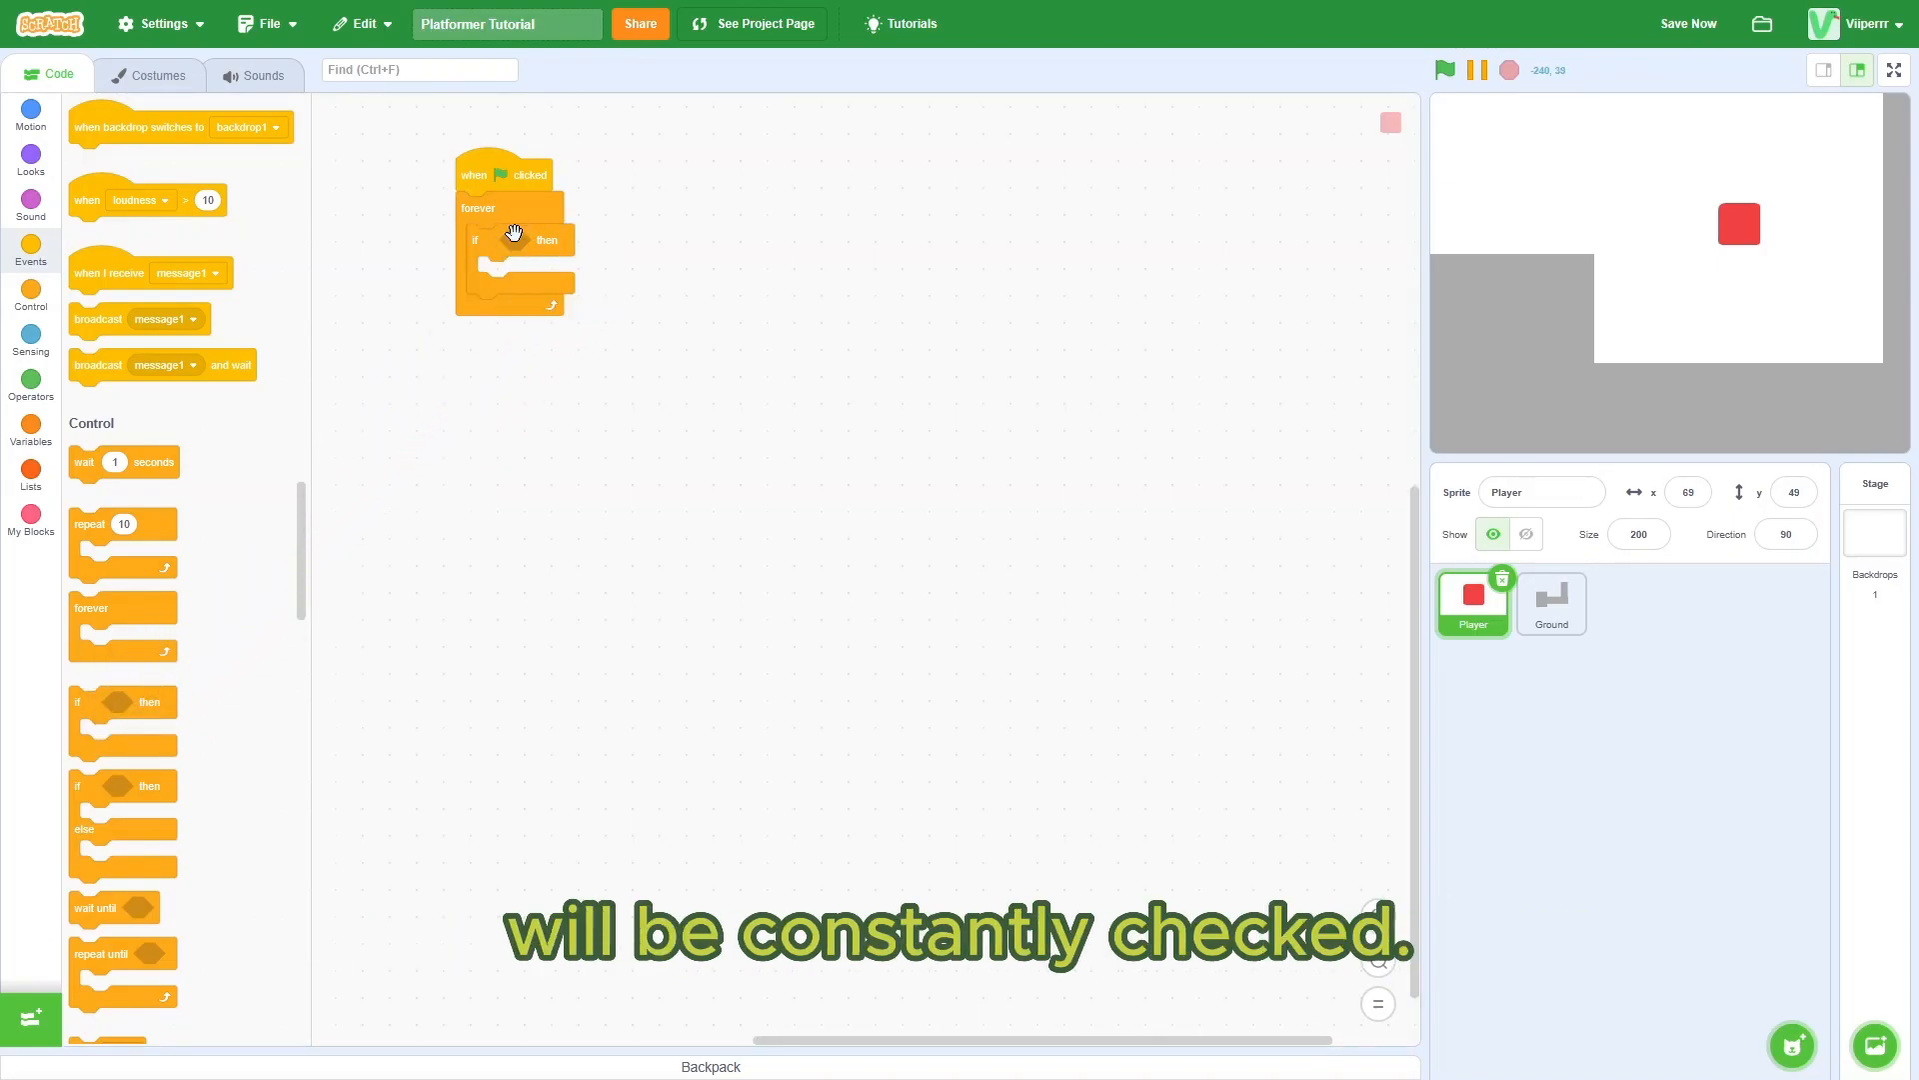
pyautogui.click(31, 341)
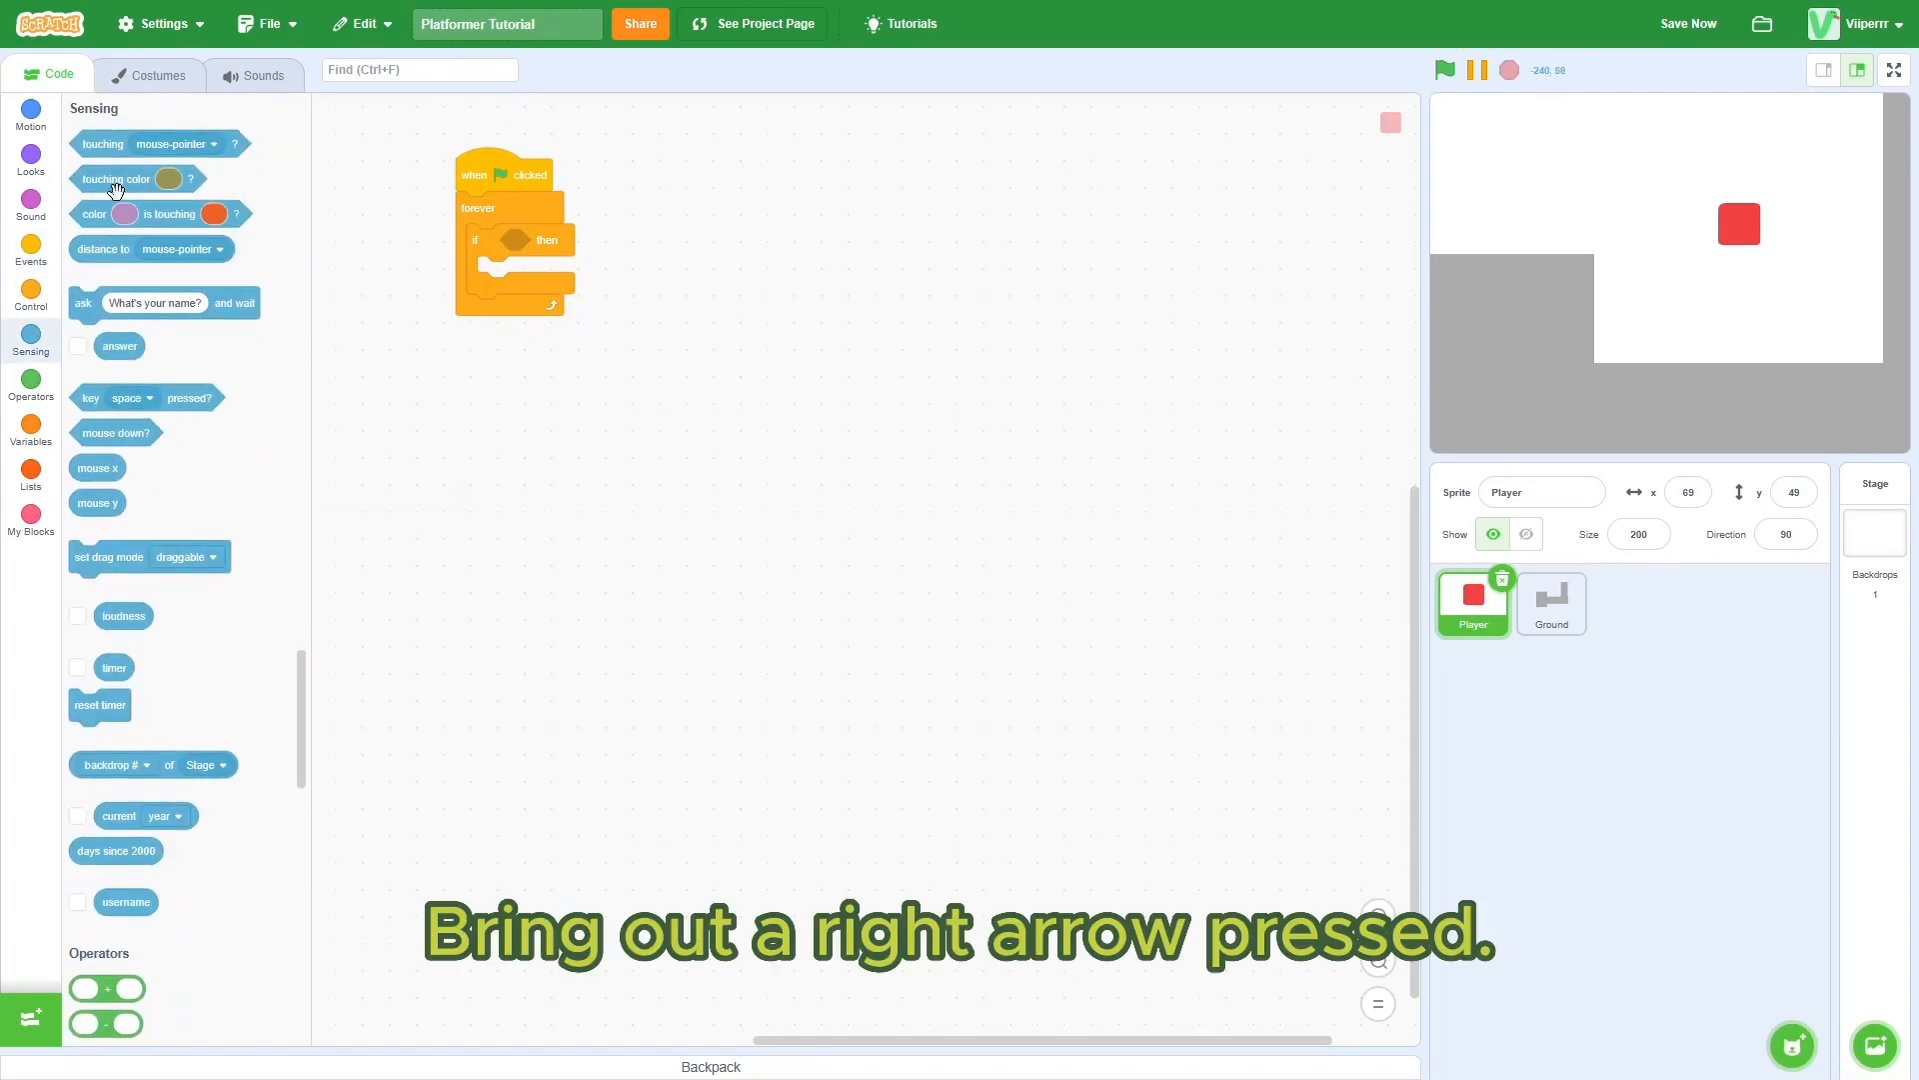
pyautogui.click(562, 240)
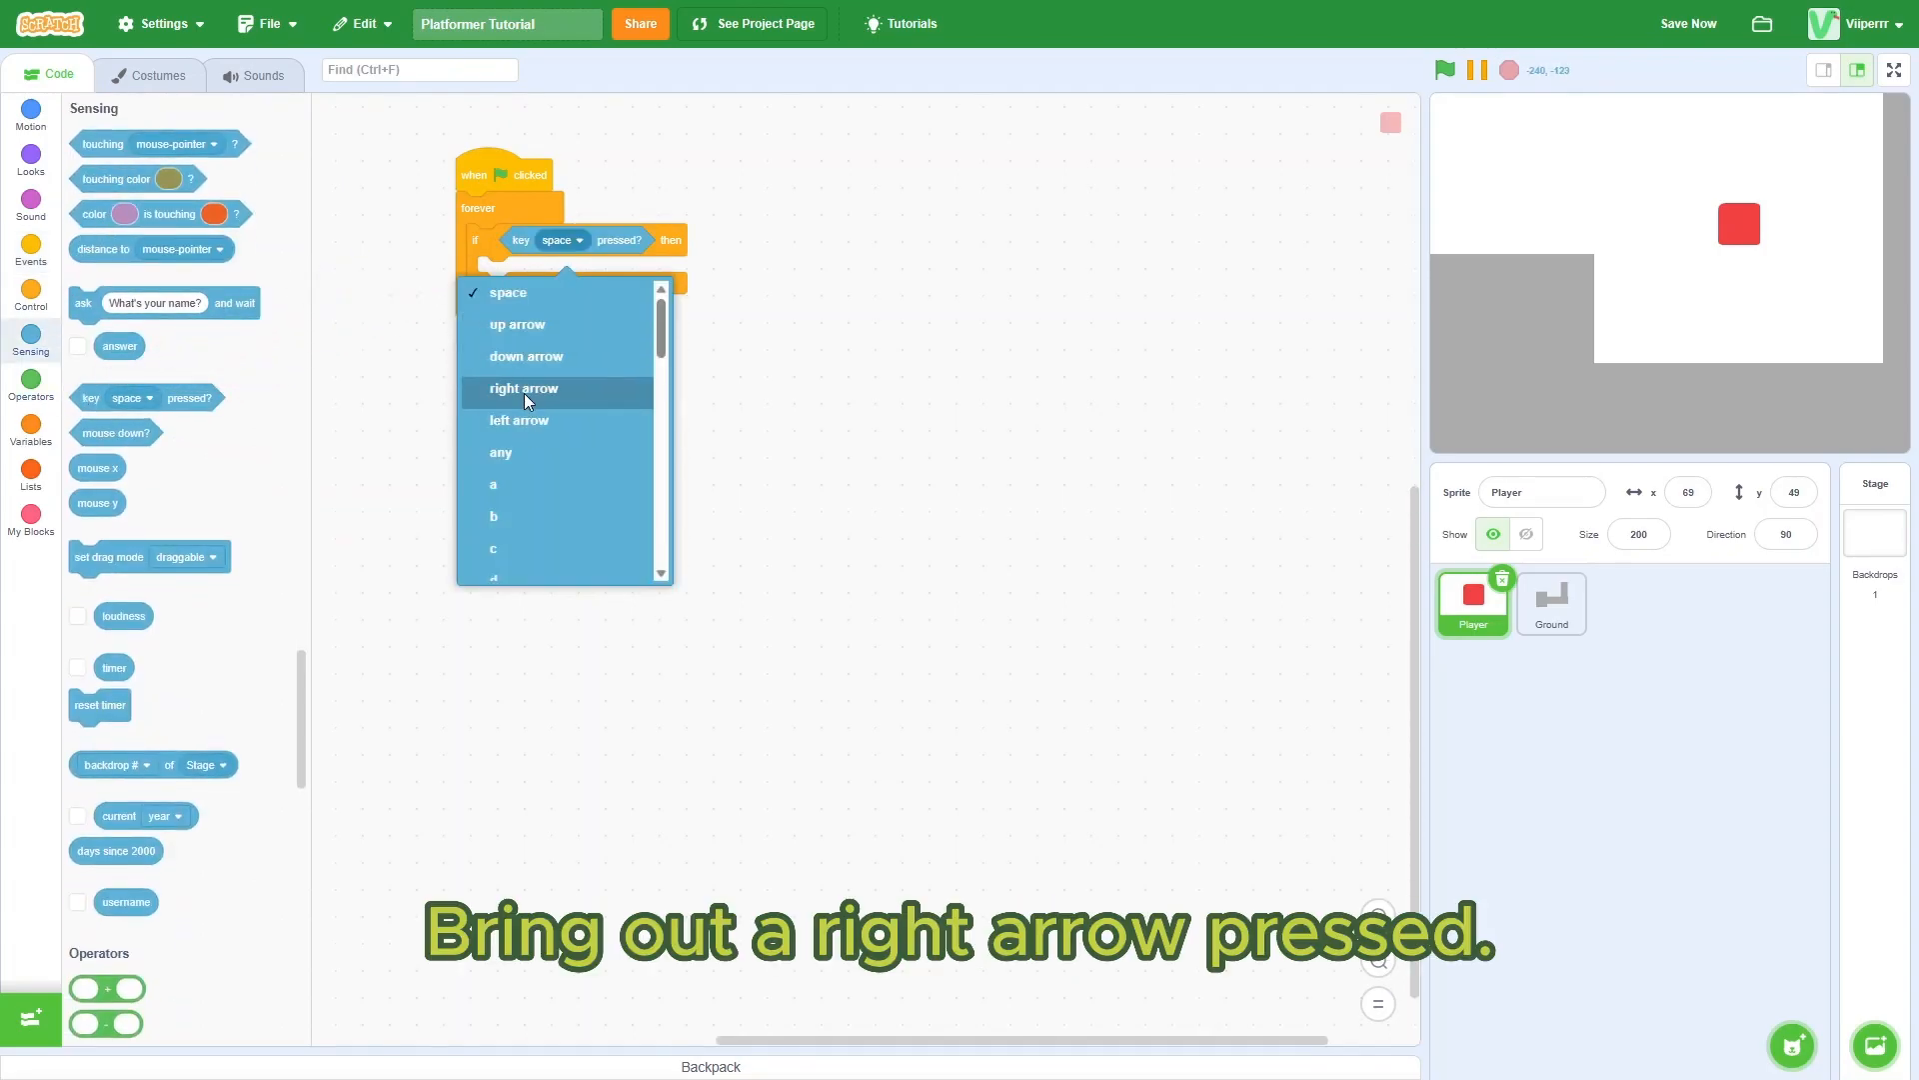
pyautogui.click(524, 389)
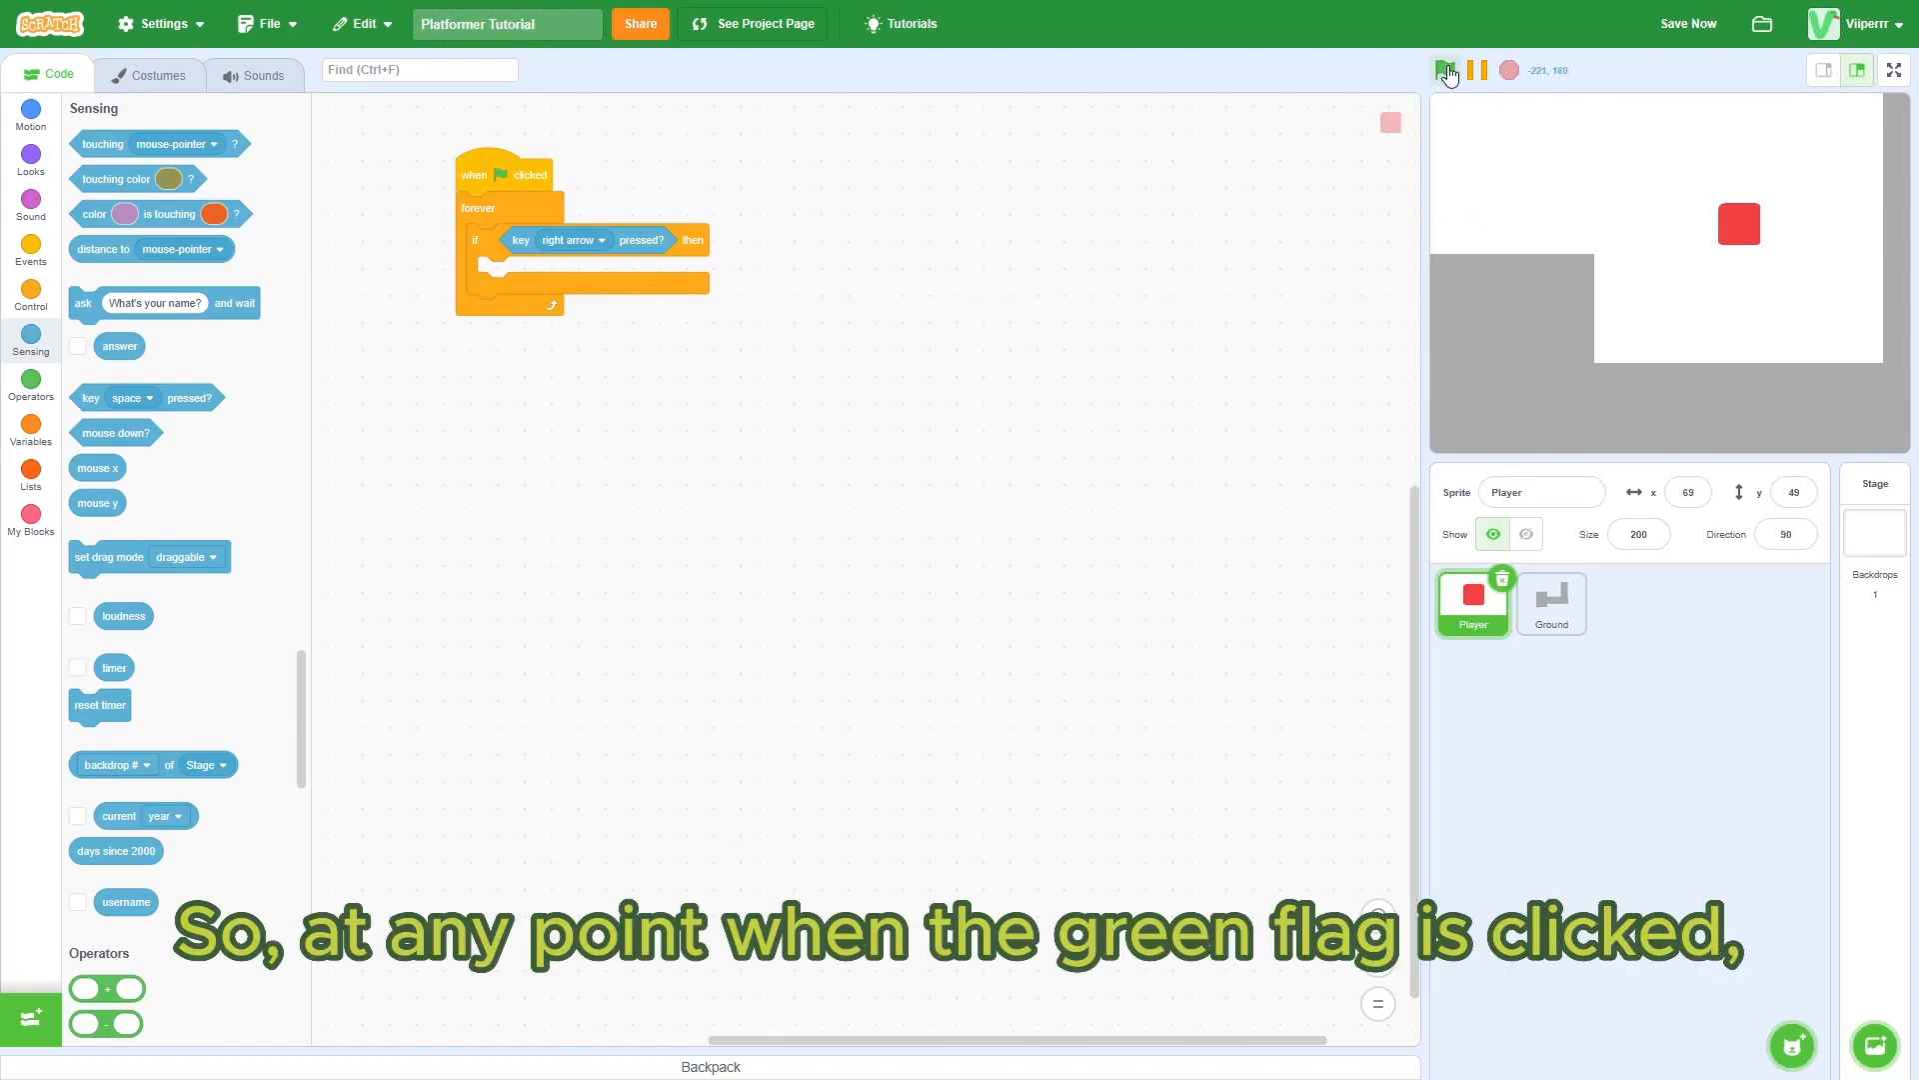
# Step: Put 'change x by 10' inside the right-arrow check and test the project
pyautogui.click(1445, 70)
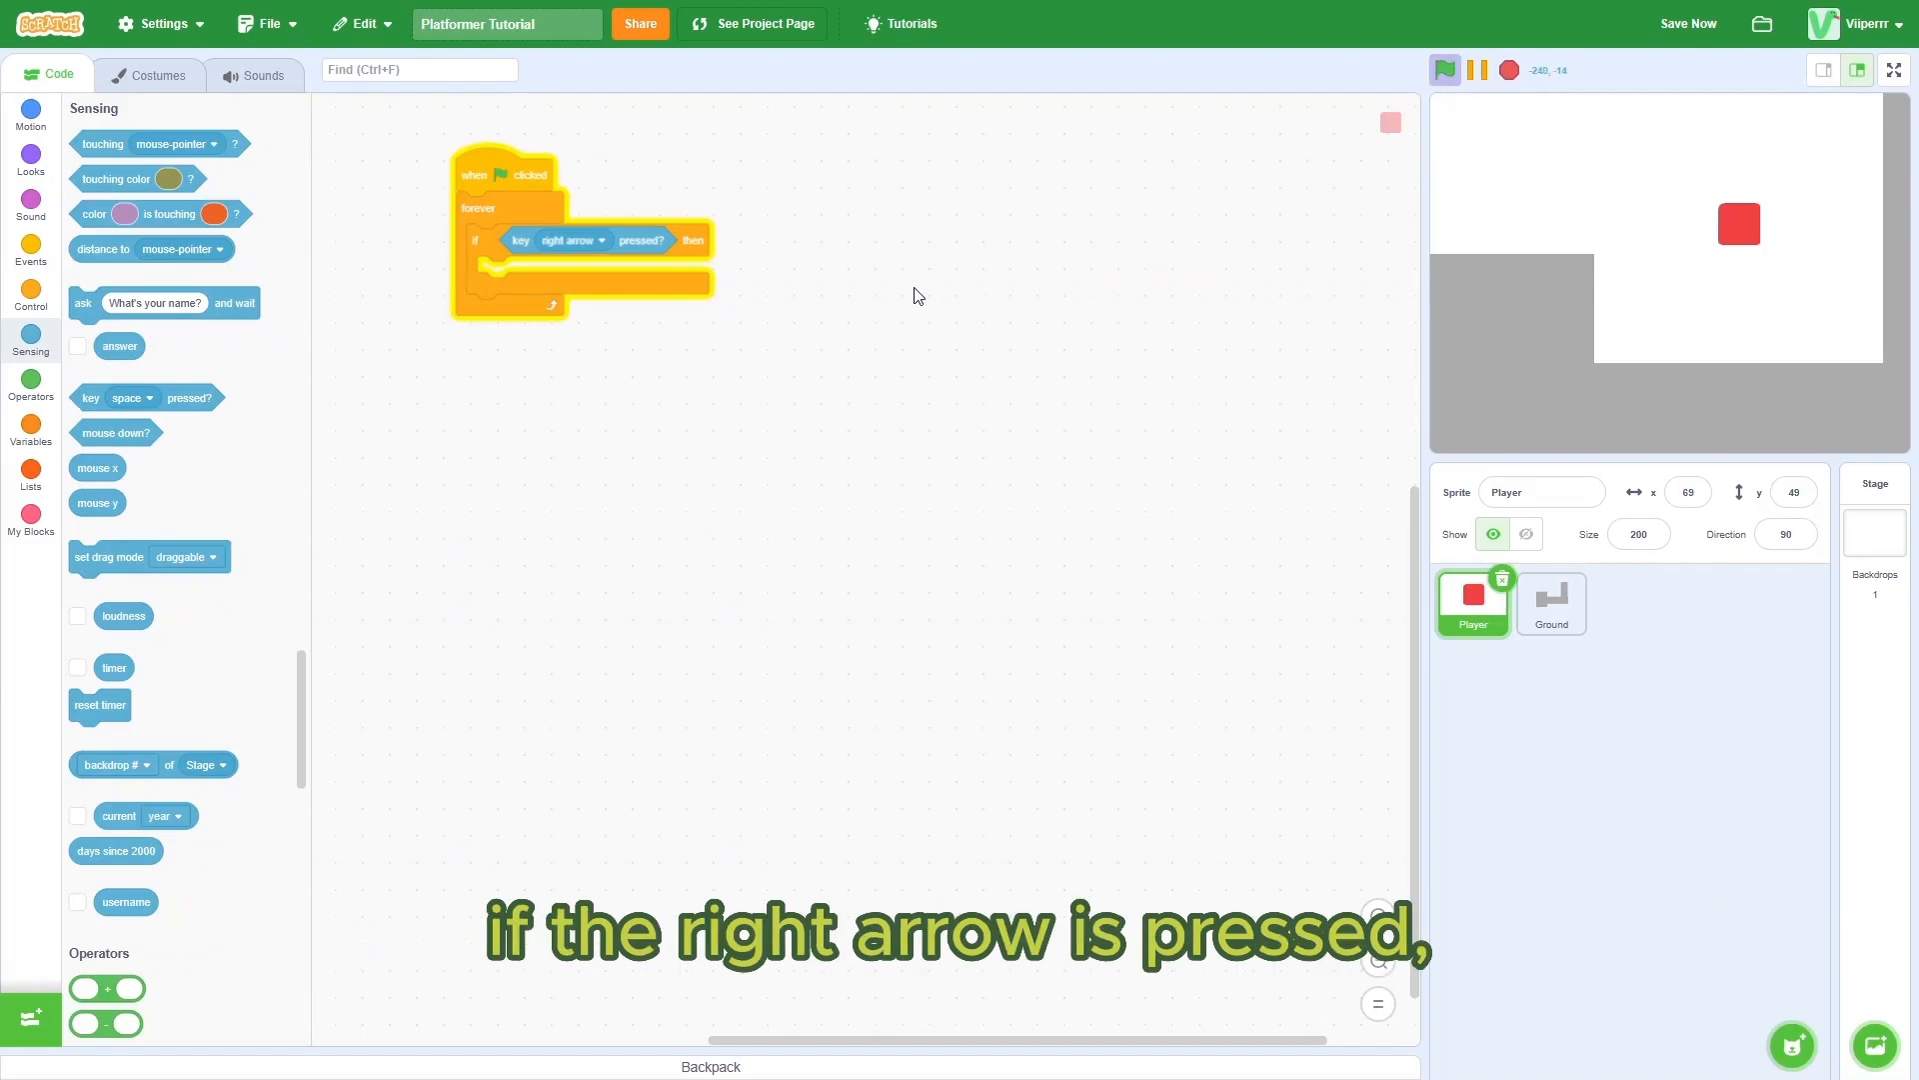
pyautogui.moveTo(490, 258)
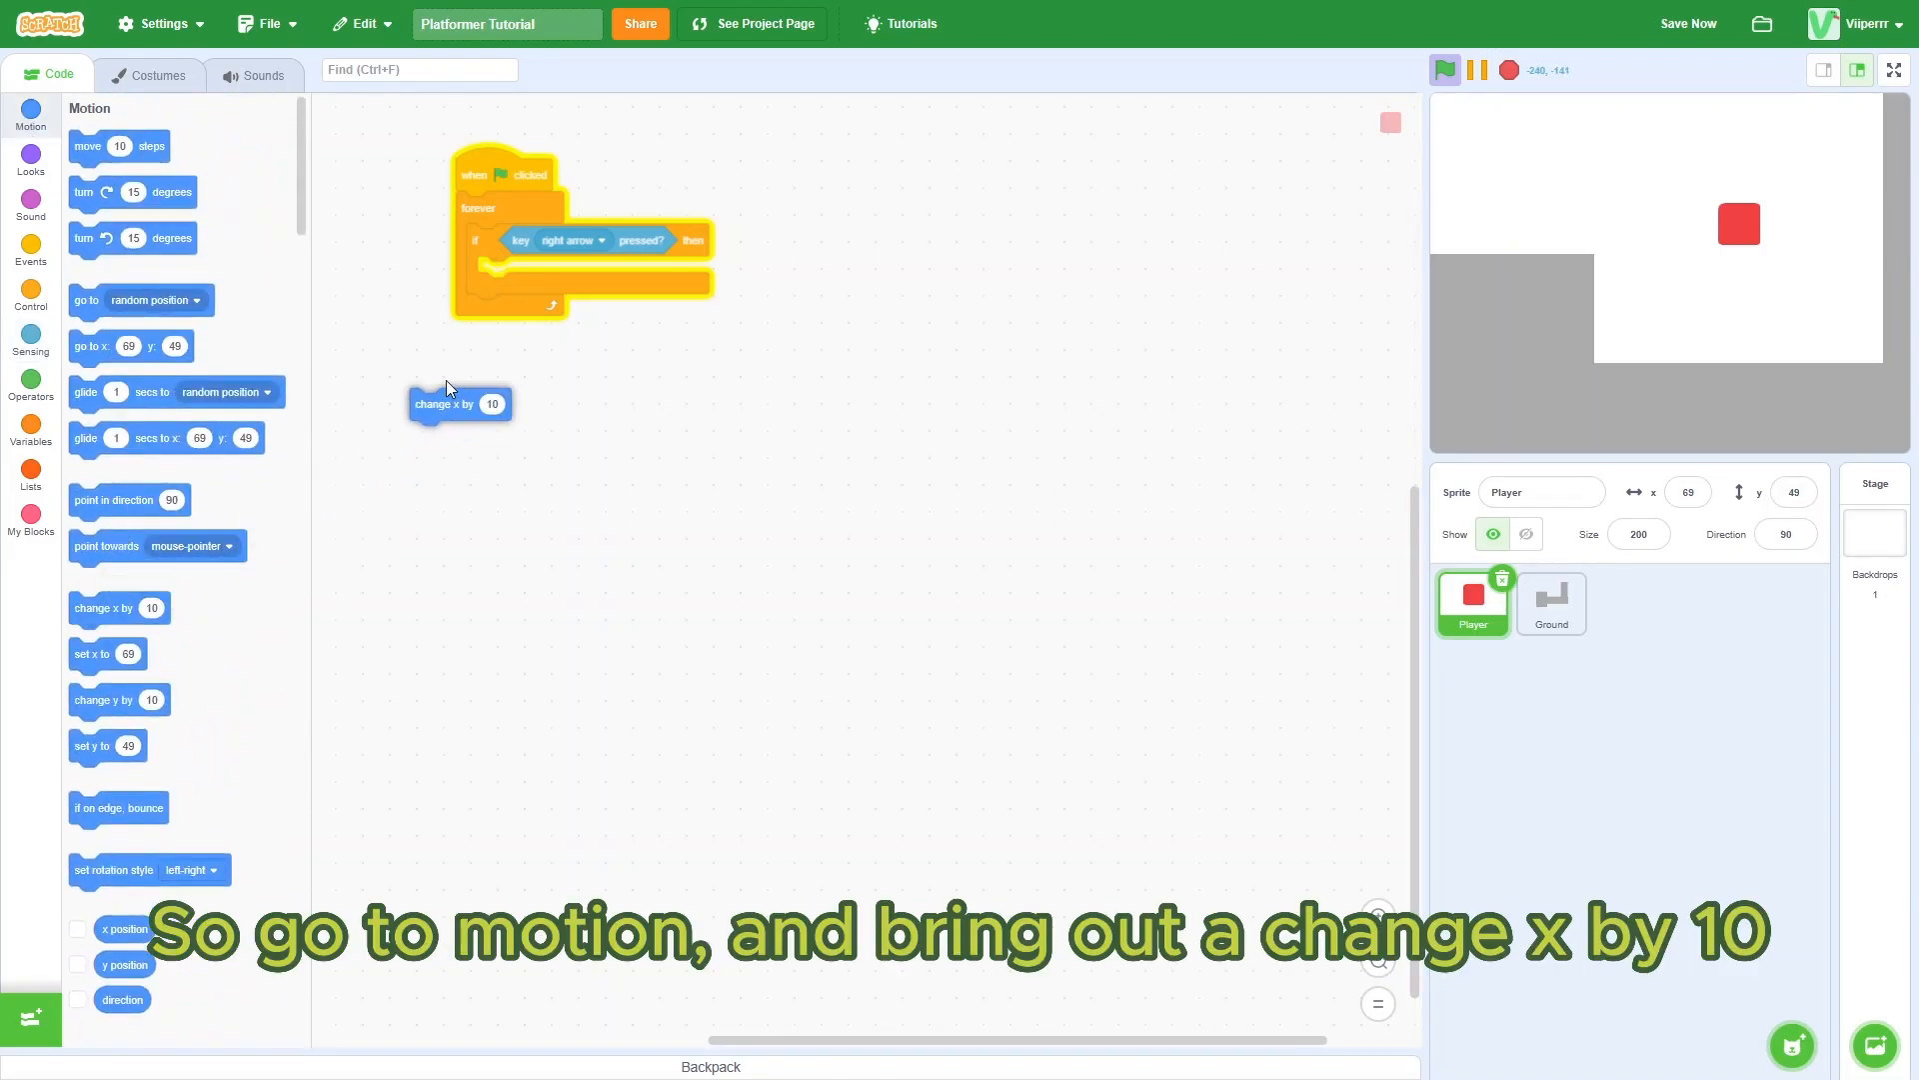
pyautogui.moveTo(459, 402); pyautogui.dragTo(514, 268)
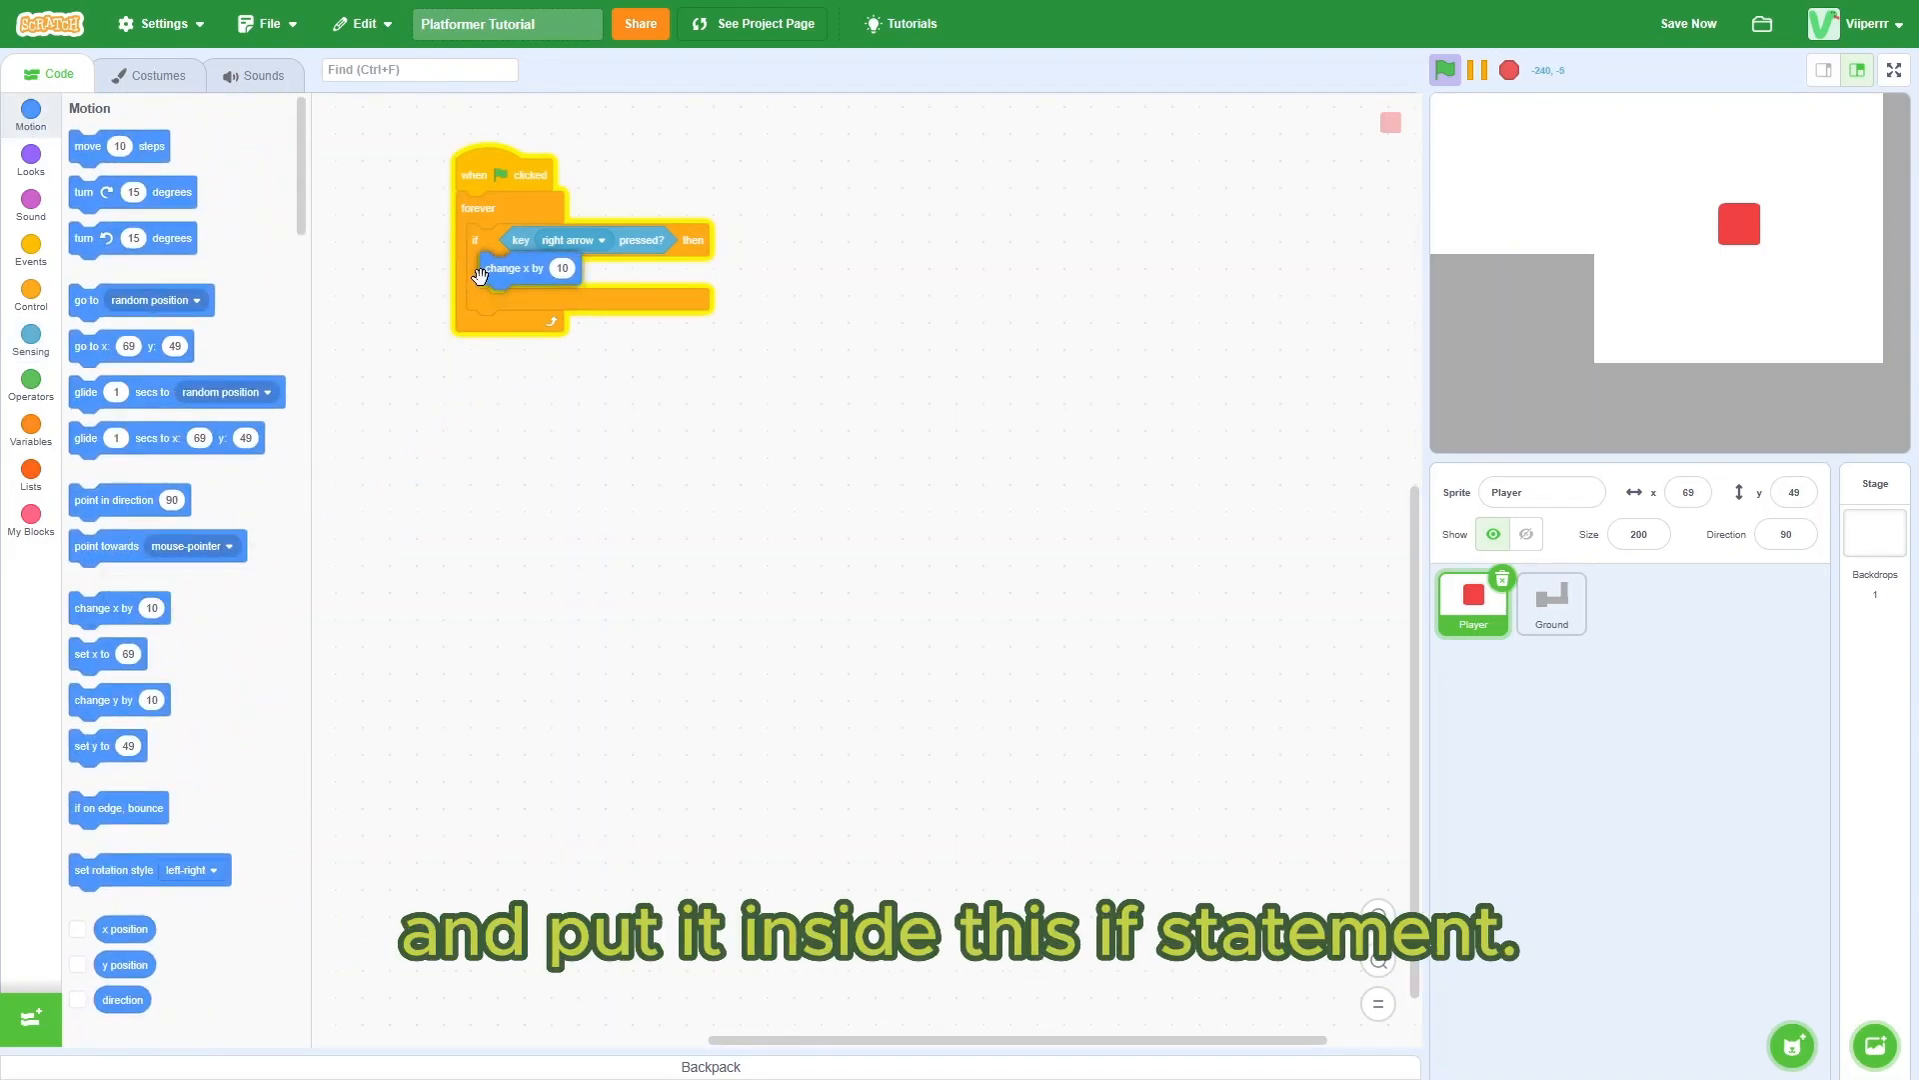
pyautogui.click(1446, 69)
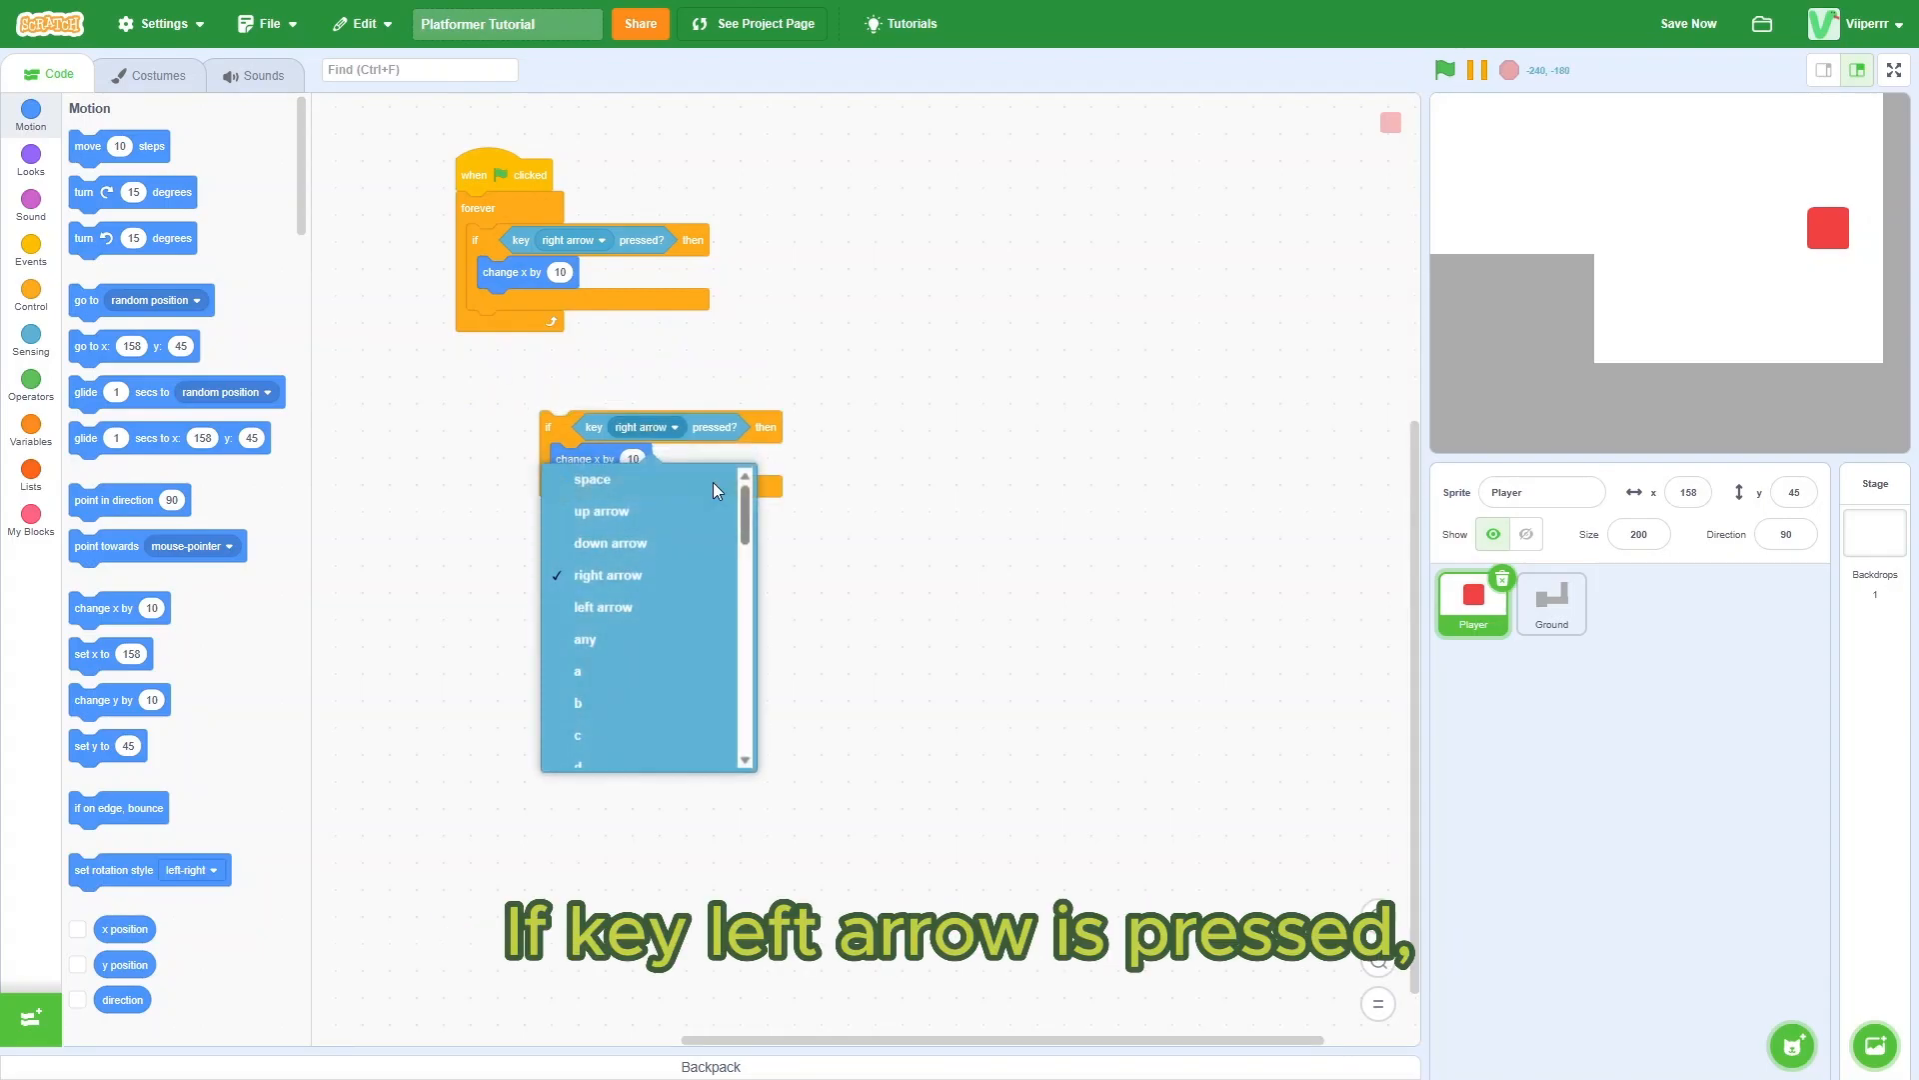
# Step: Attach a left-arrow check with change x by -10 inside forever and test both directions
pyautogui.click(603, 607)
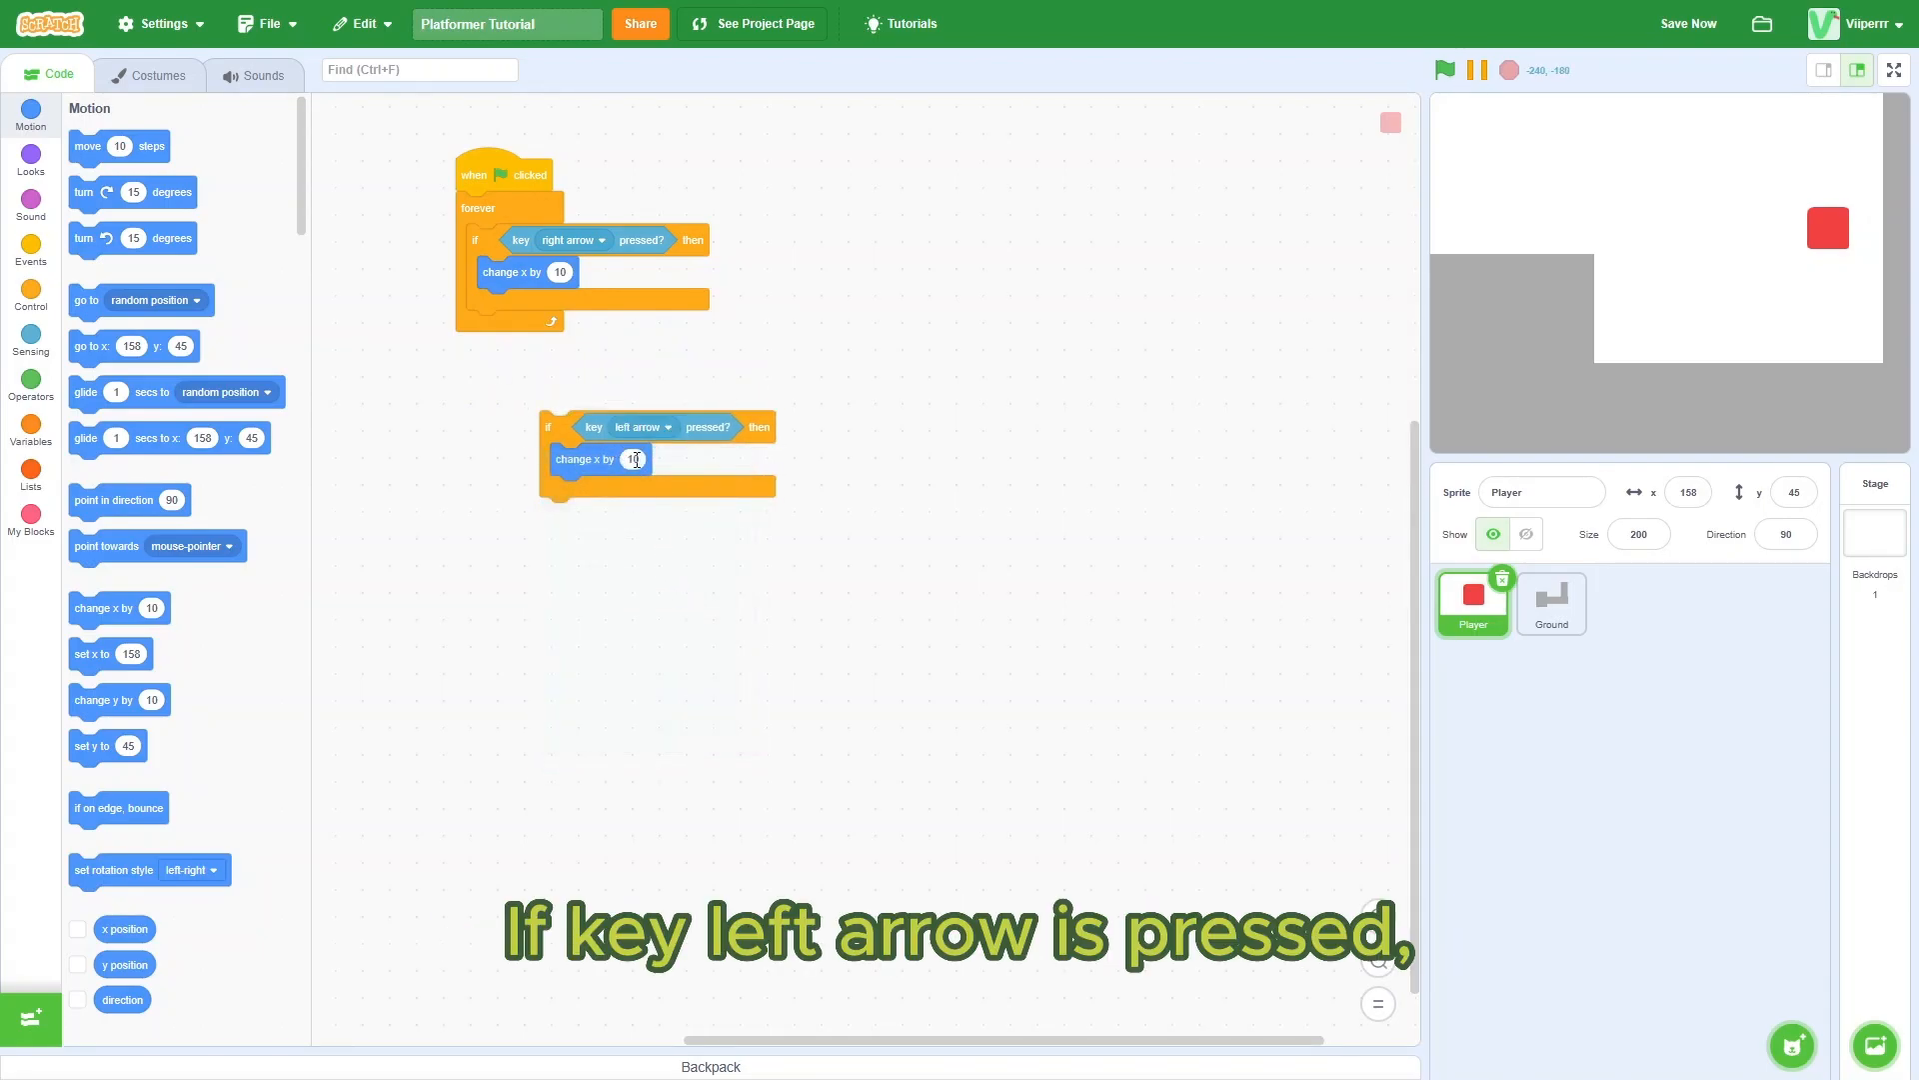
pyautogui.write('-10')
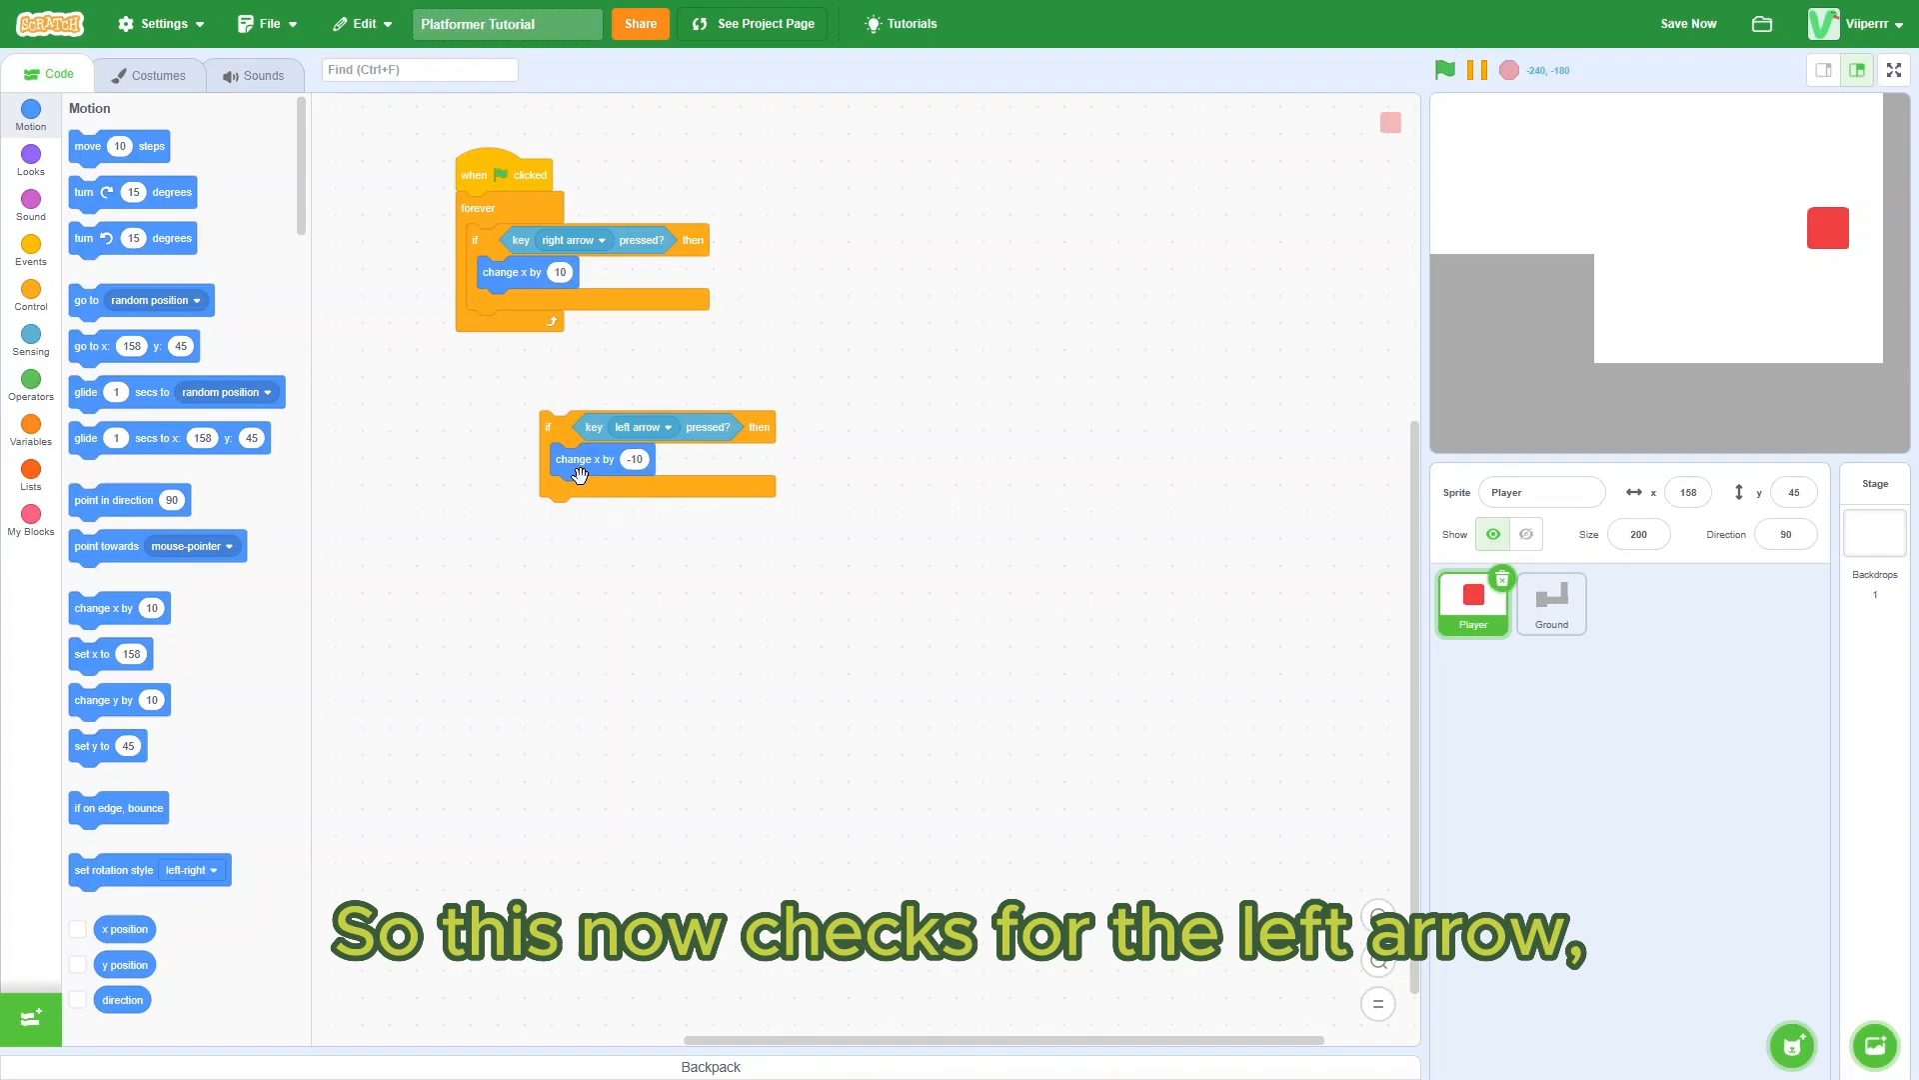
pyautogui.moveTo(575, 459); pyautogui.dragTo(489, 282)
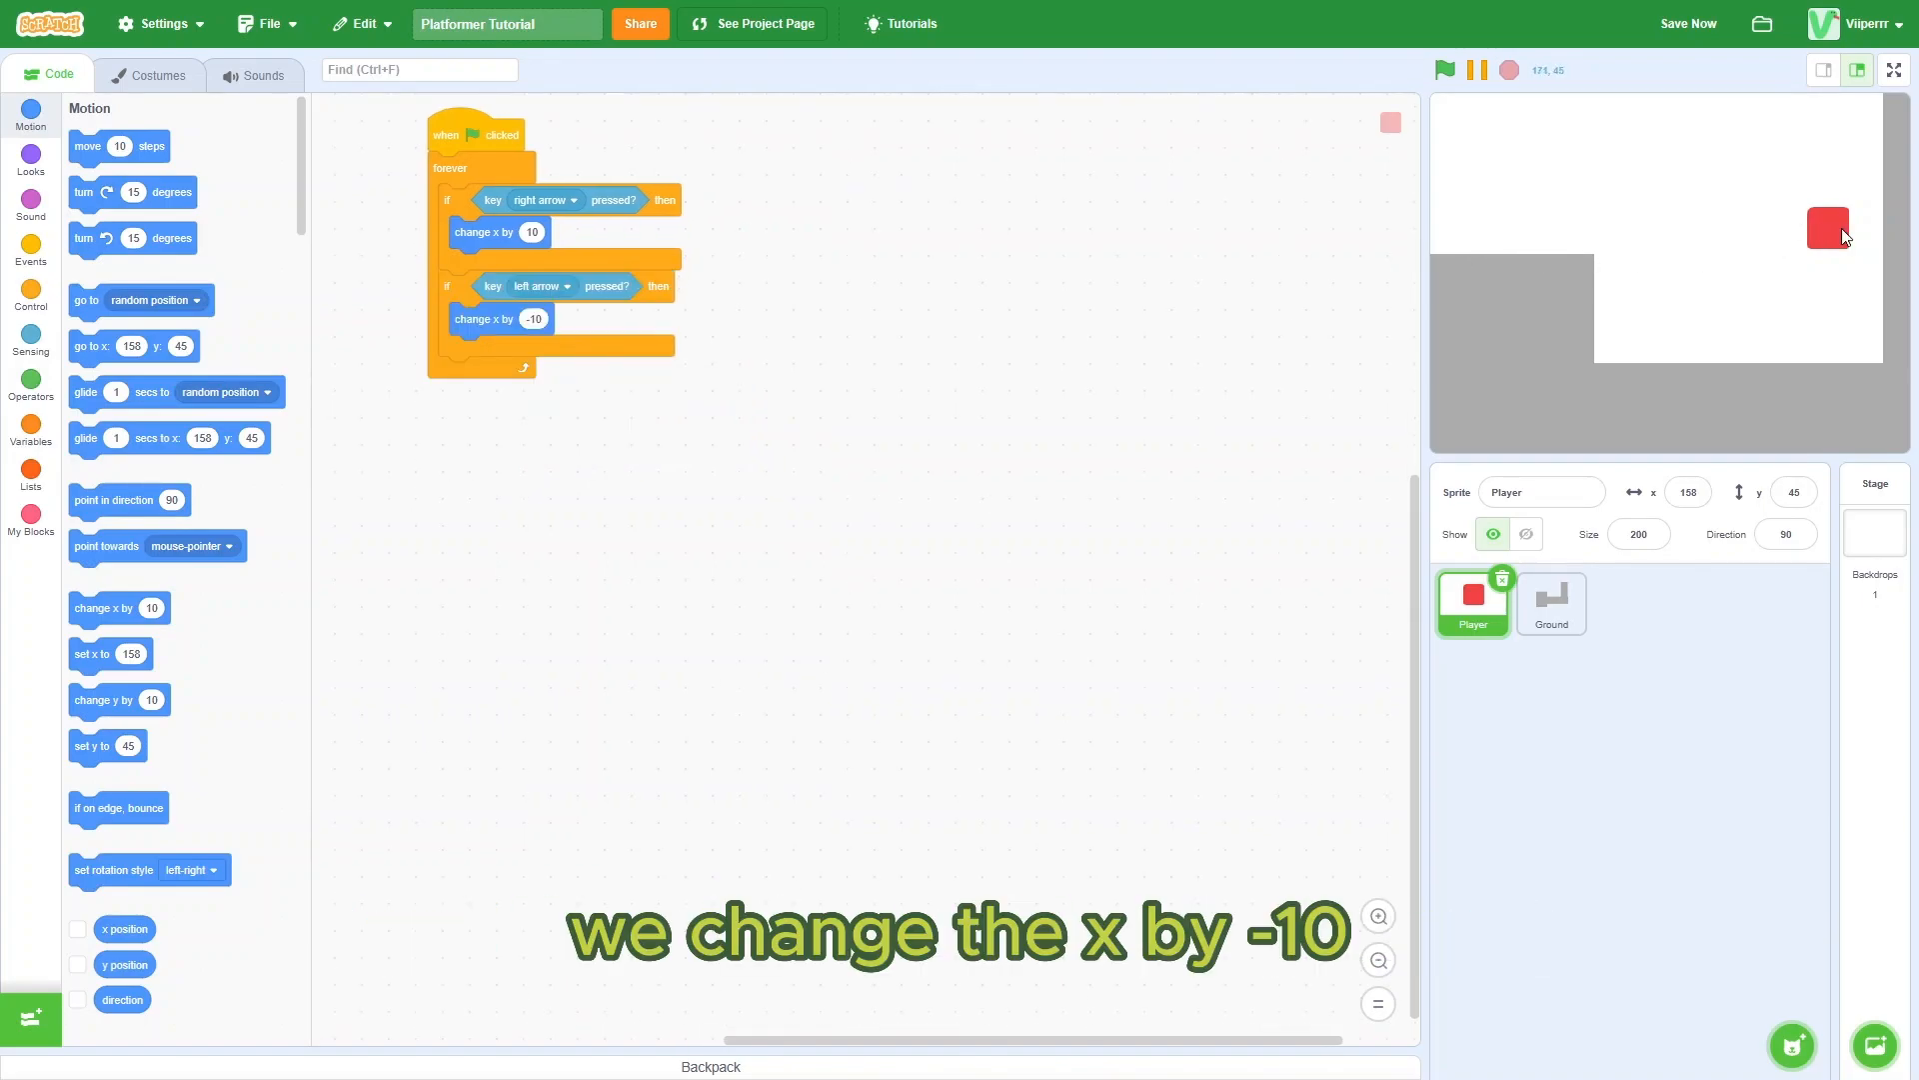
pyautogui.click(1445, 70)
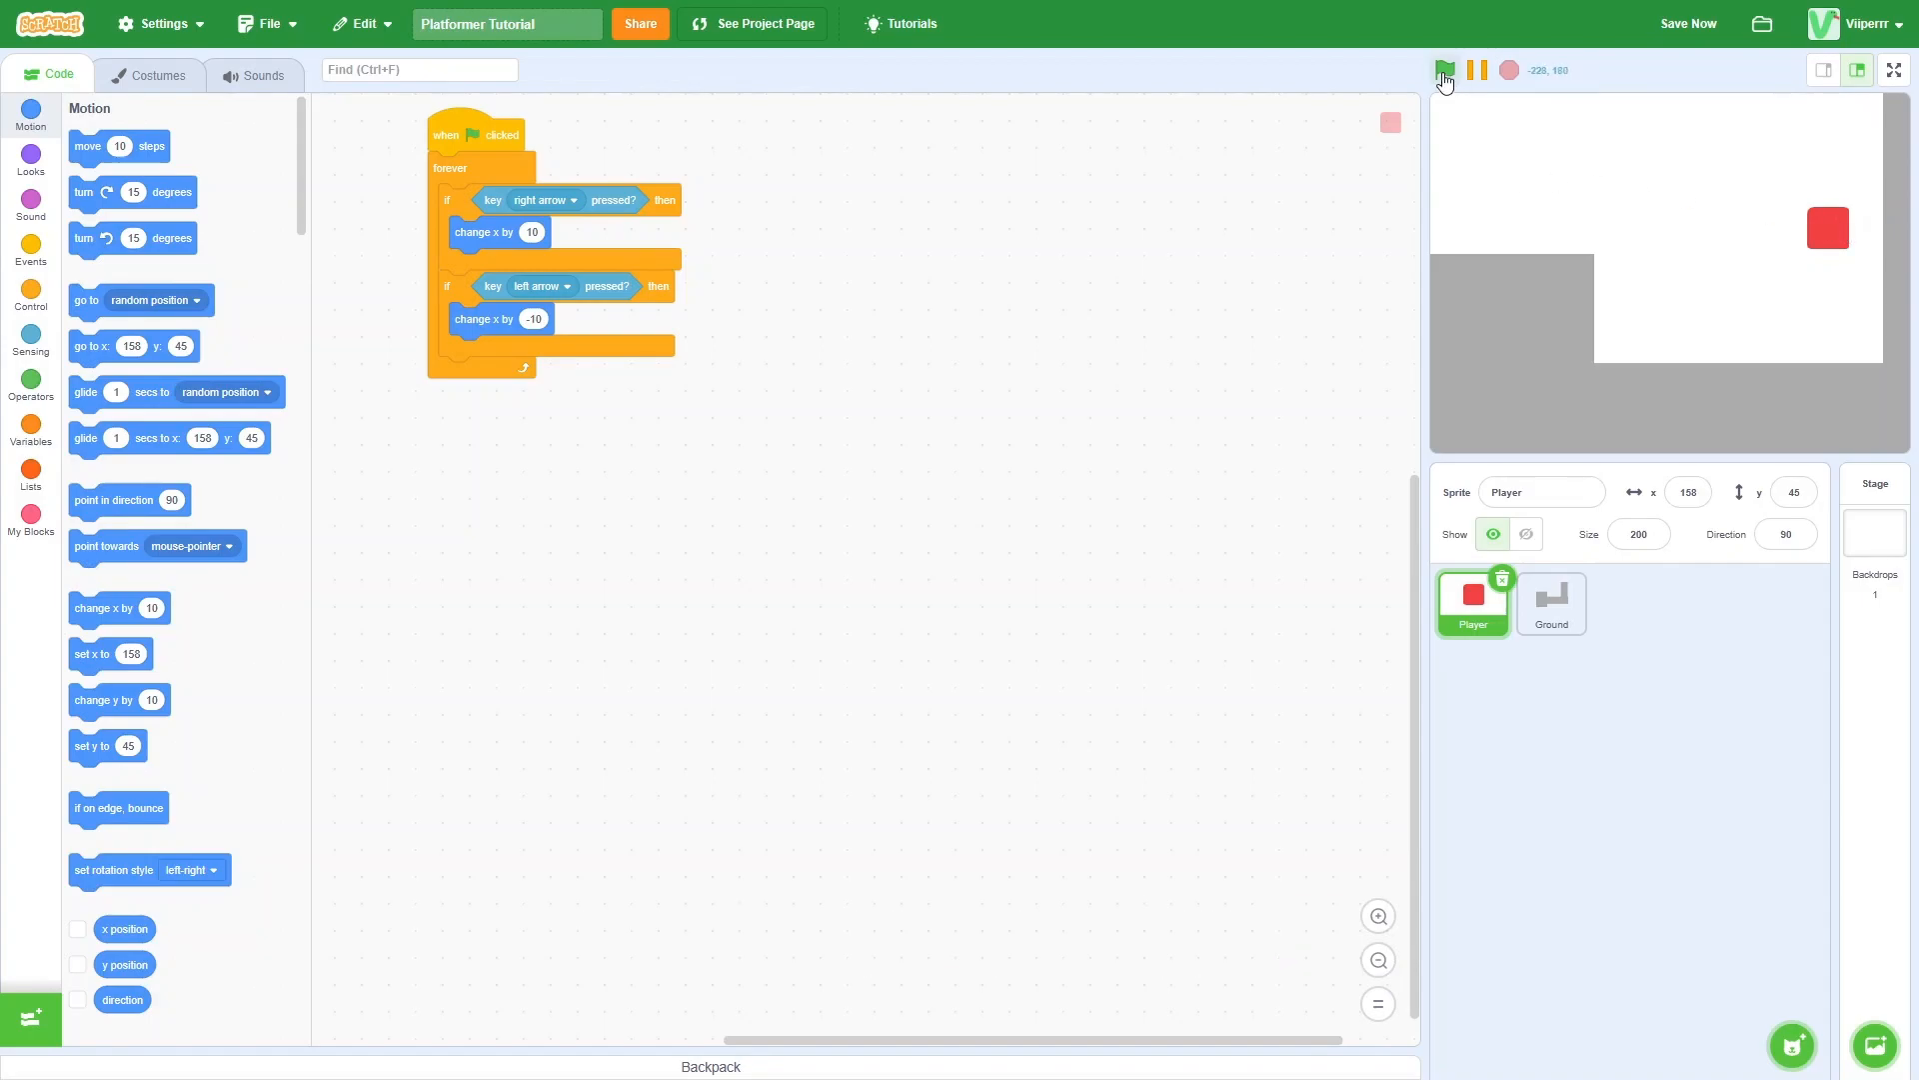
pyautogui.click(1445, 70)
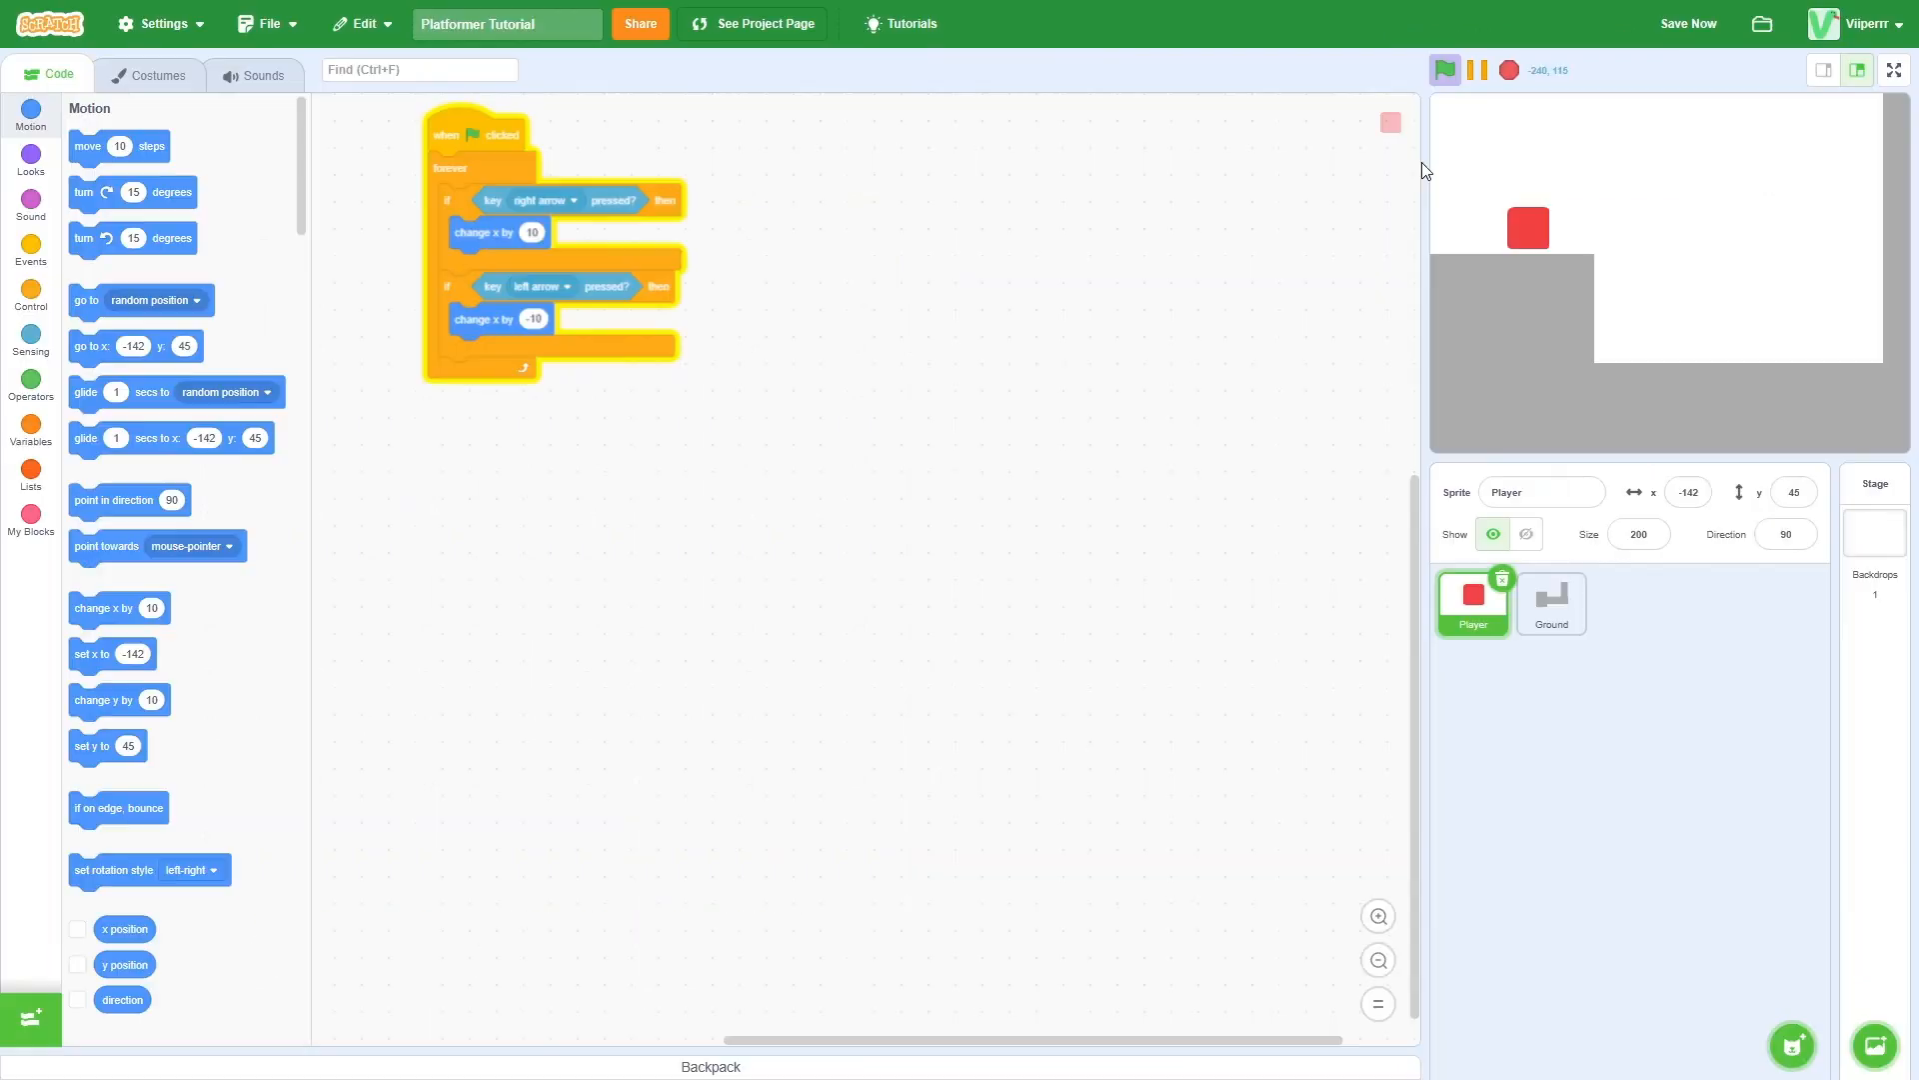
# Step: Add a 'touching Ground?' condition to undo sideways moves, then run twice to test the walls
pyautogui.click(31, 296)
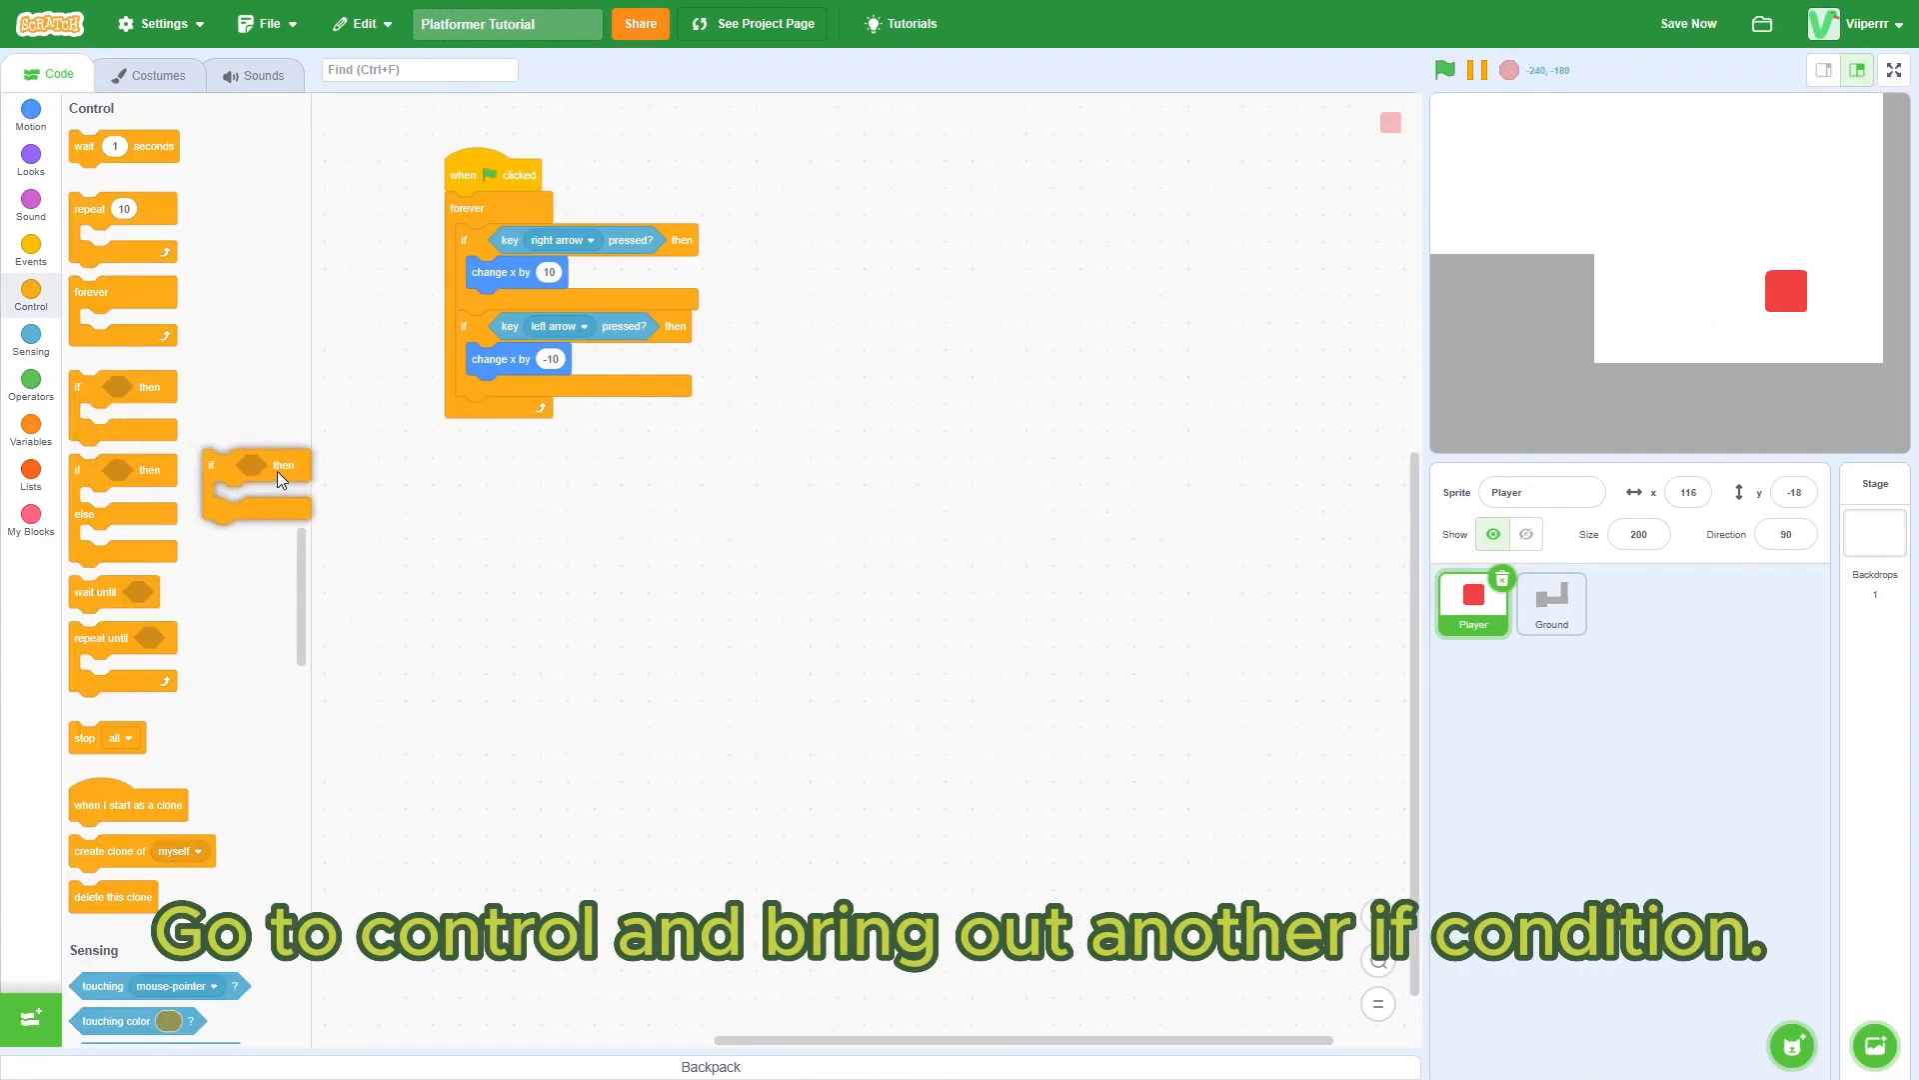
pyautogui.click(31, 337)
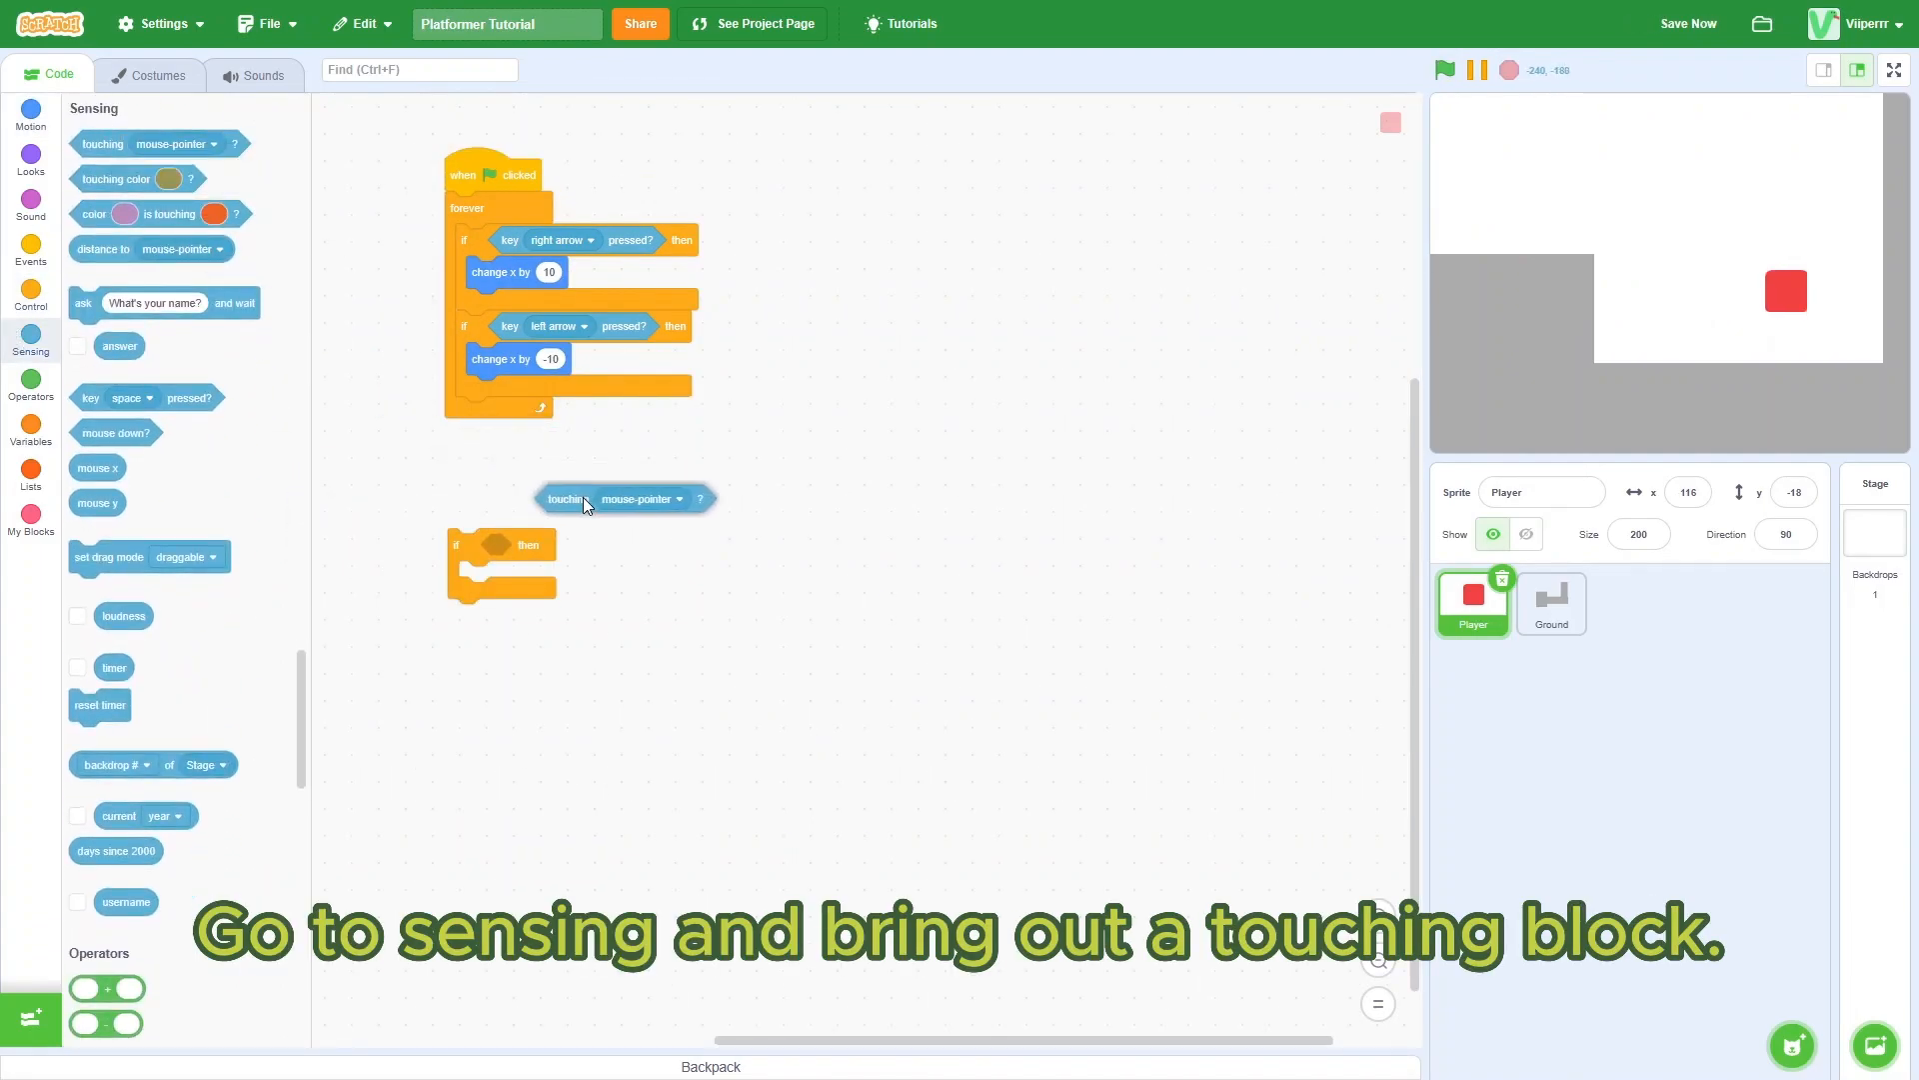
pyautogui.moveTo(562, 497); pyautogui.dragTo(514, 545)
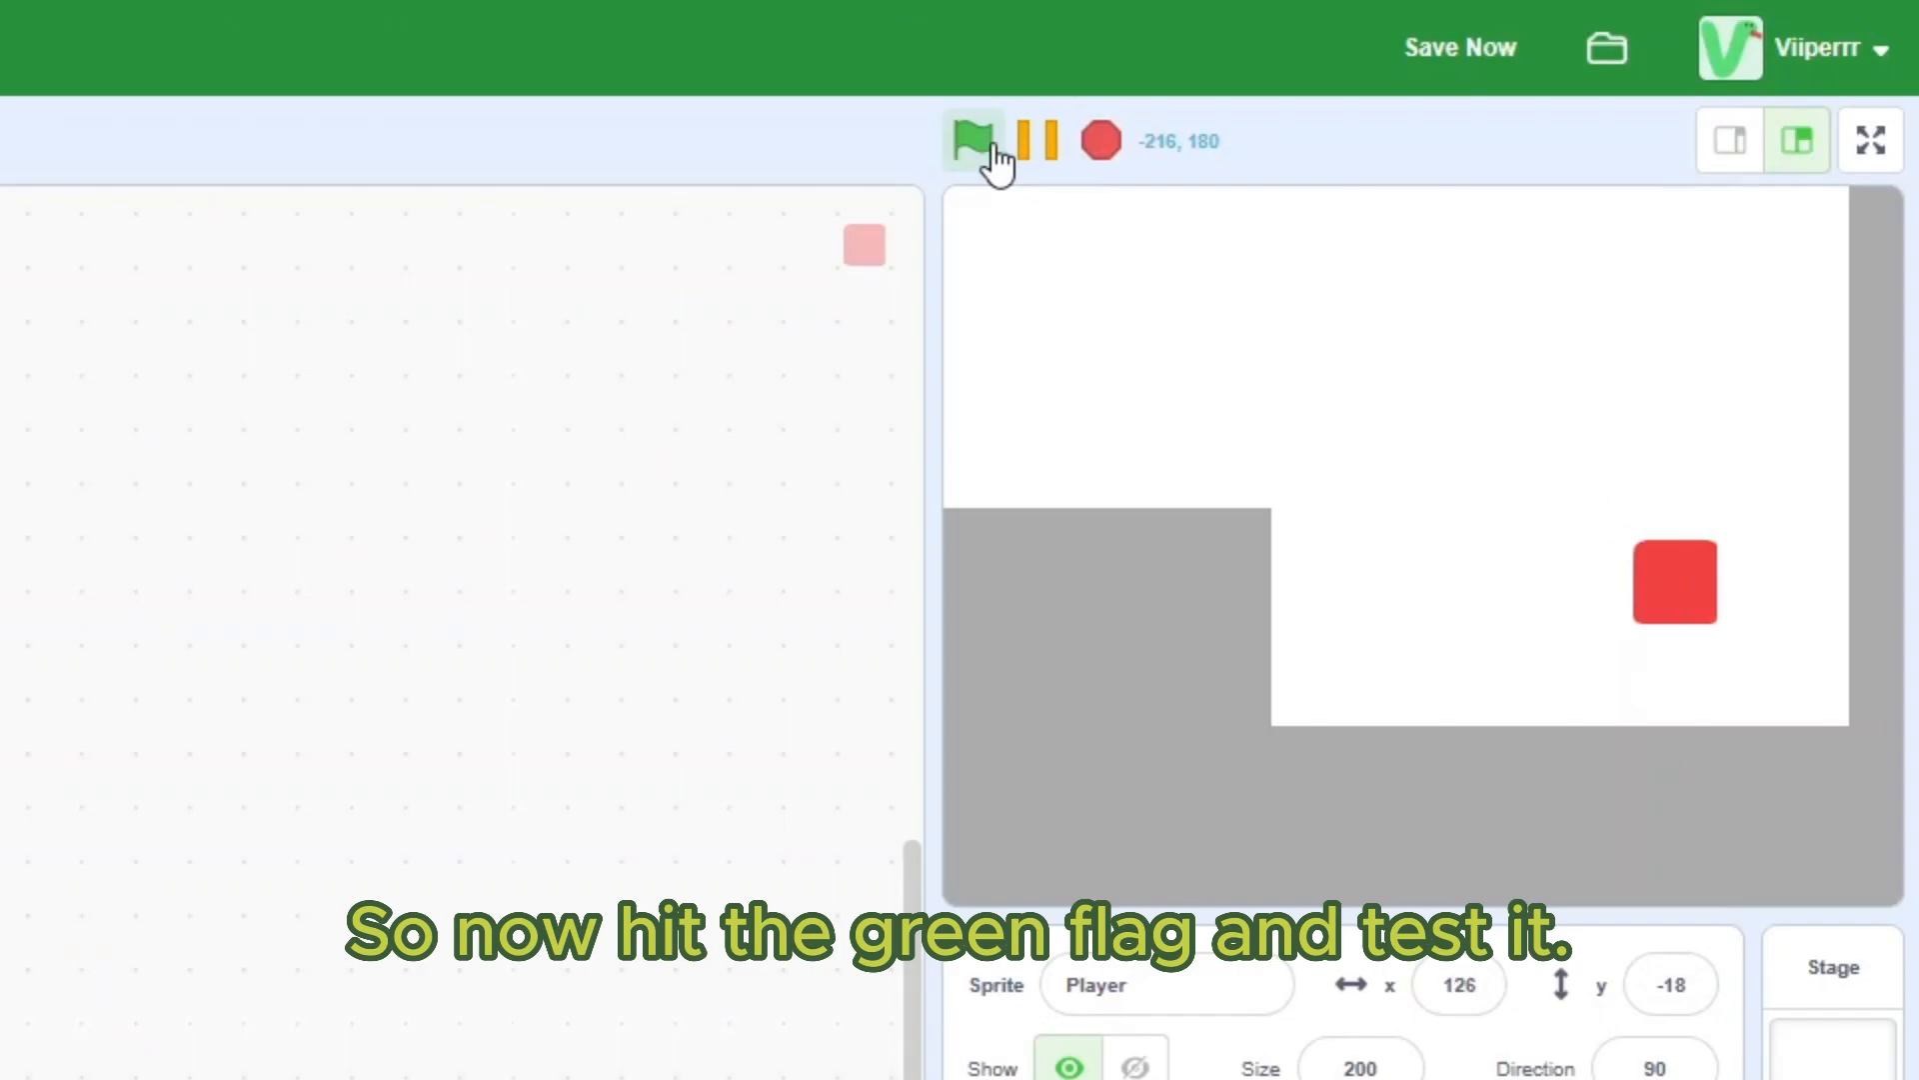
pyautogui.click(974, 137)
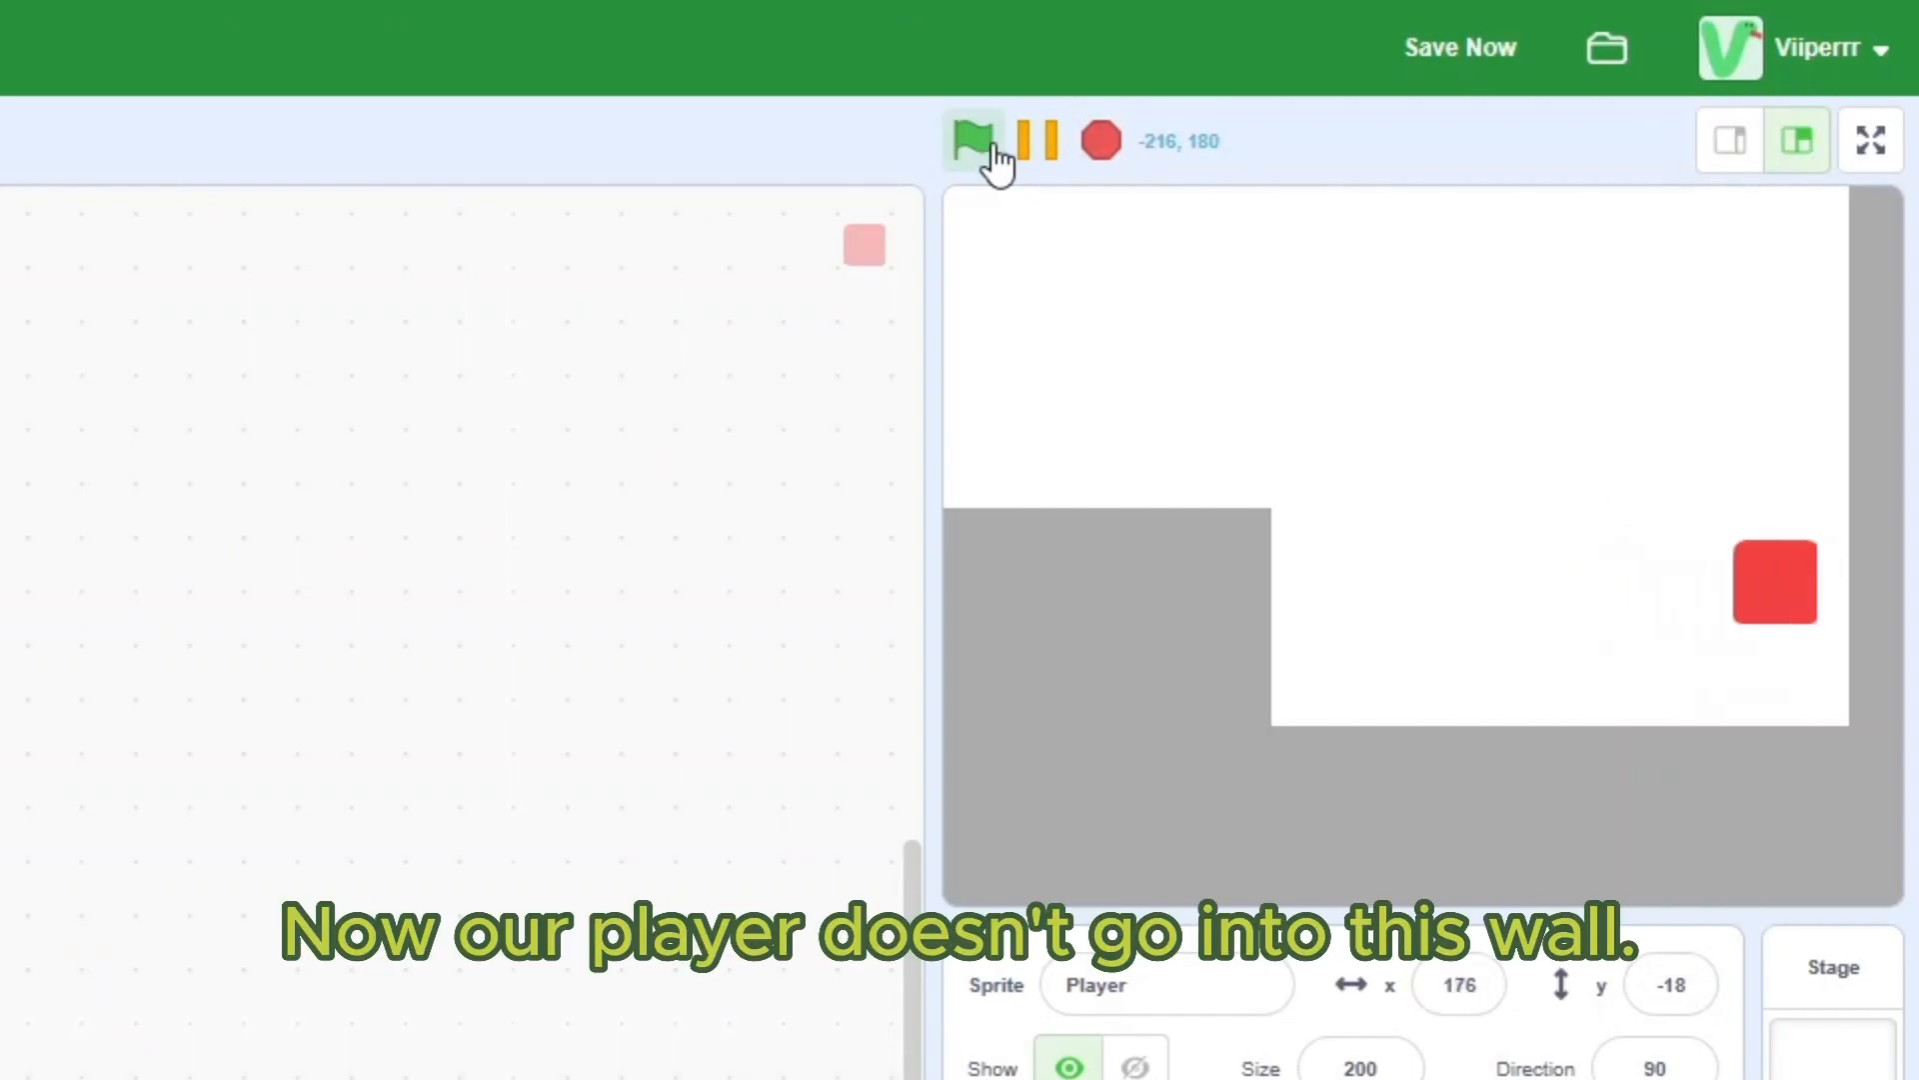
pyautogui.click(975, 141)
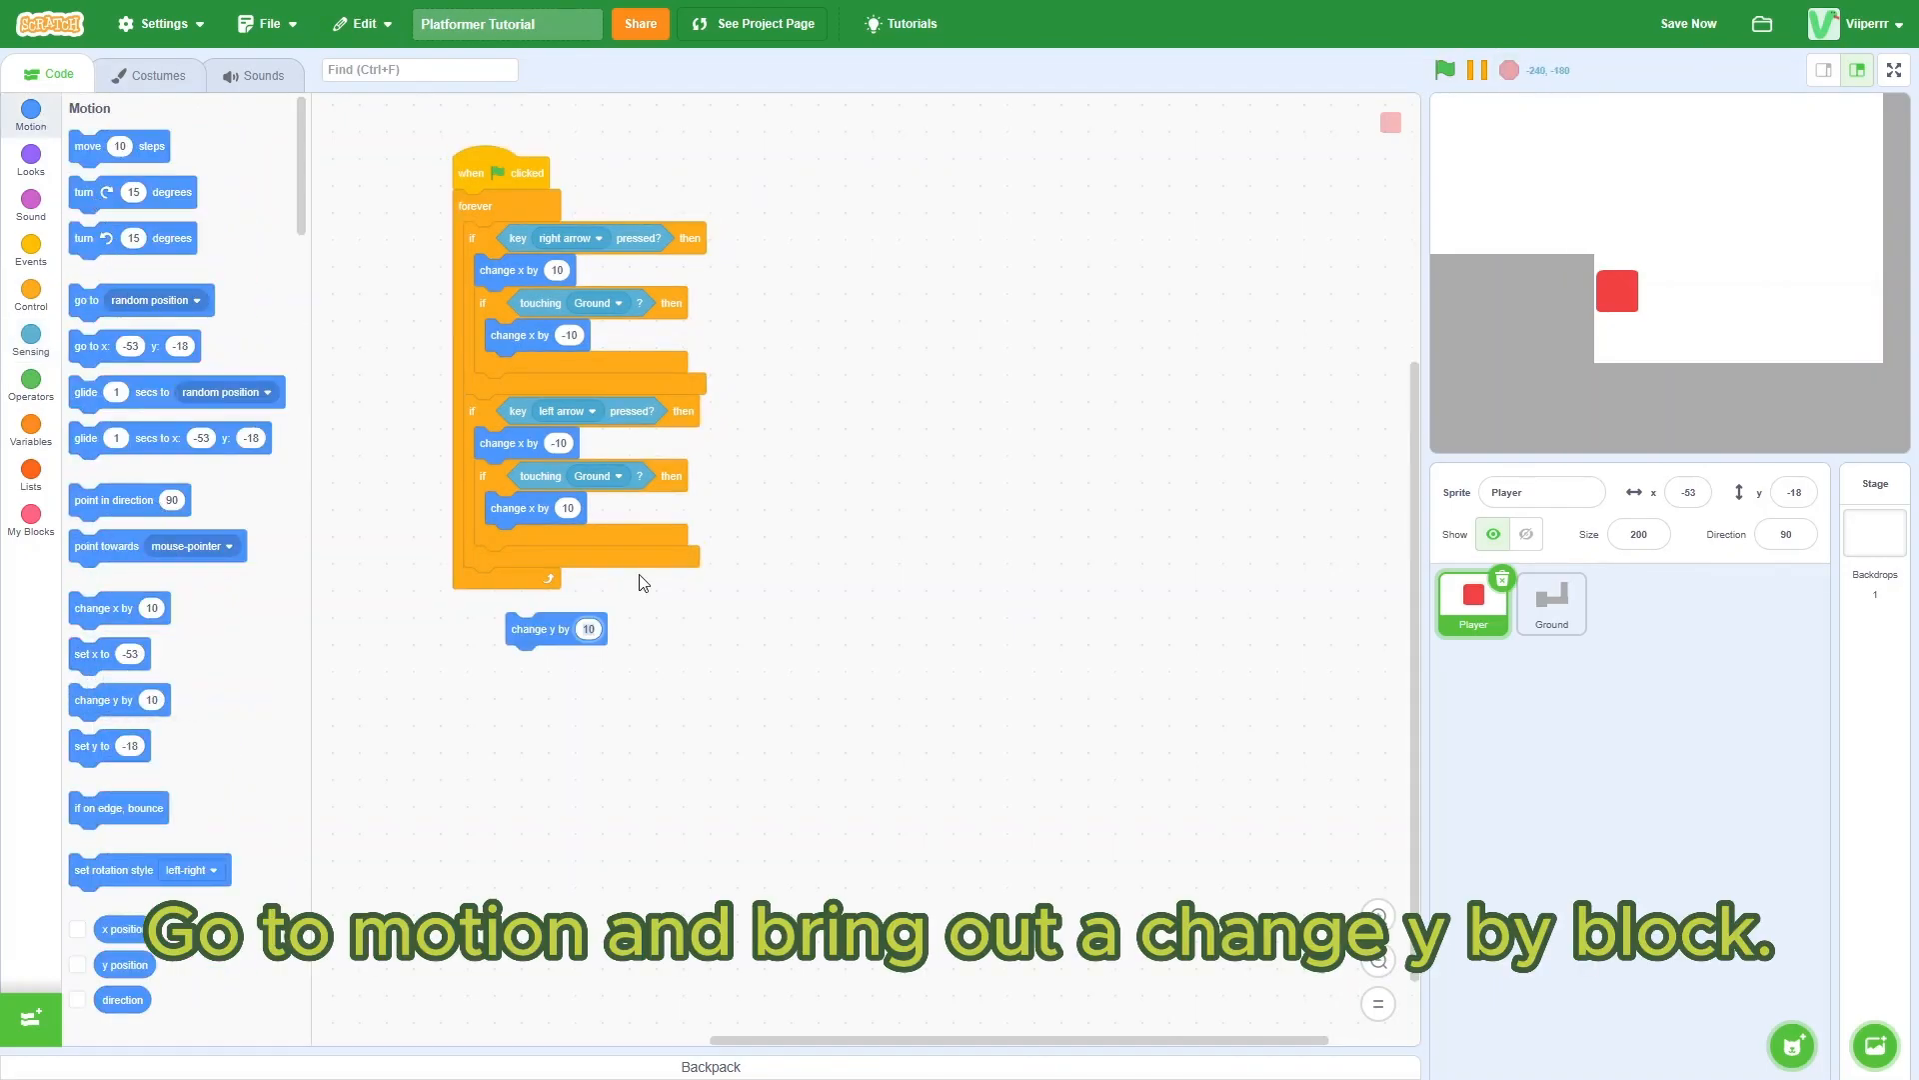
# Step: Add change y by -6 to the loop and run the project to watch the Player fall
pyautogui.write('-6')
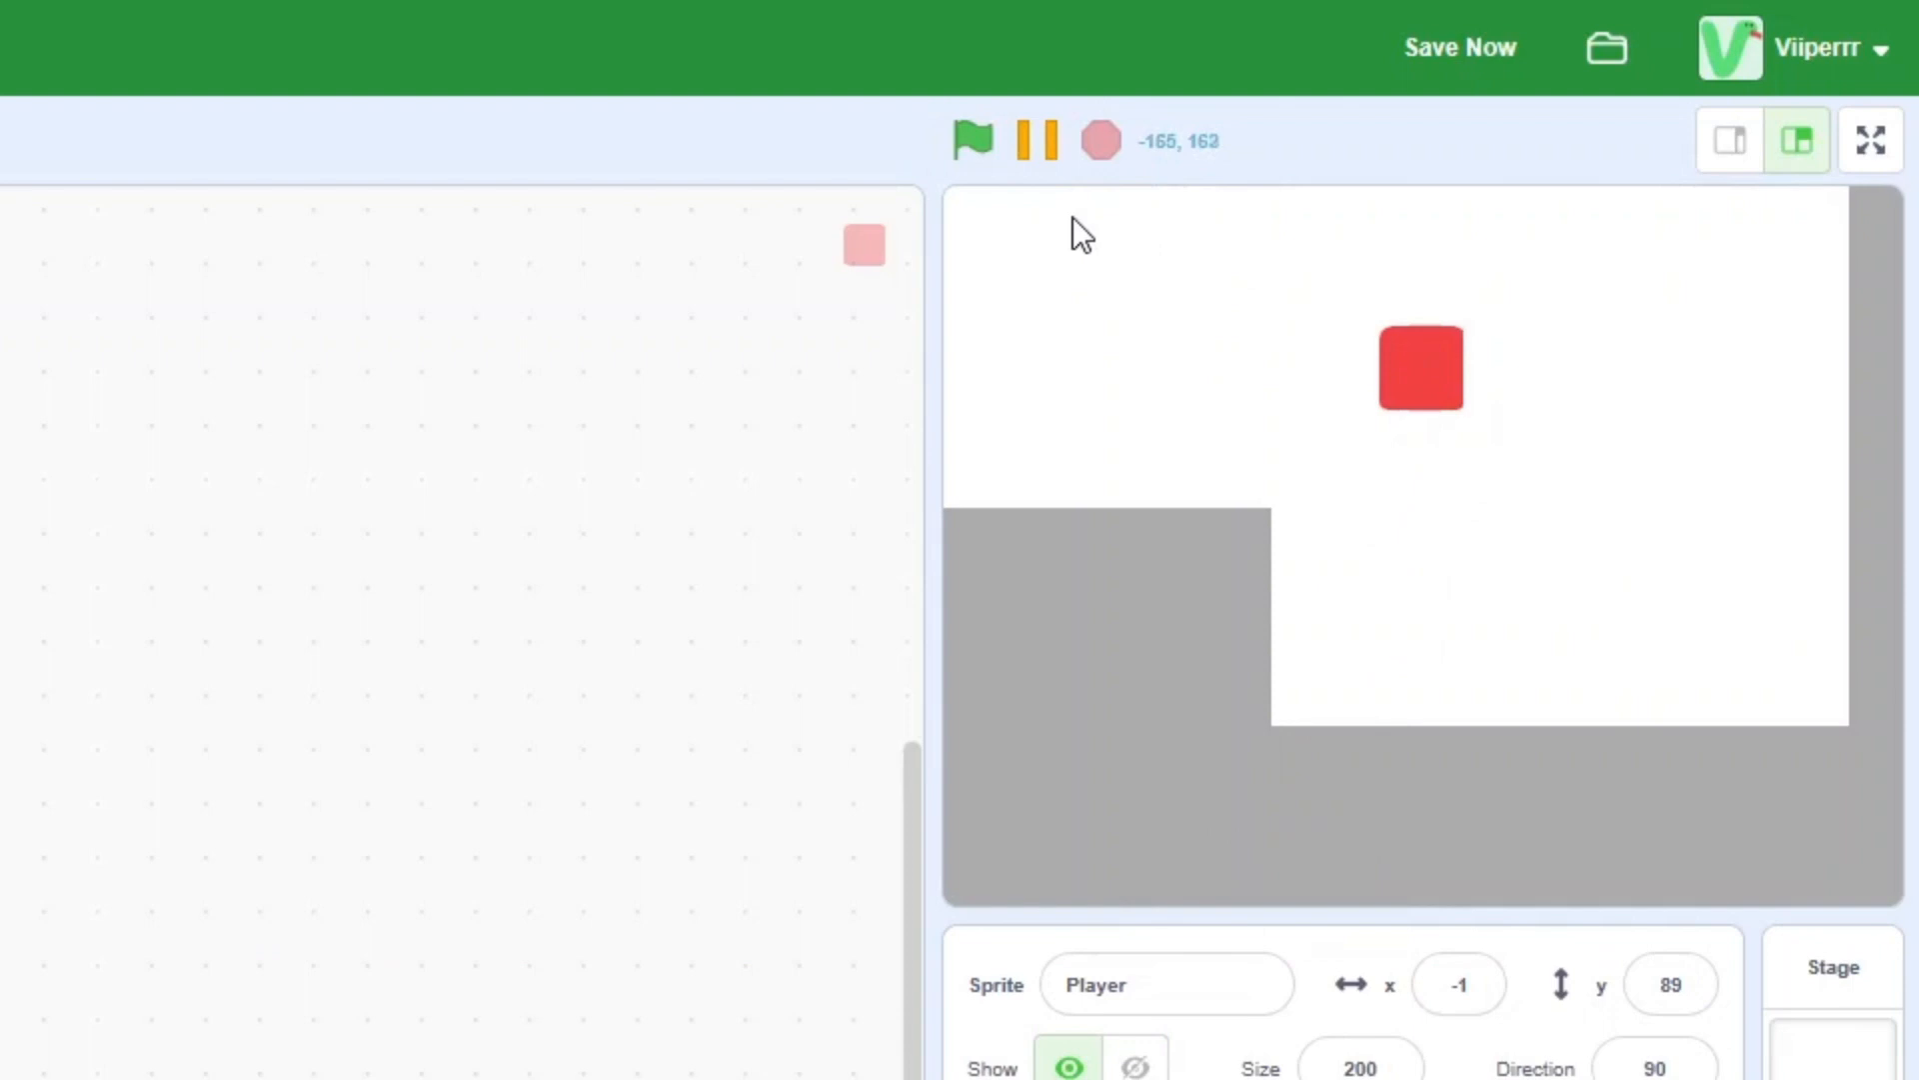
pyautogui.click(974, 142)
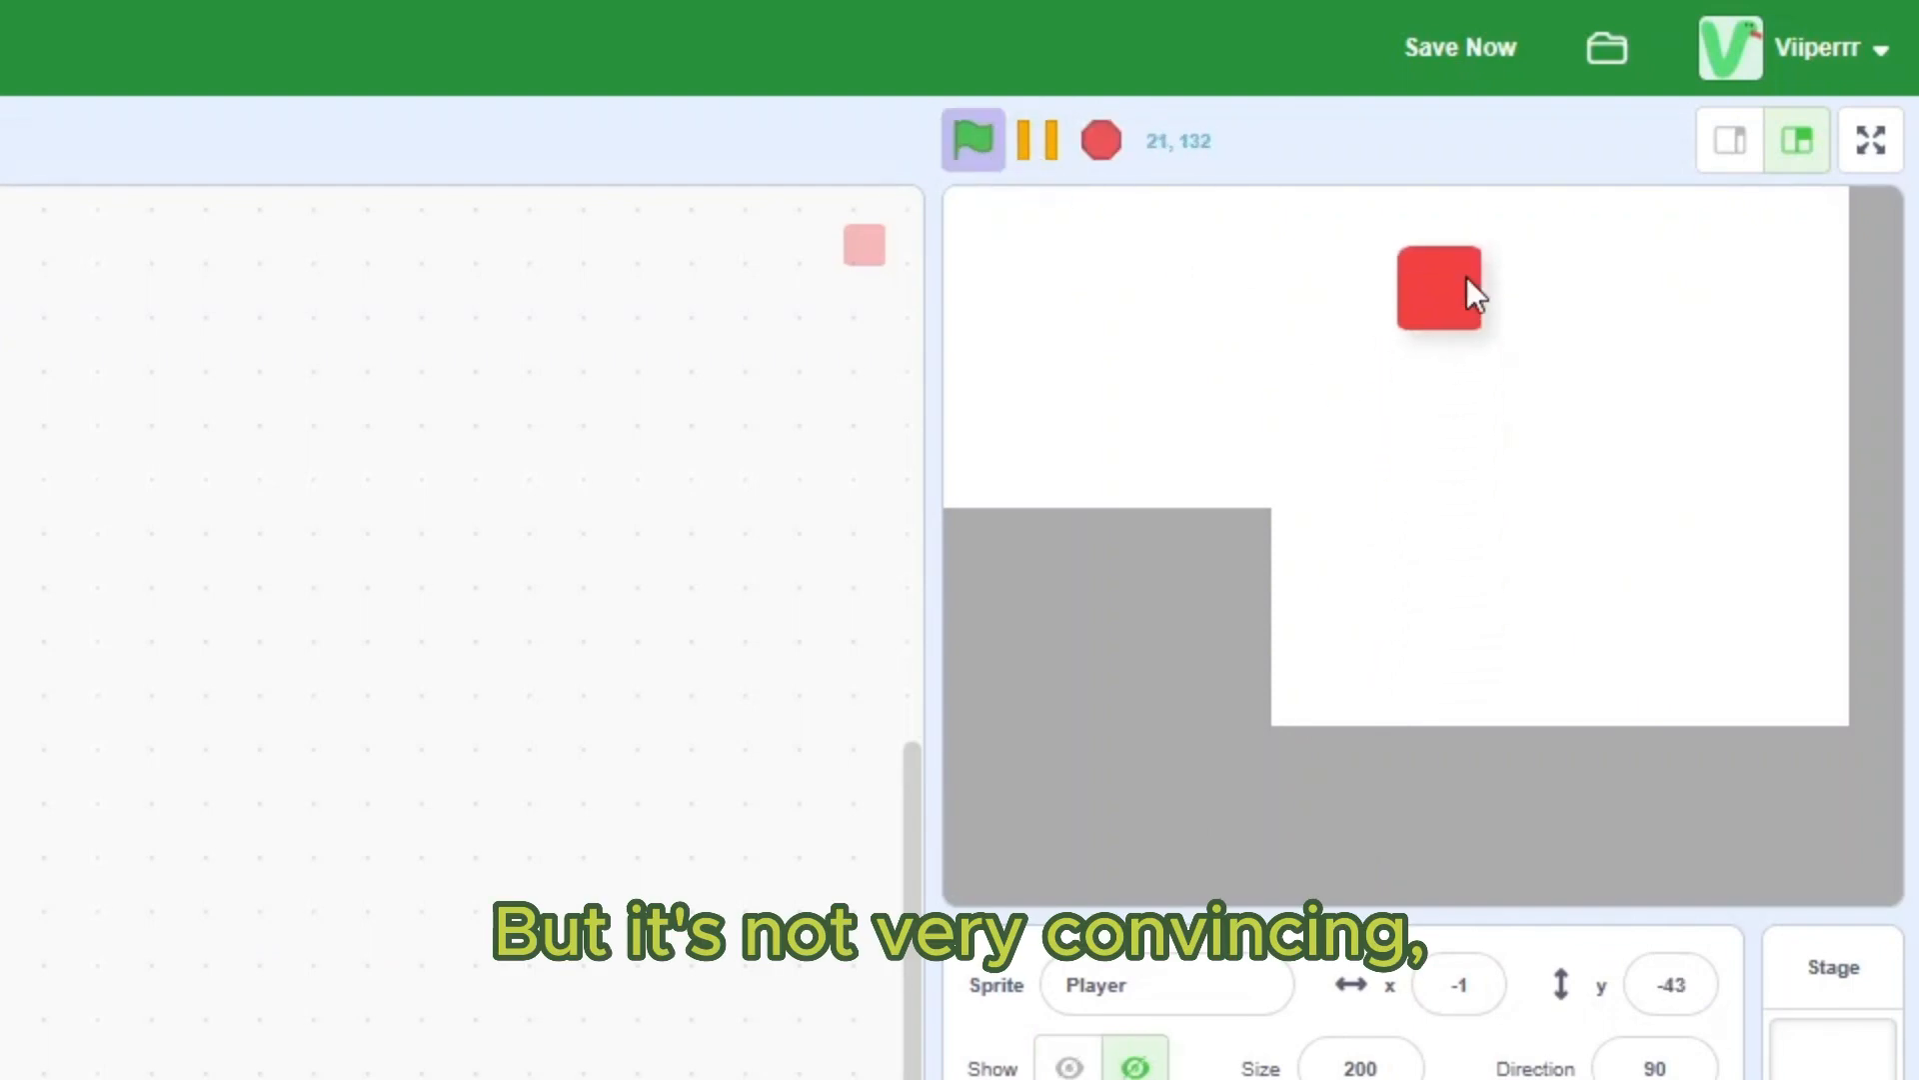
pyautogui.click(975, 140)
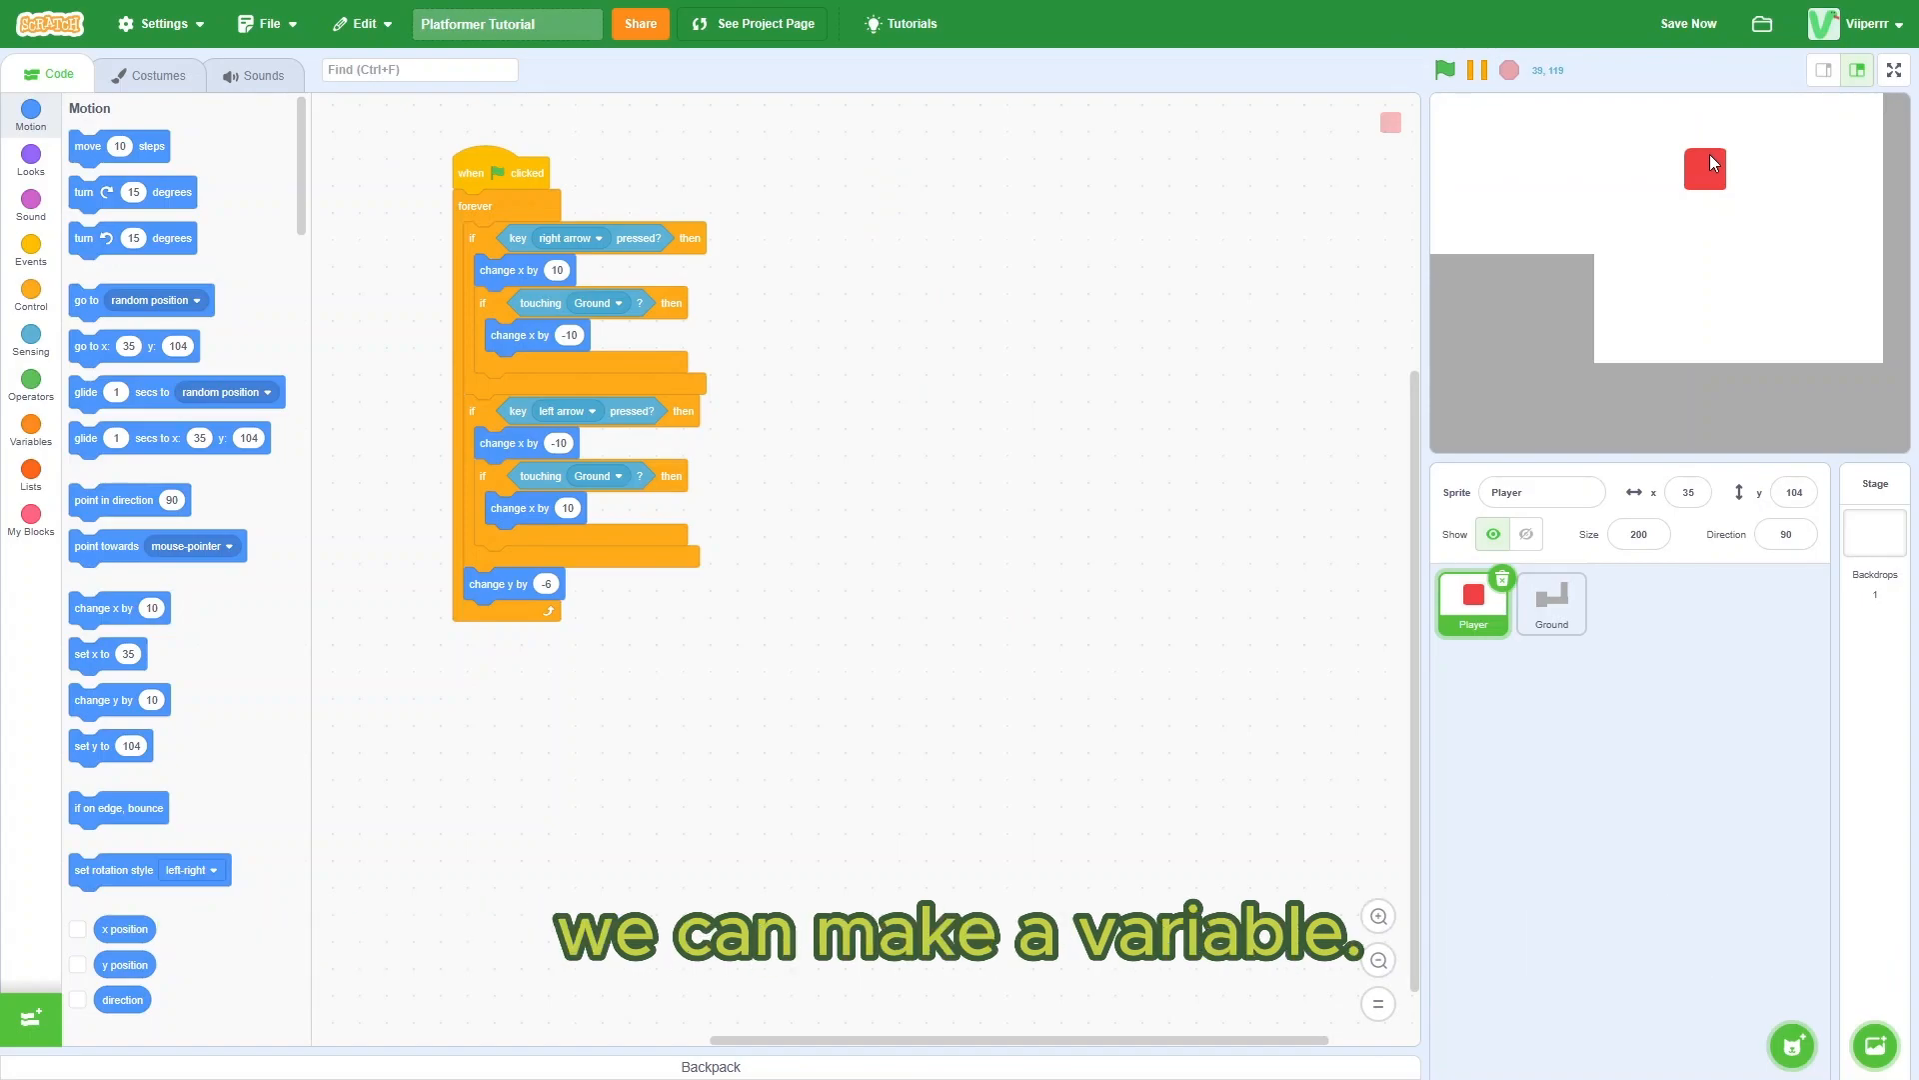
# Step: Create the 'y speed' variable, set it to 0 at start, and add a y speed change
pyautogui.click(31, 426)
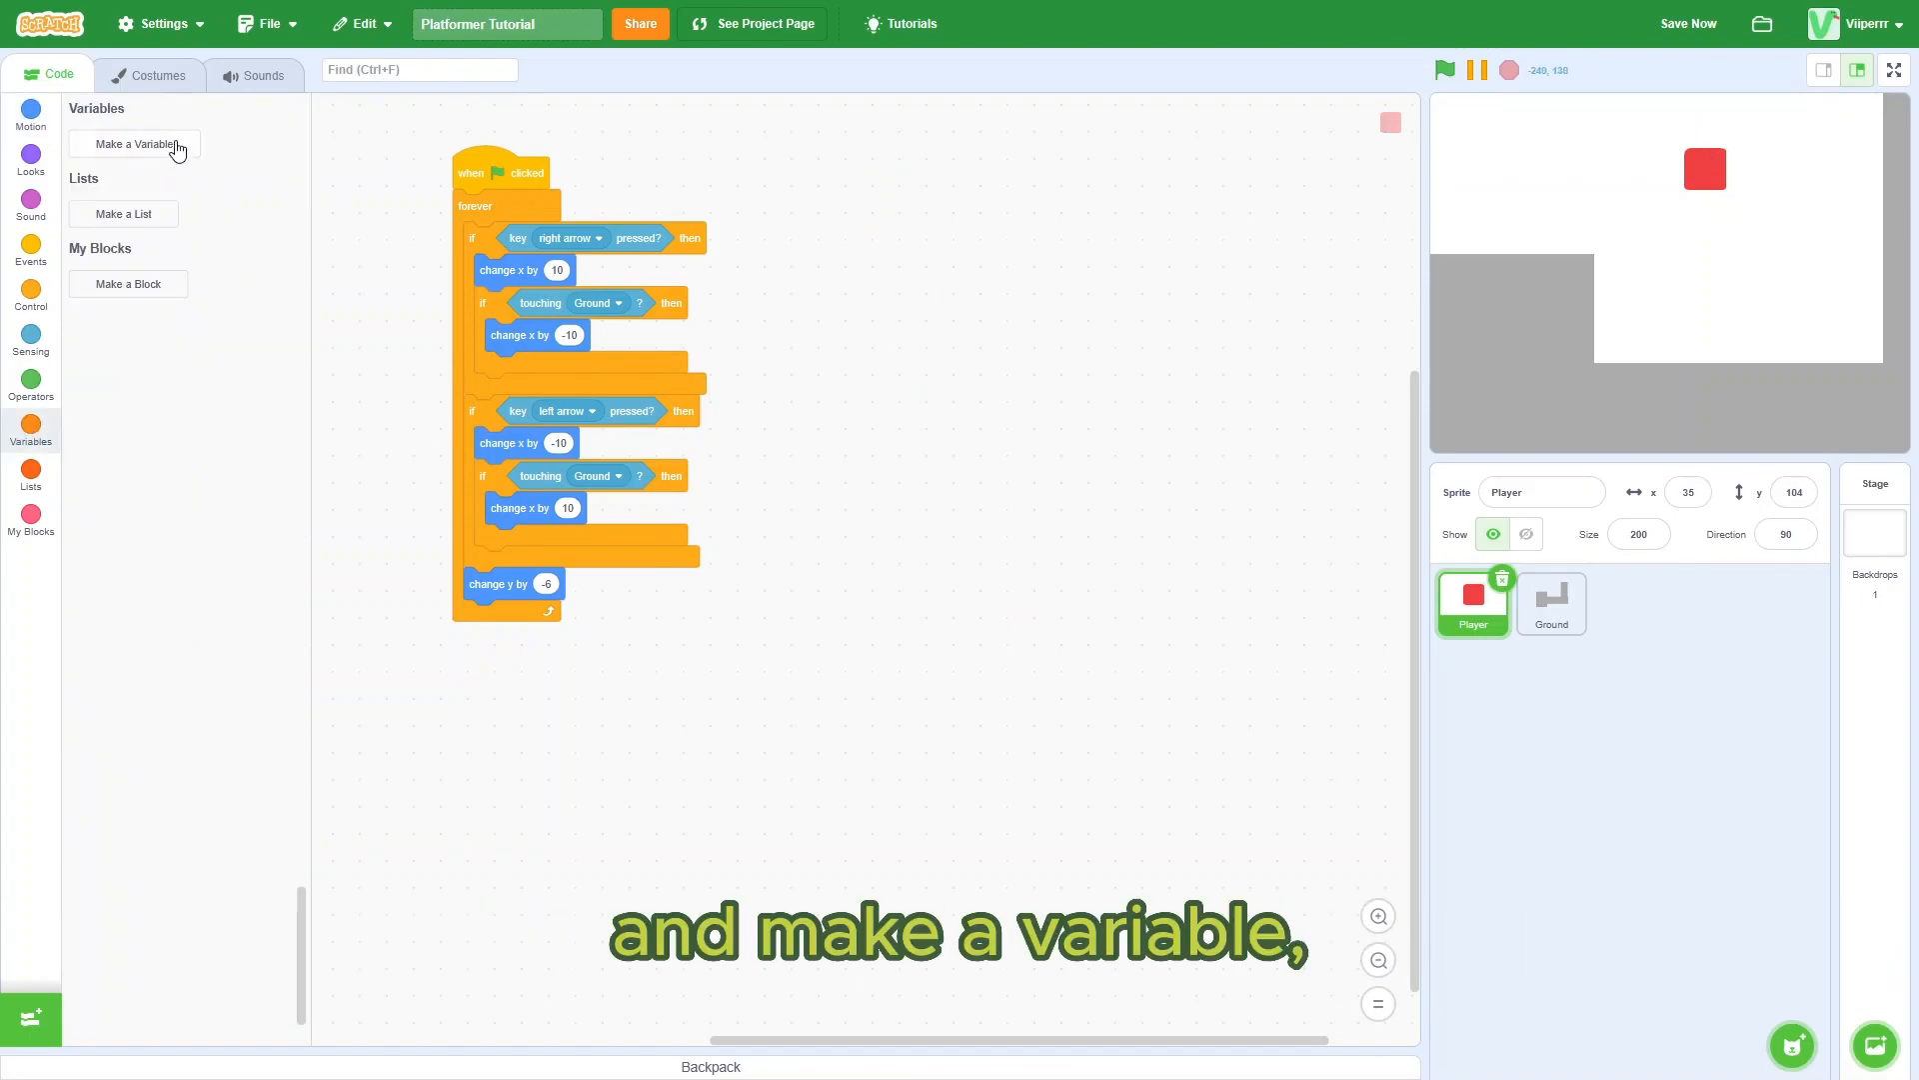
pyautogui.click(133, 144)
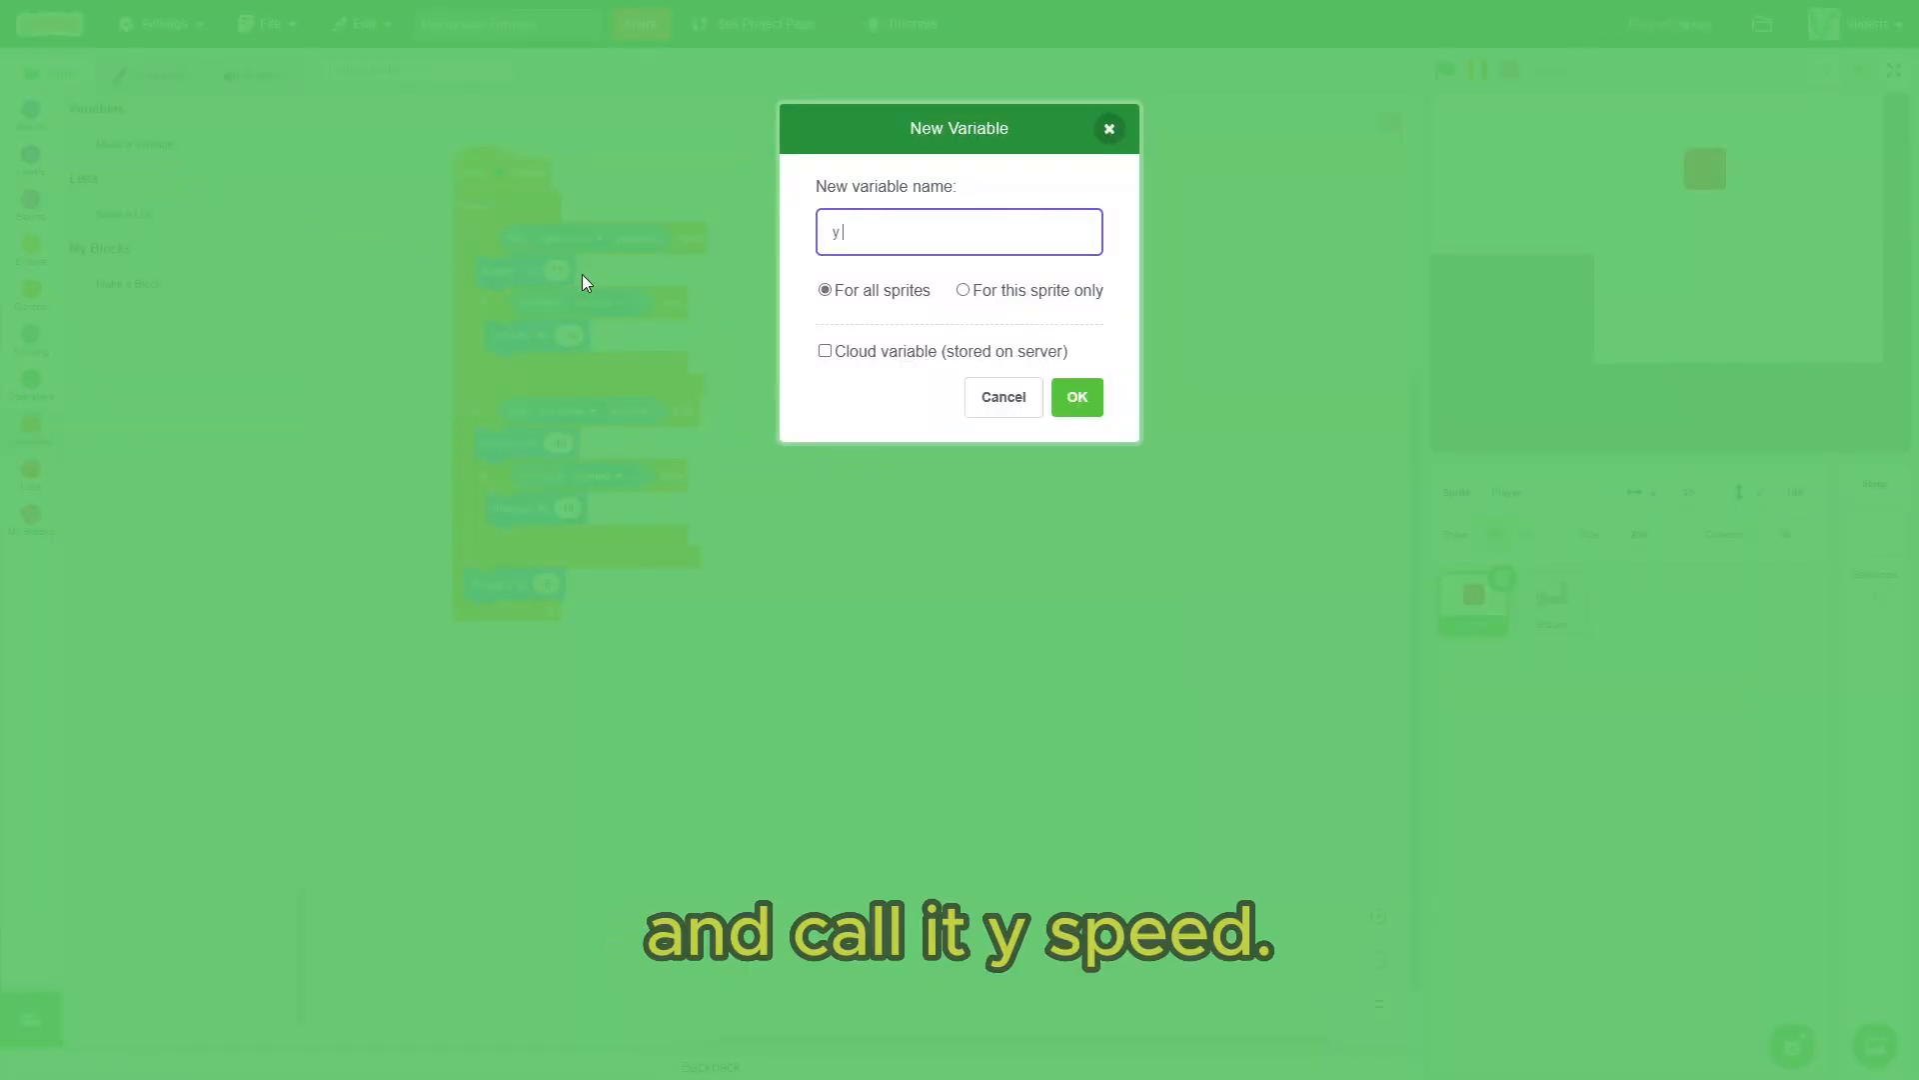
pyautogui.click(1077, 397)
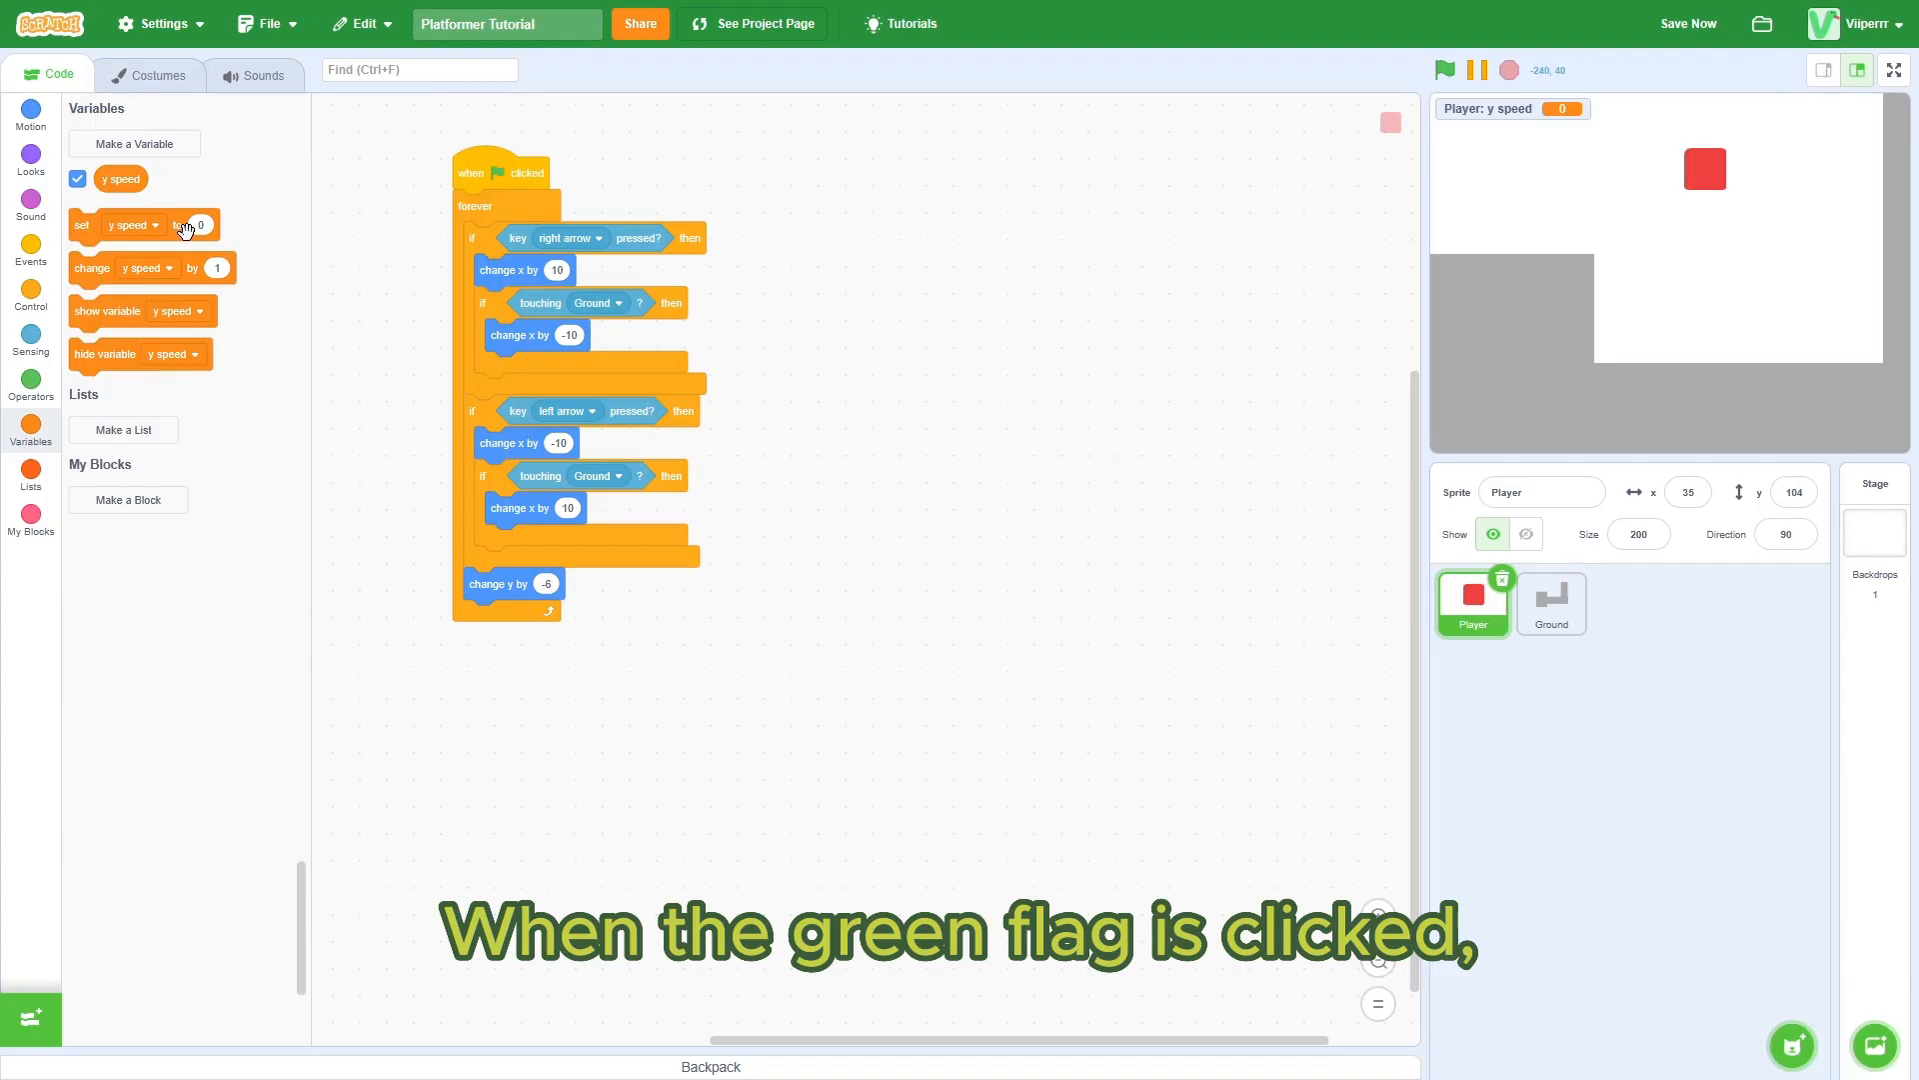
pyautogui.moveTo(135, 224); pyautogui.dragTo(324, 197)
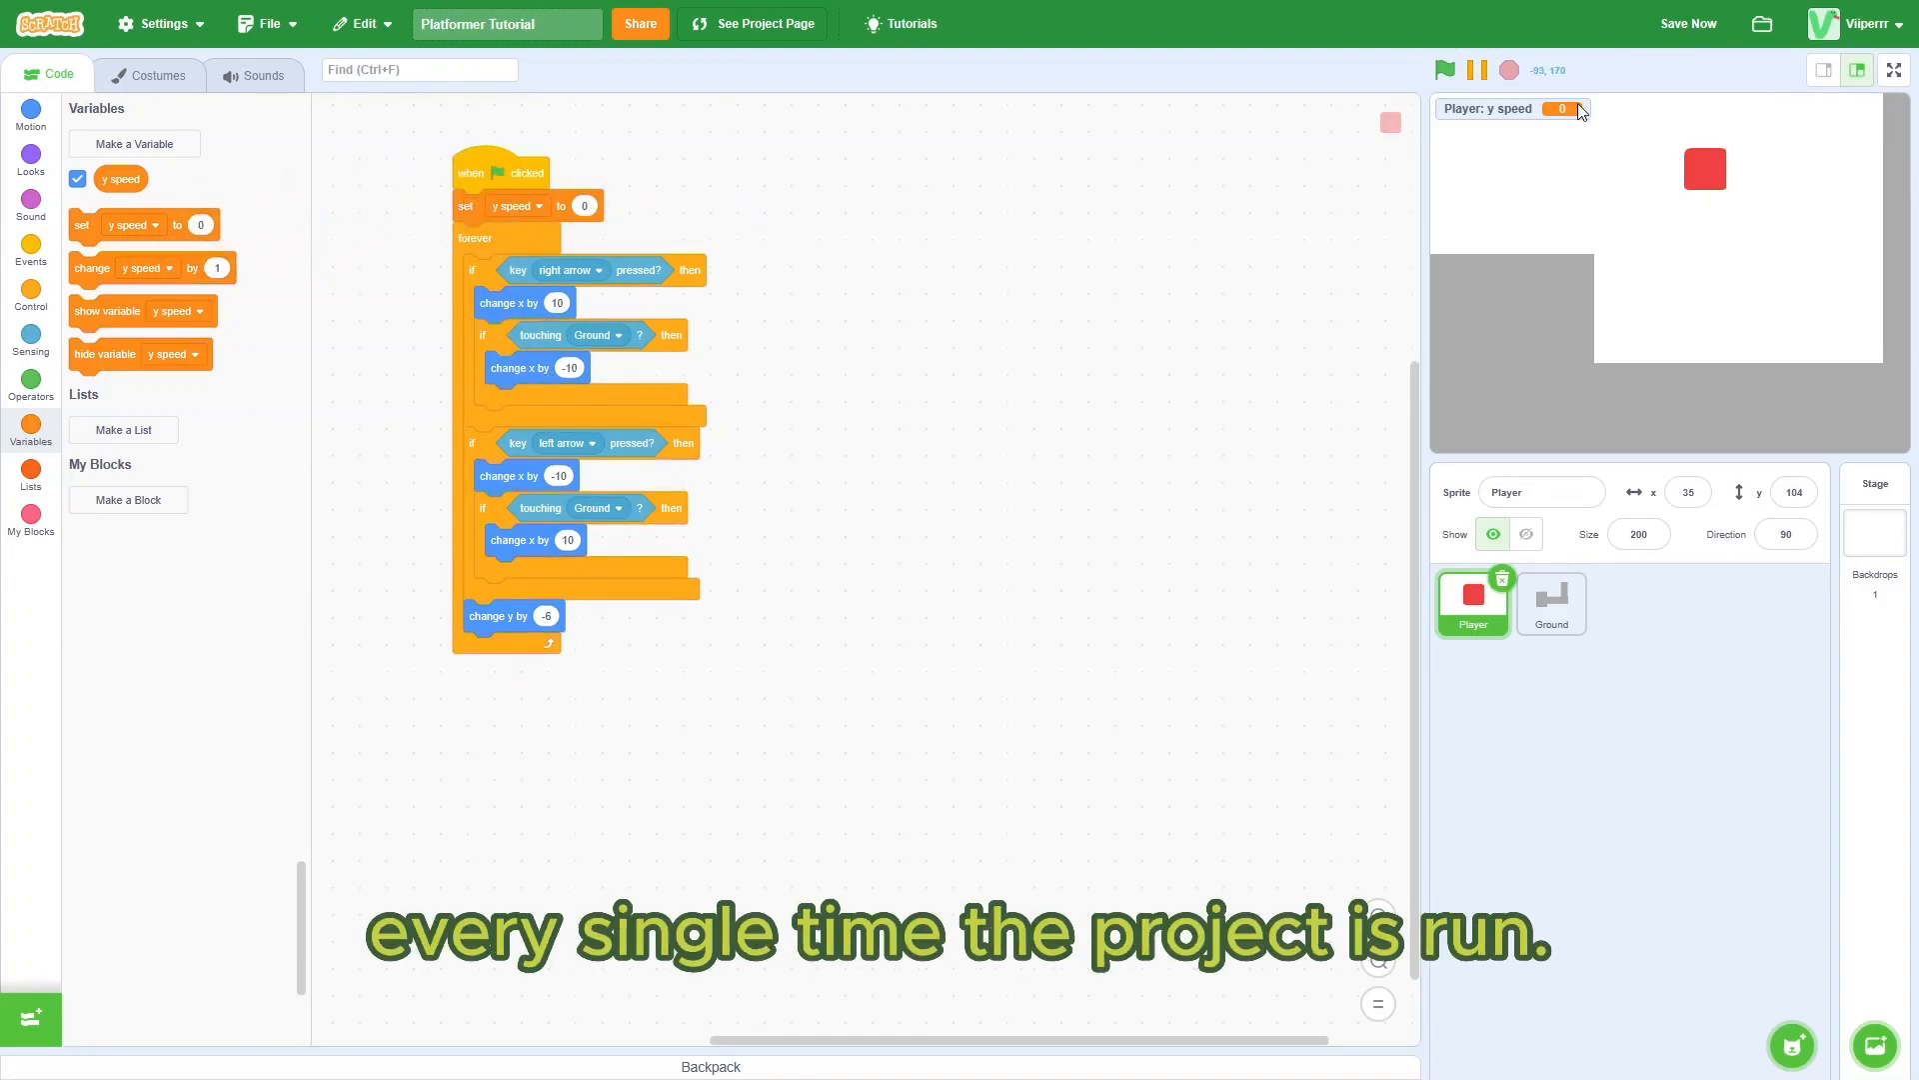
pyautogui.scroll(-3)
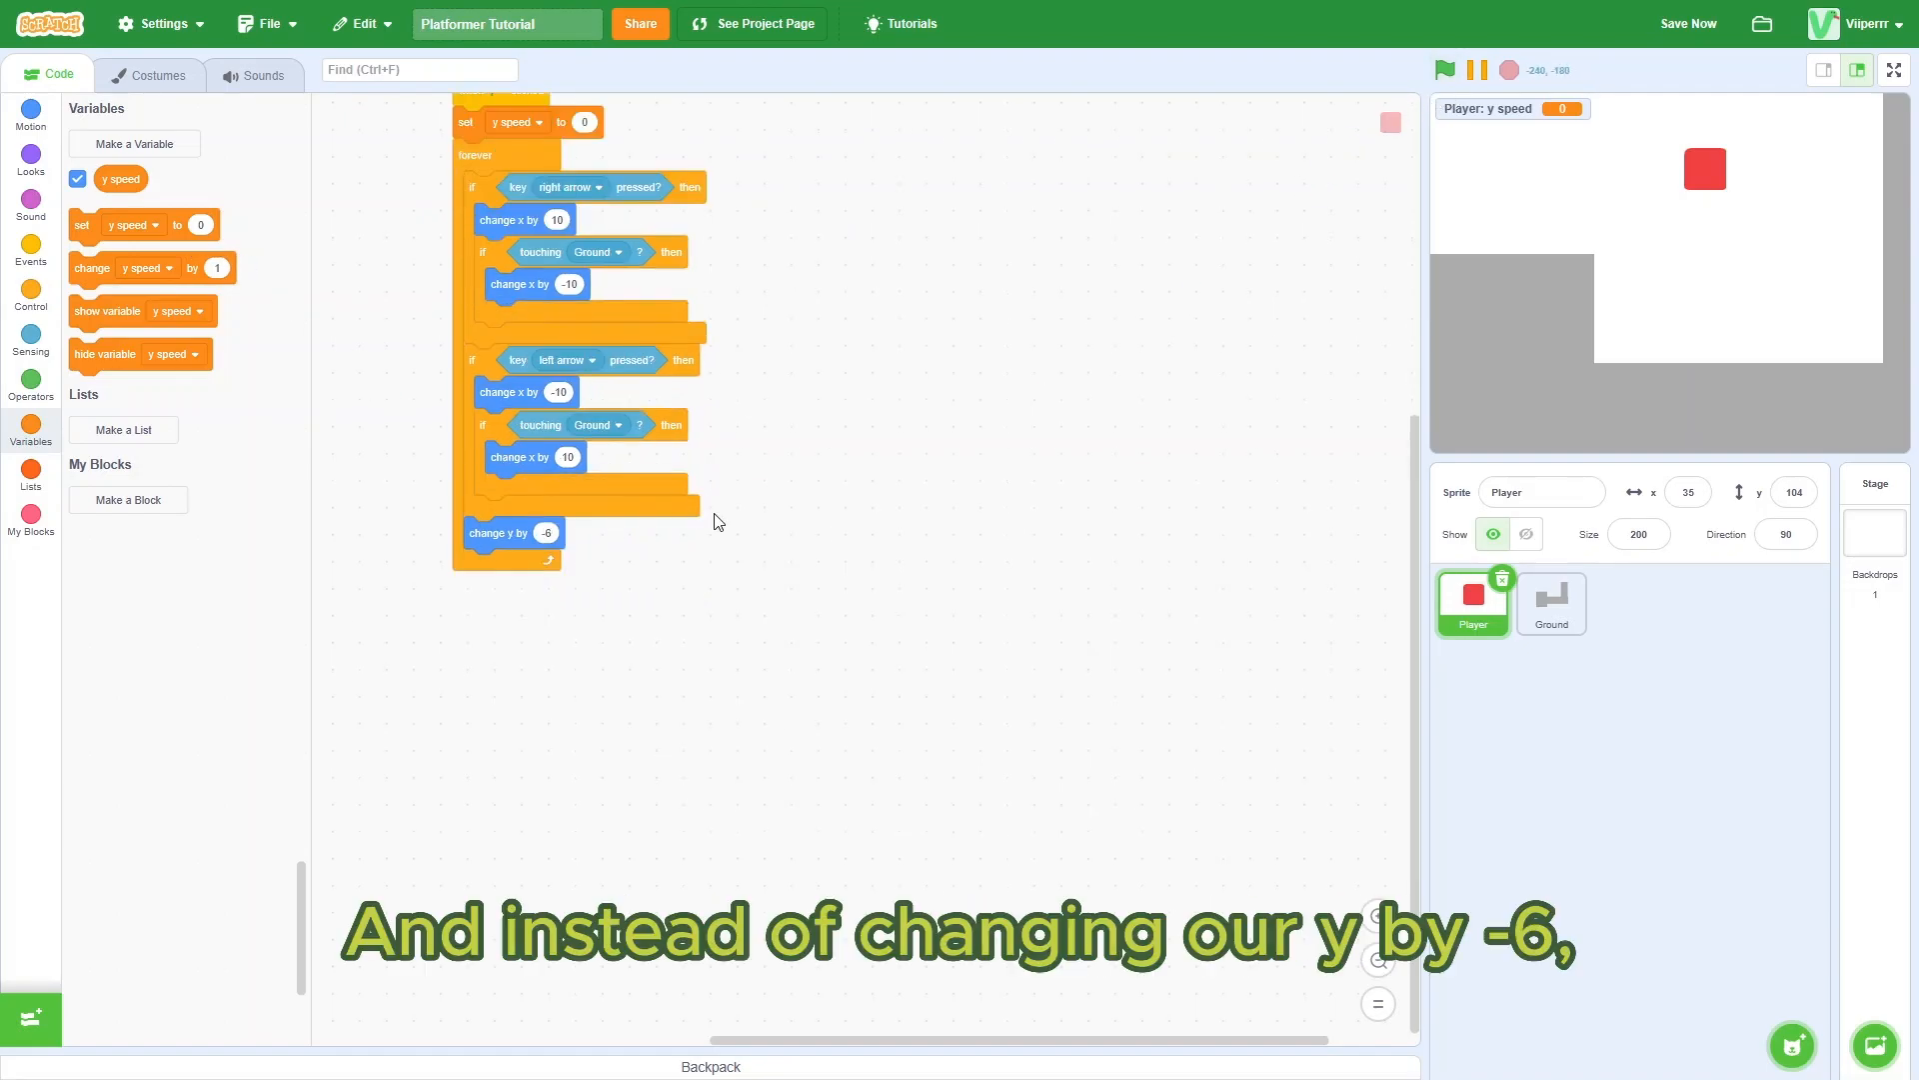
pyautogui.moveTo(474, 391)
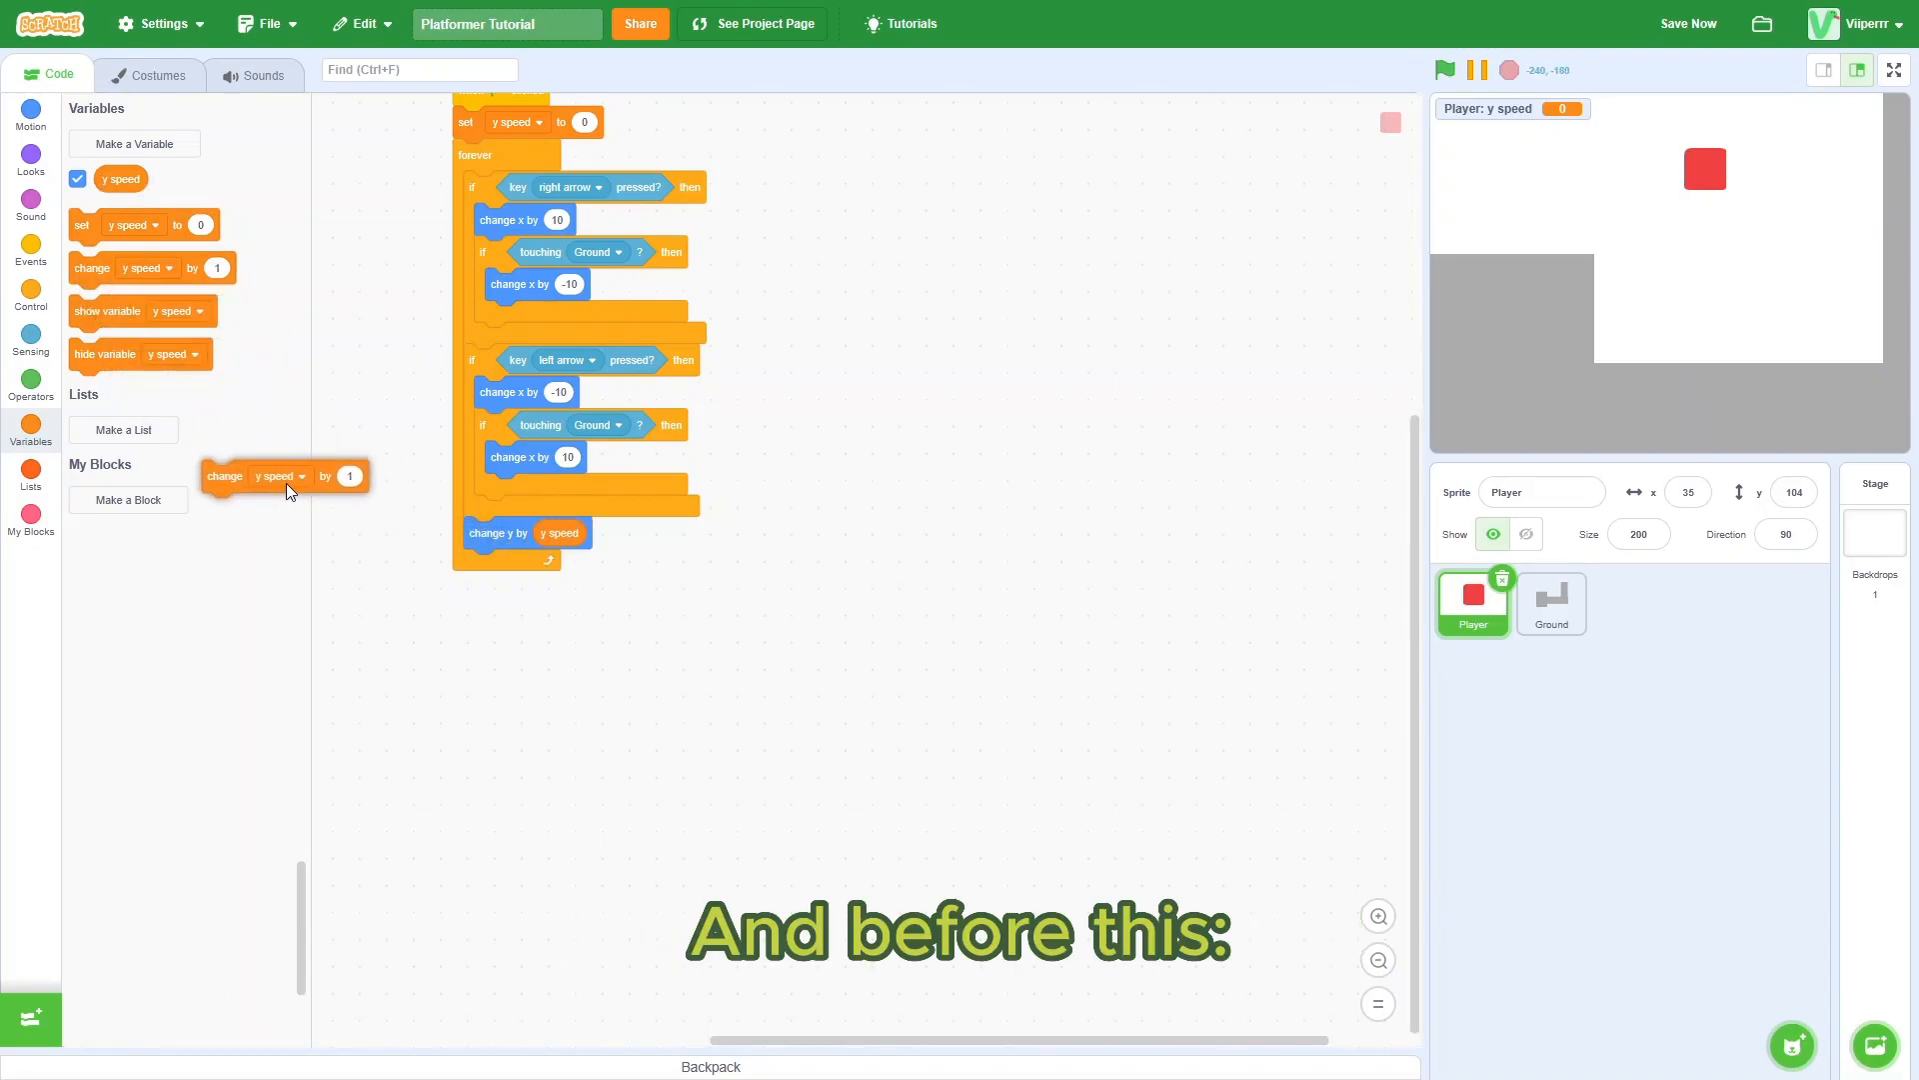
pyautogui.moveTo(285, 474); pyautogui.dragTo(316, 545)
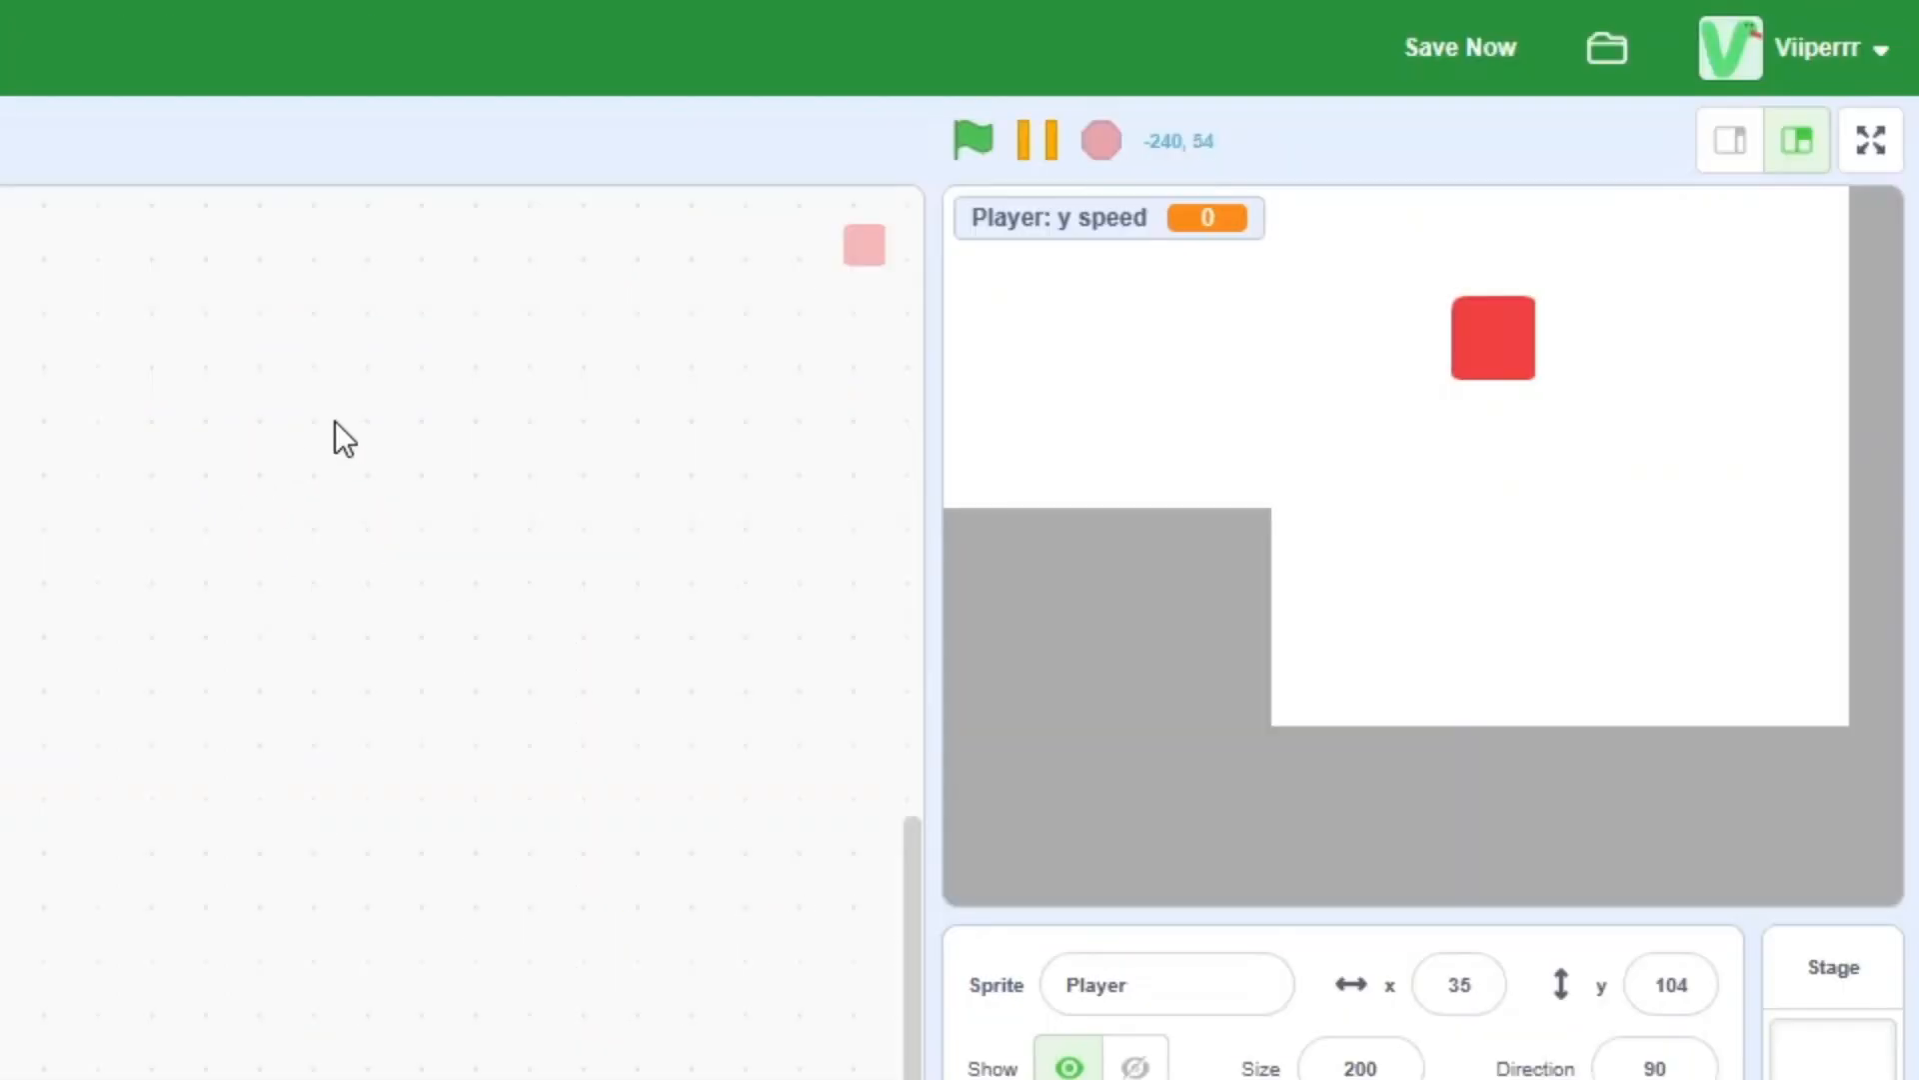
# Step: Run the project to test the accelerating fall, with y speed dropping by 1 each loop
pyautogui.click(975, 140)
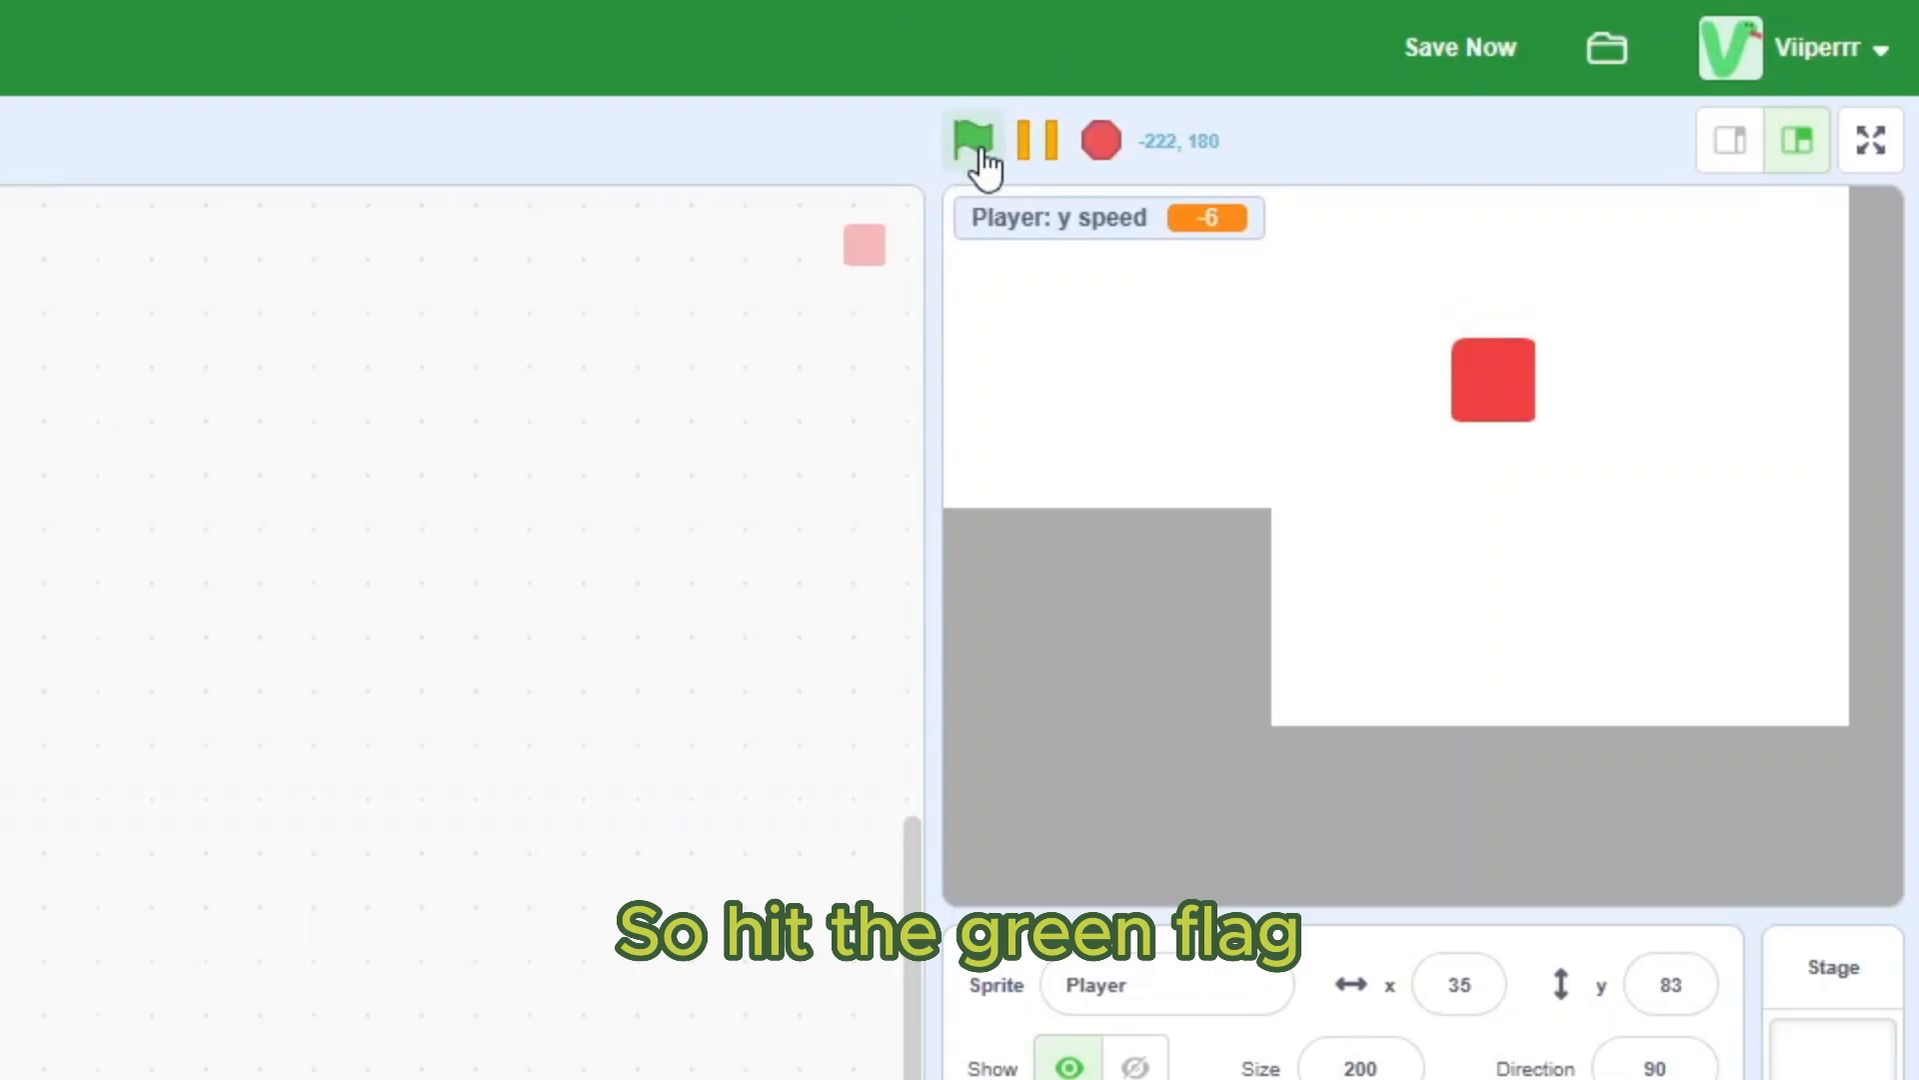
pyautogui.click(974, 139)
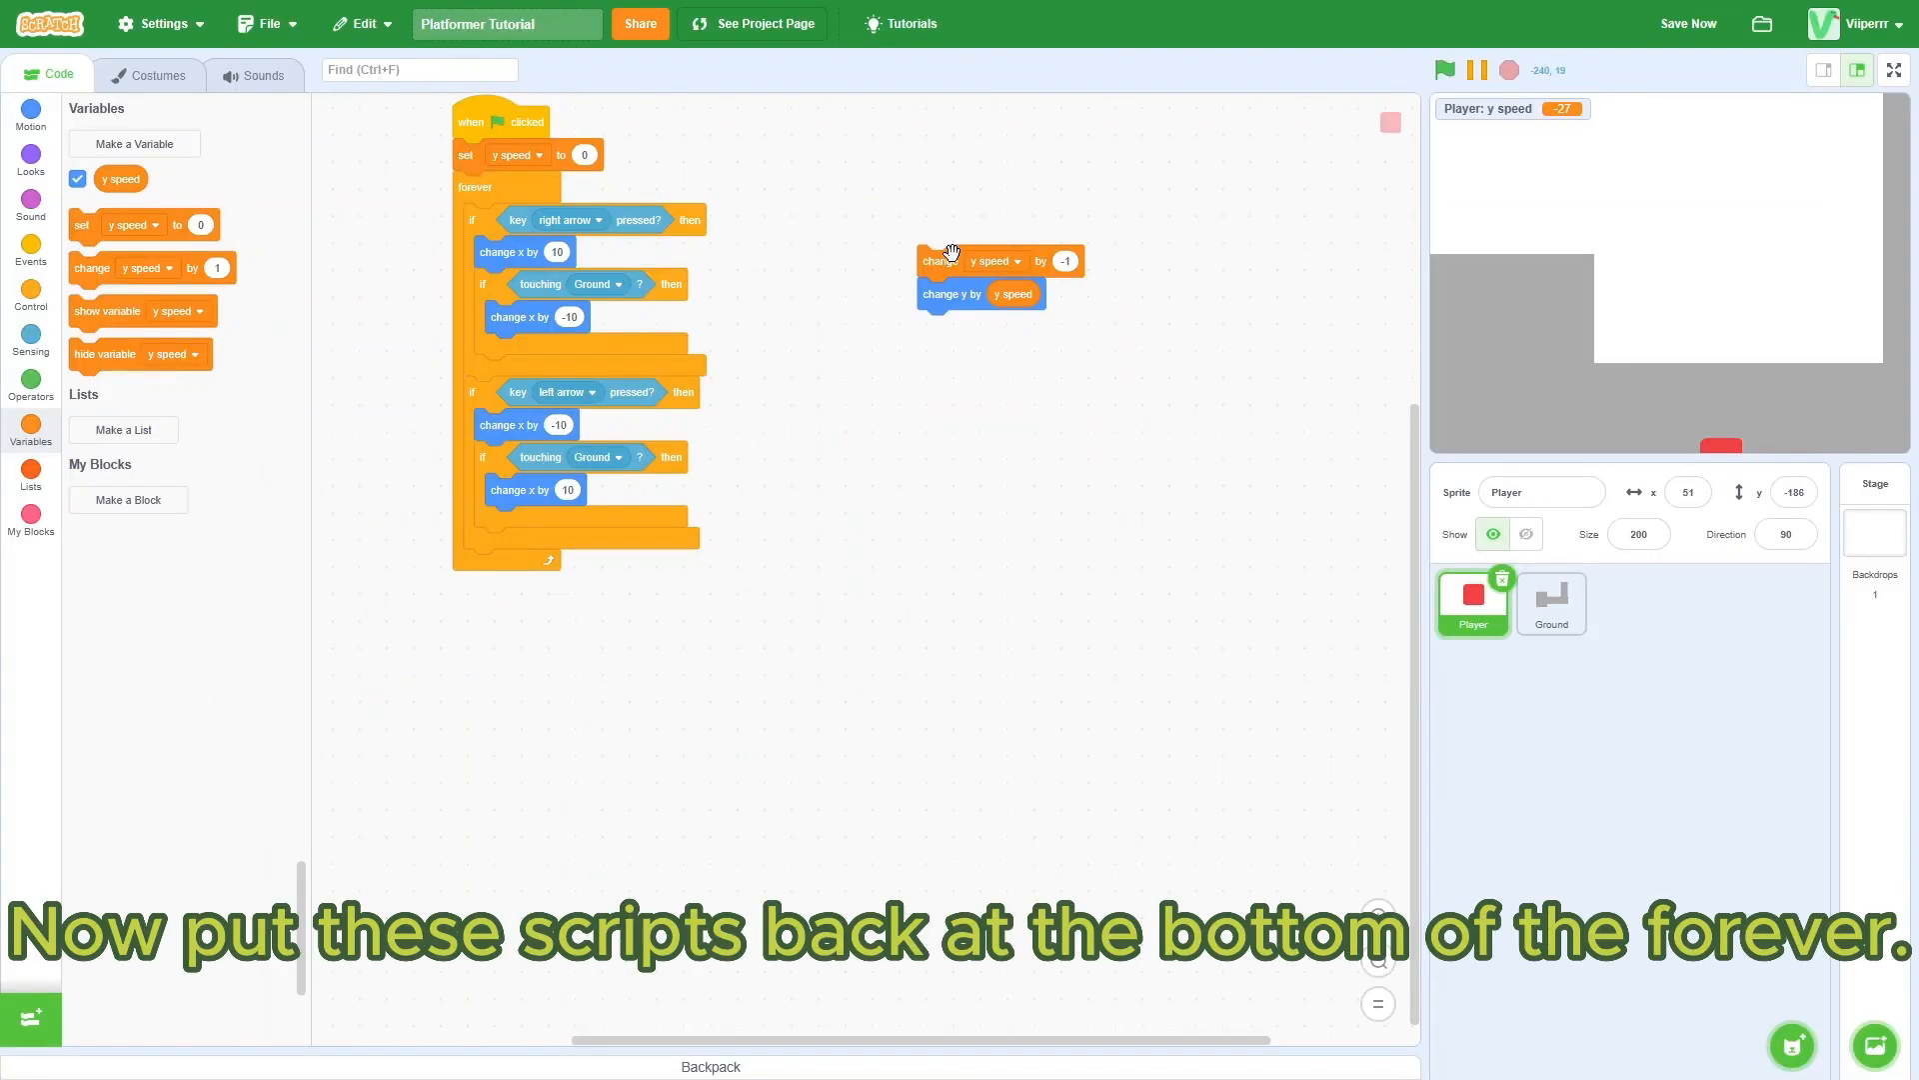
# Step: Return the two gravity blocks to the end of the forever loop and show Control blocks
pyautogui.moveTo(936, 260); pyautogui.dragTo(485, 563)
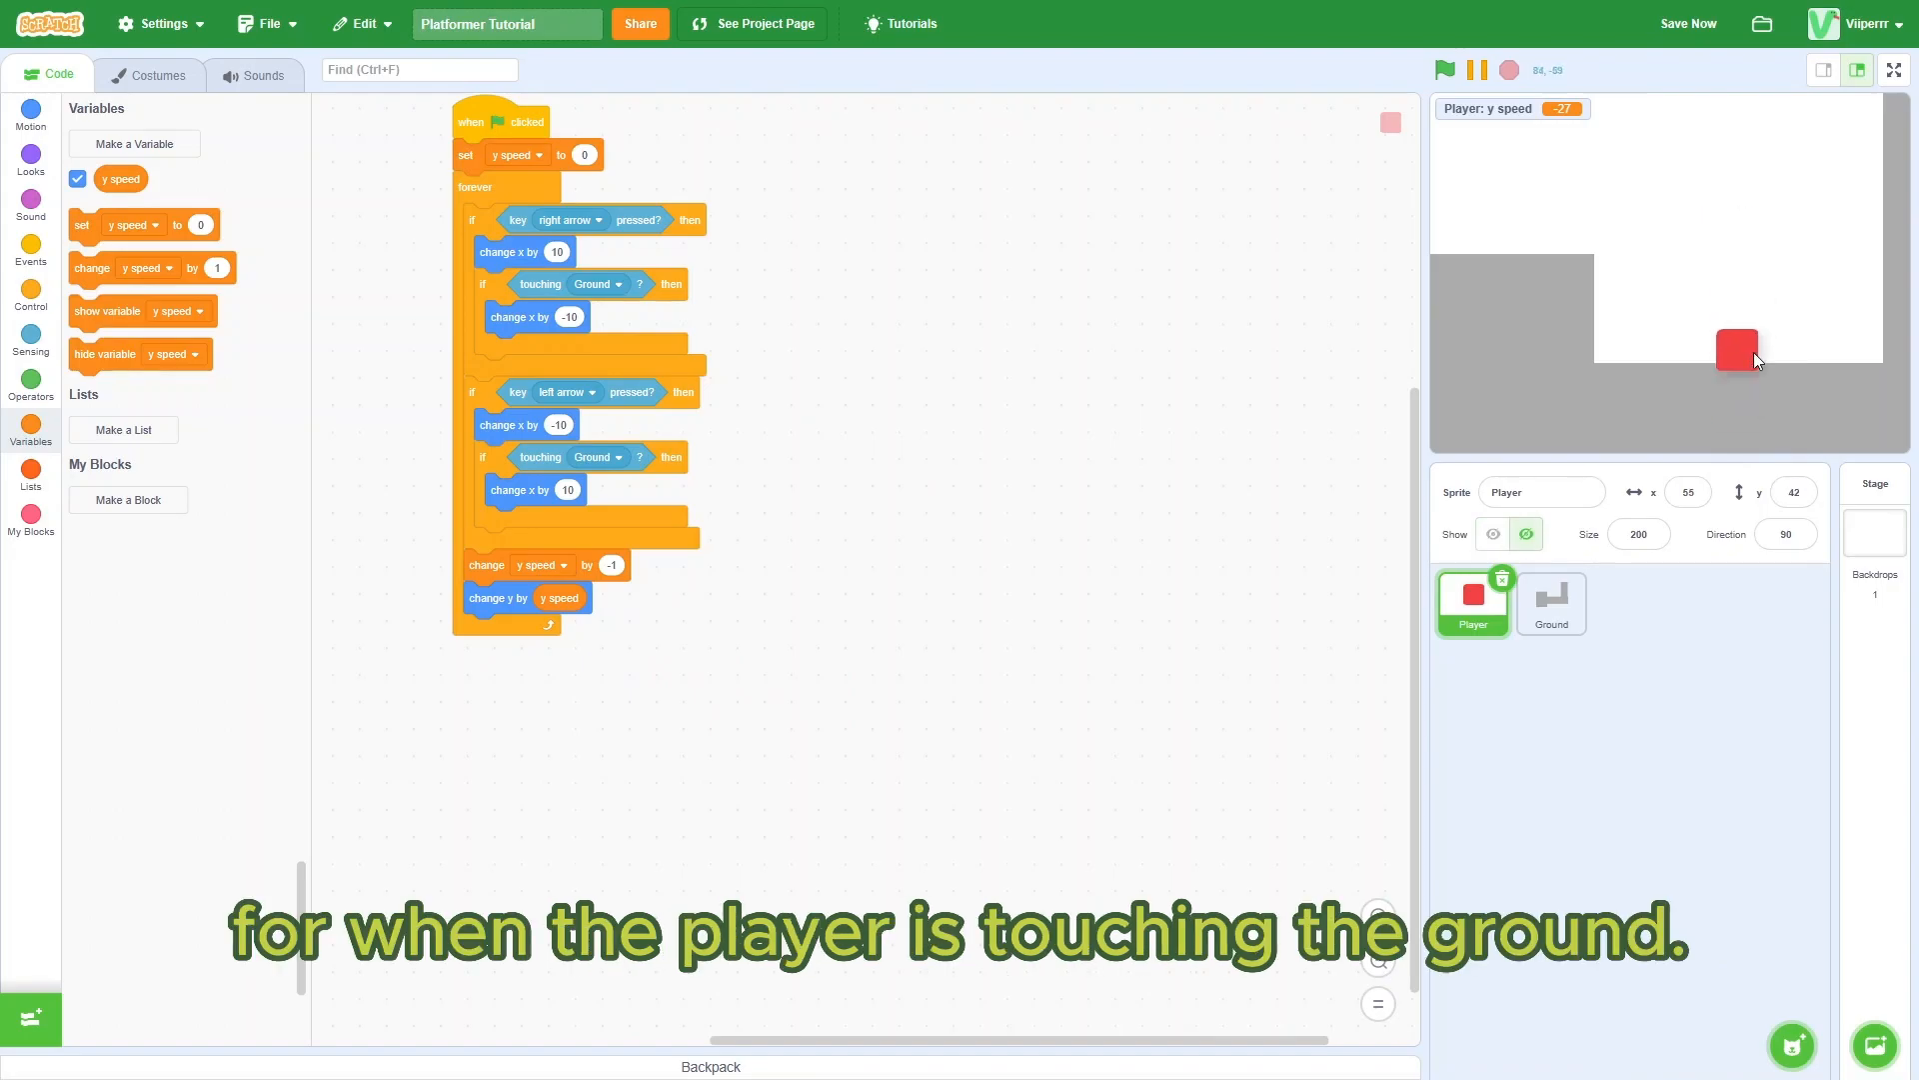
pyautogui.click(30, 297)
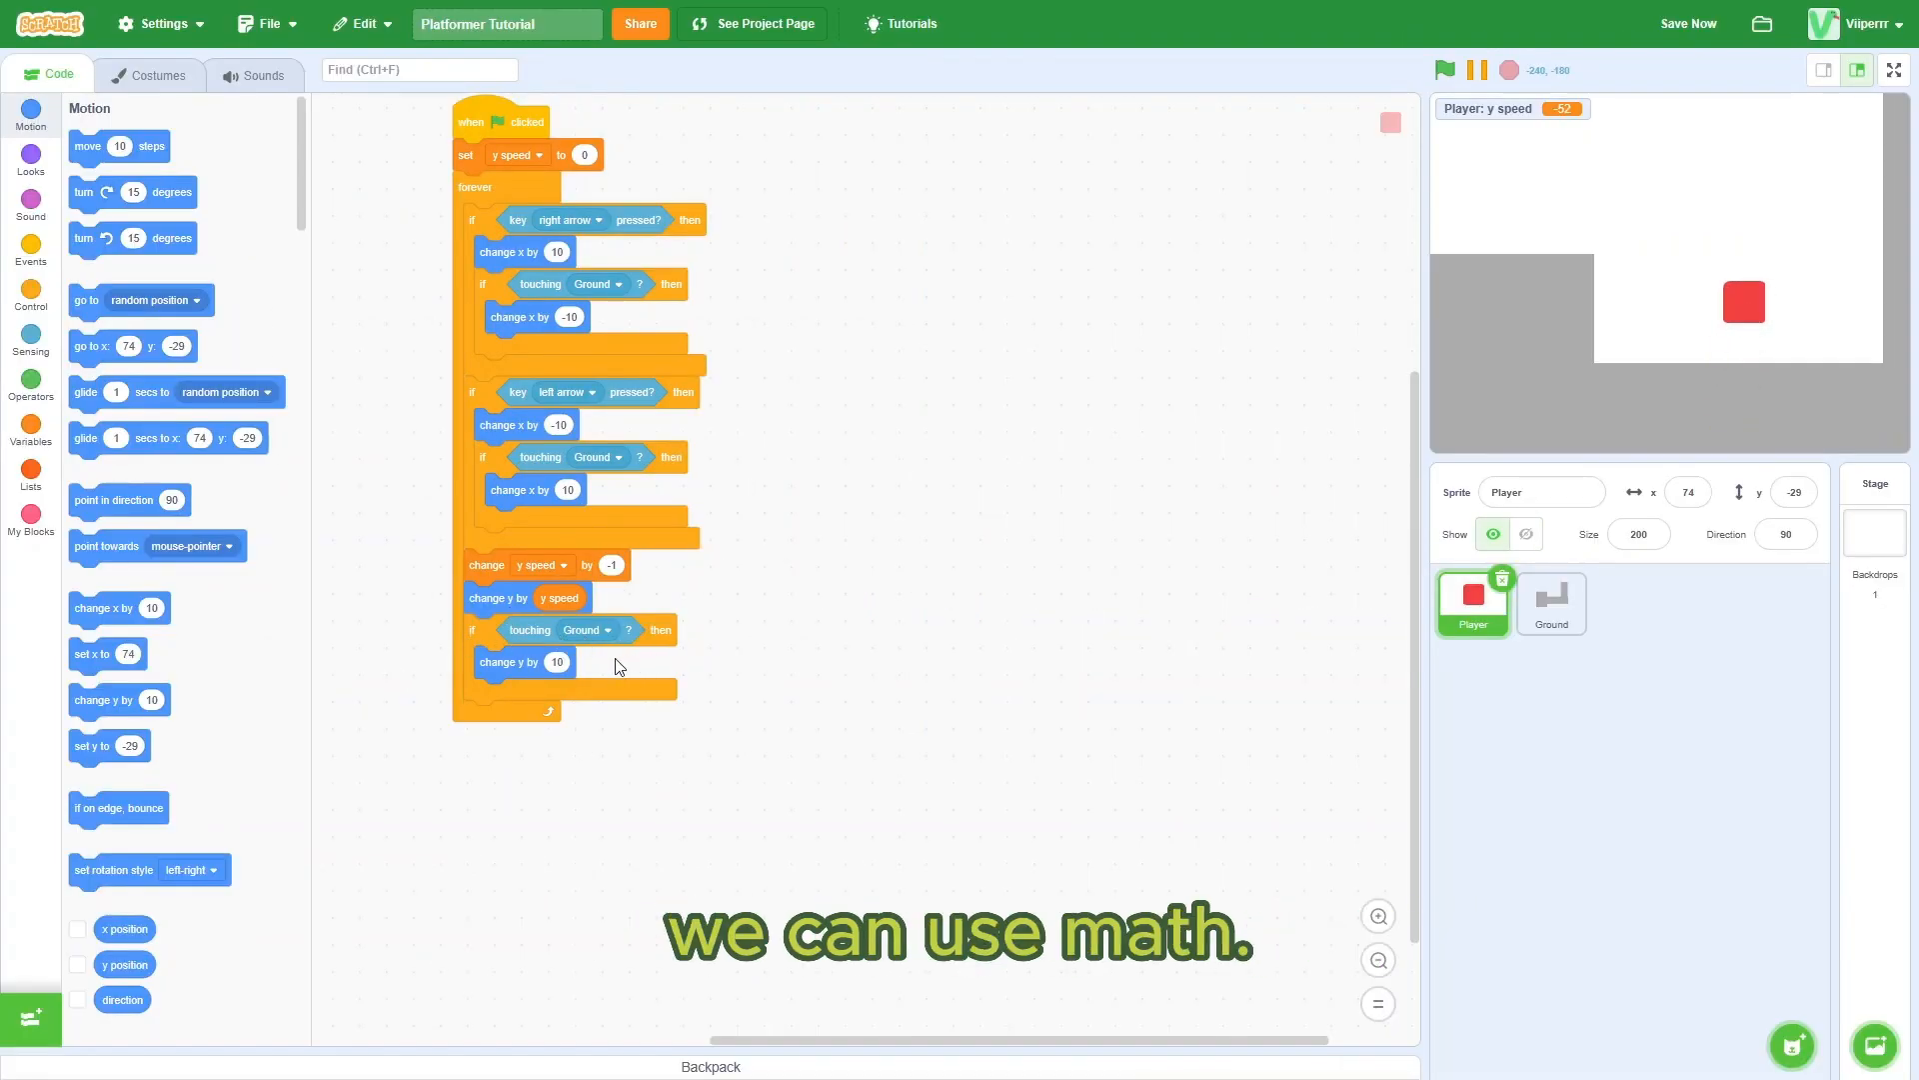
# Step: Multiply y speed by -1 in the ground check's change y, then test the bounce
pyautogui.click(31, 389)
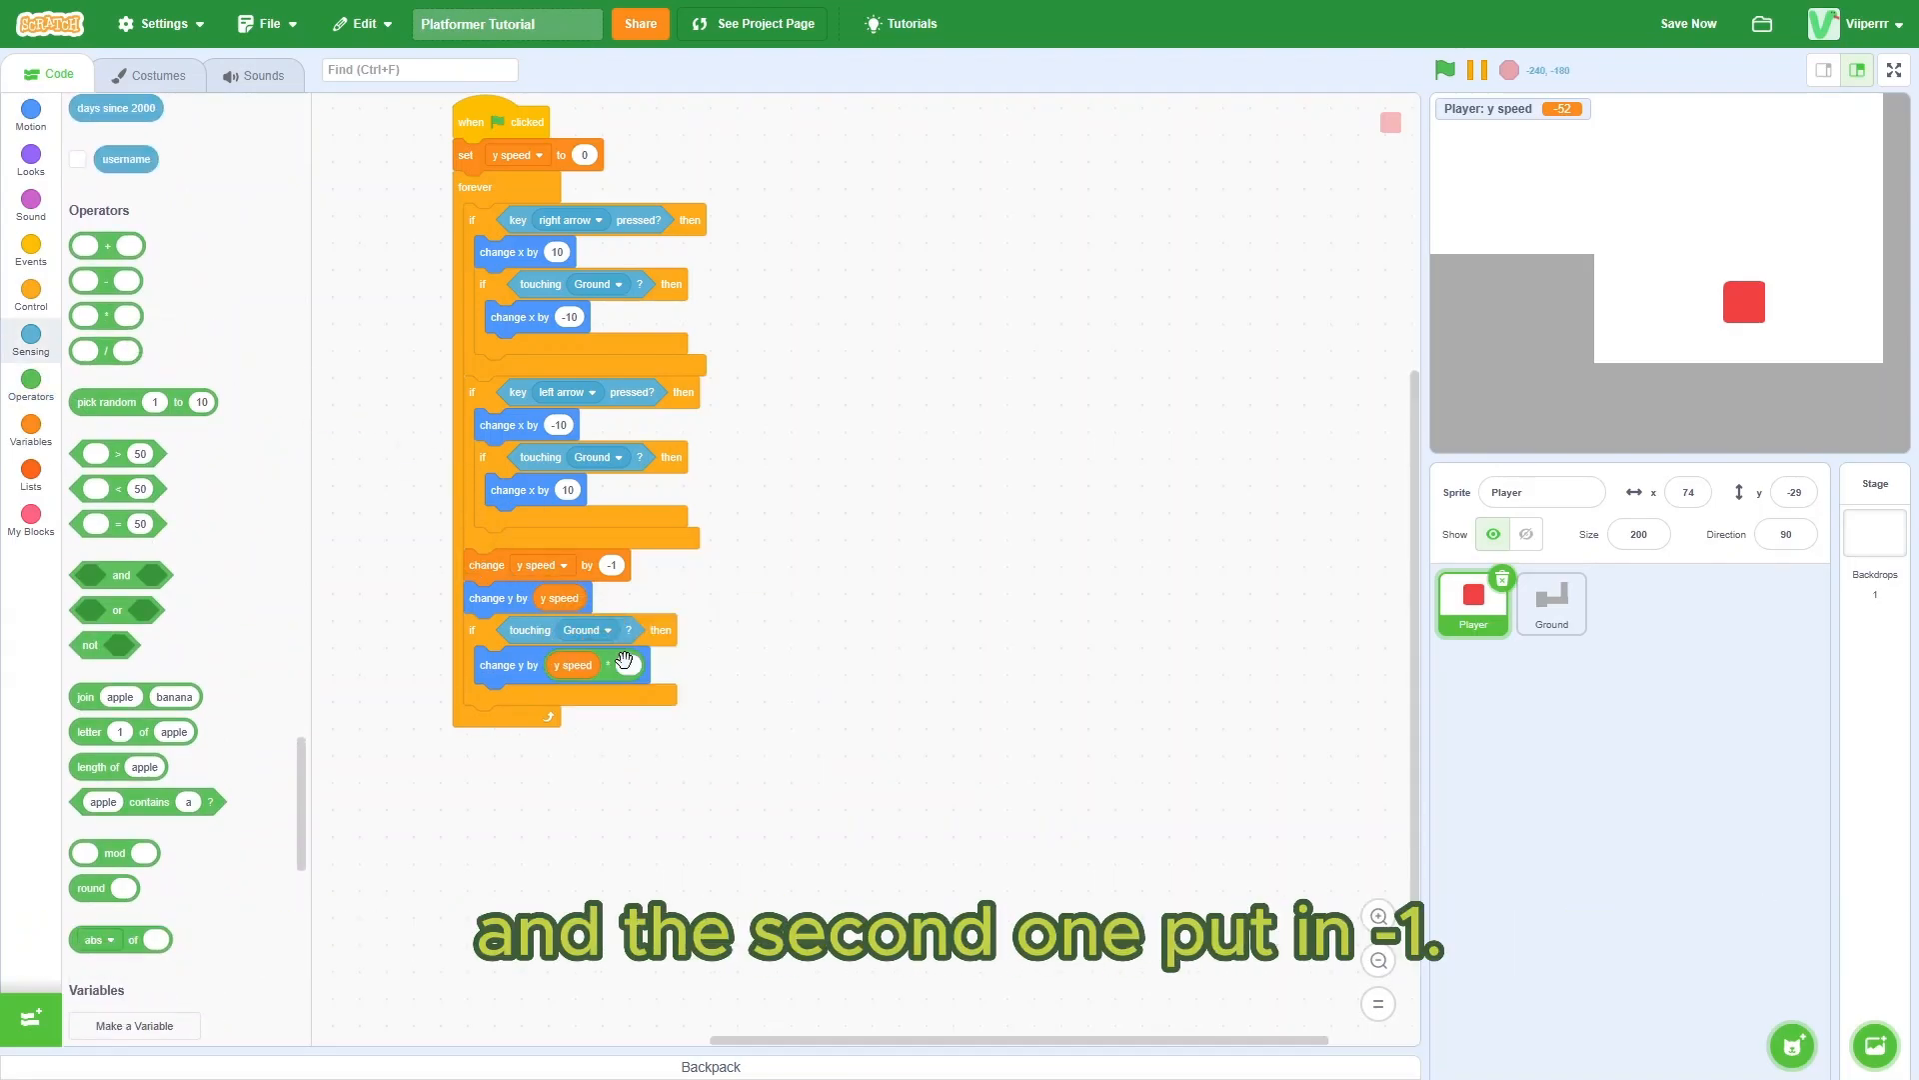
pyautogui.click(624, 664)
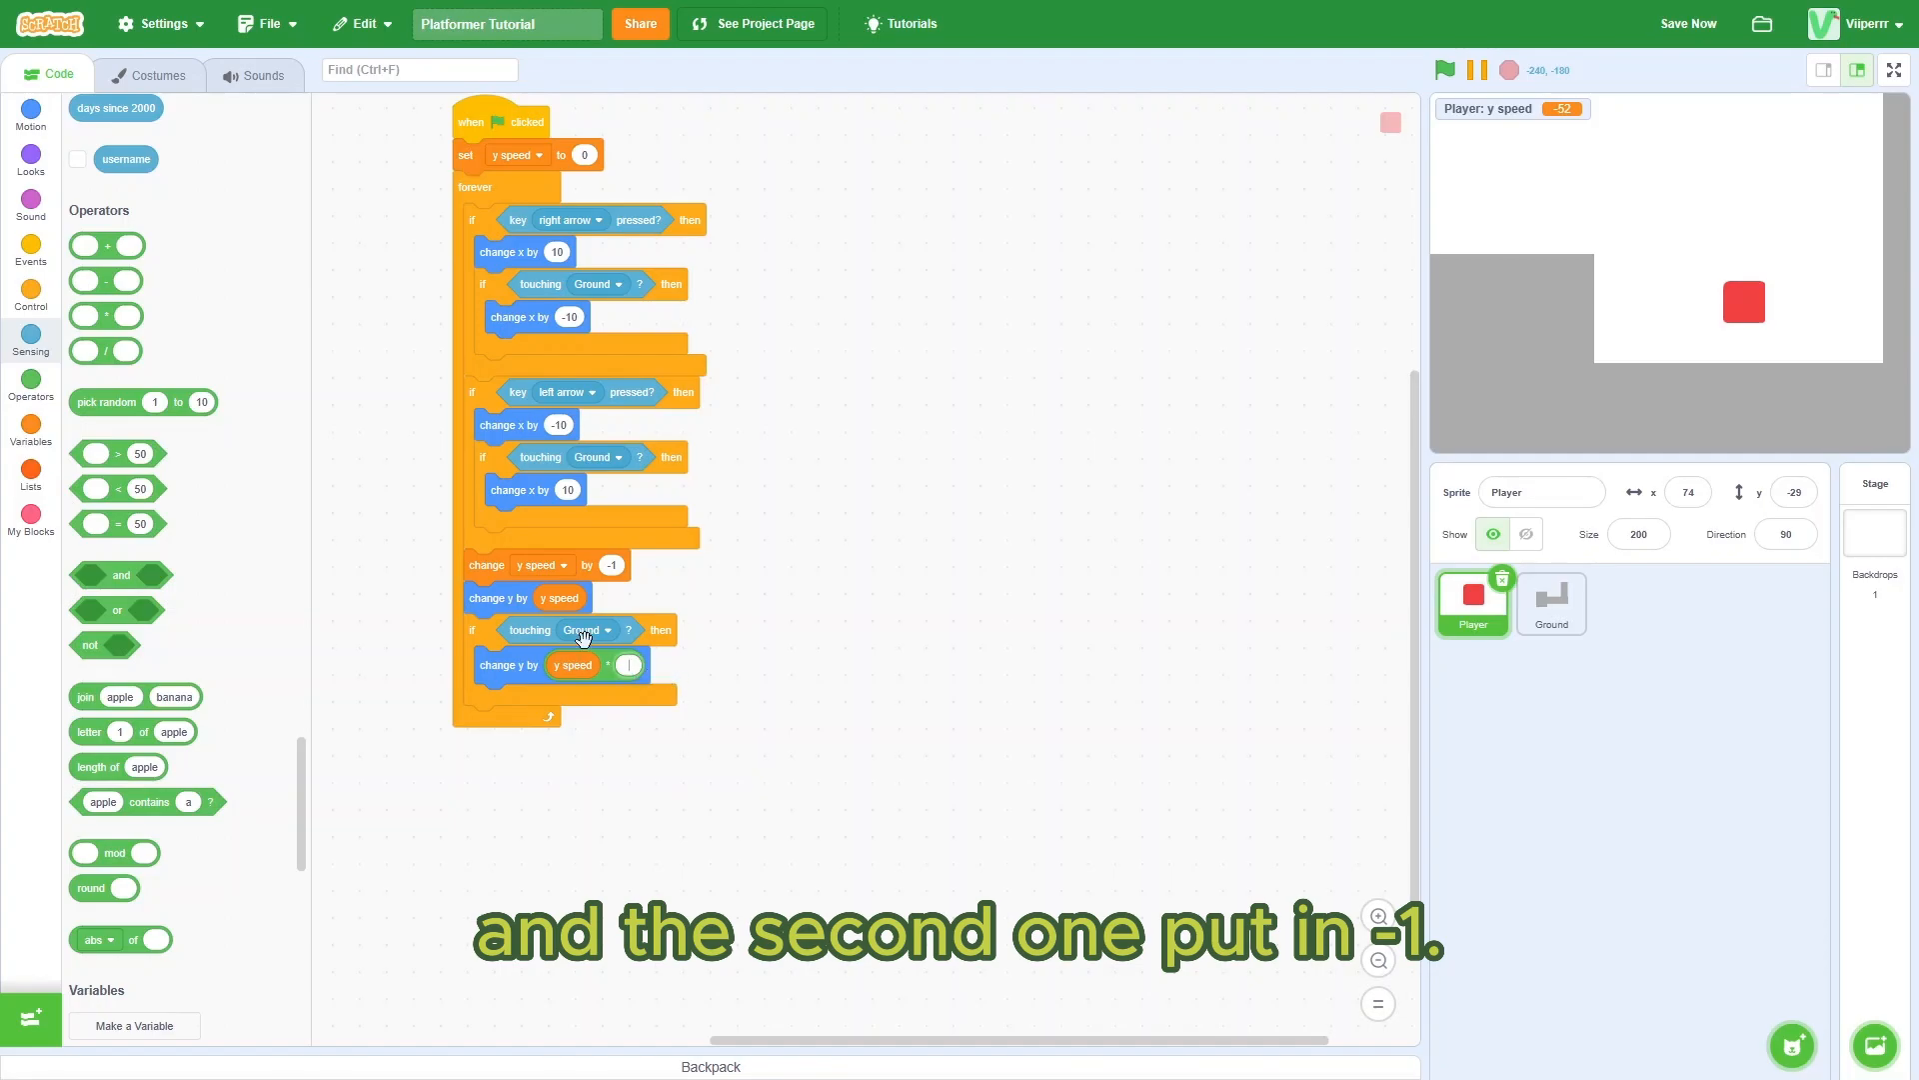
pyautogui.write('-1')
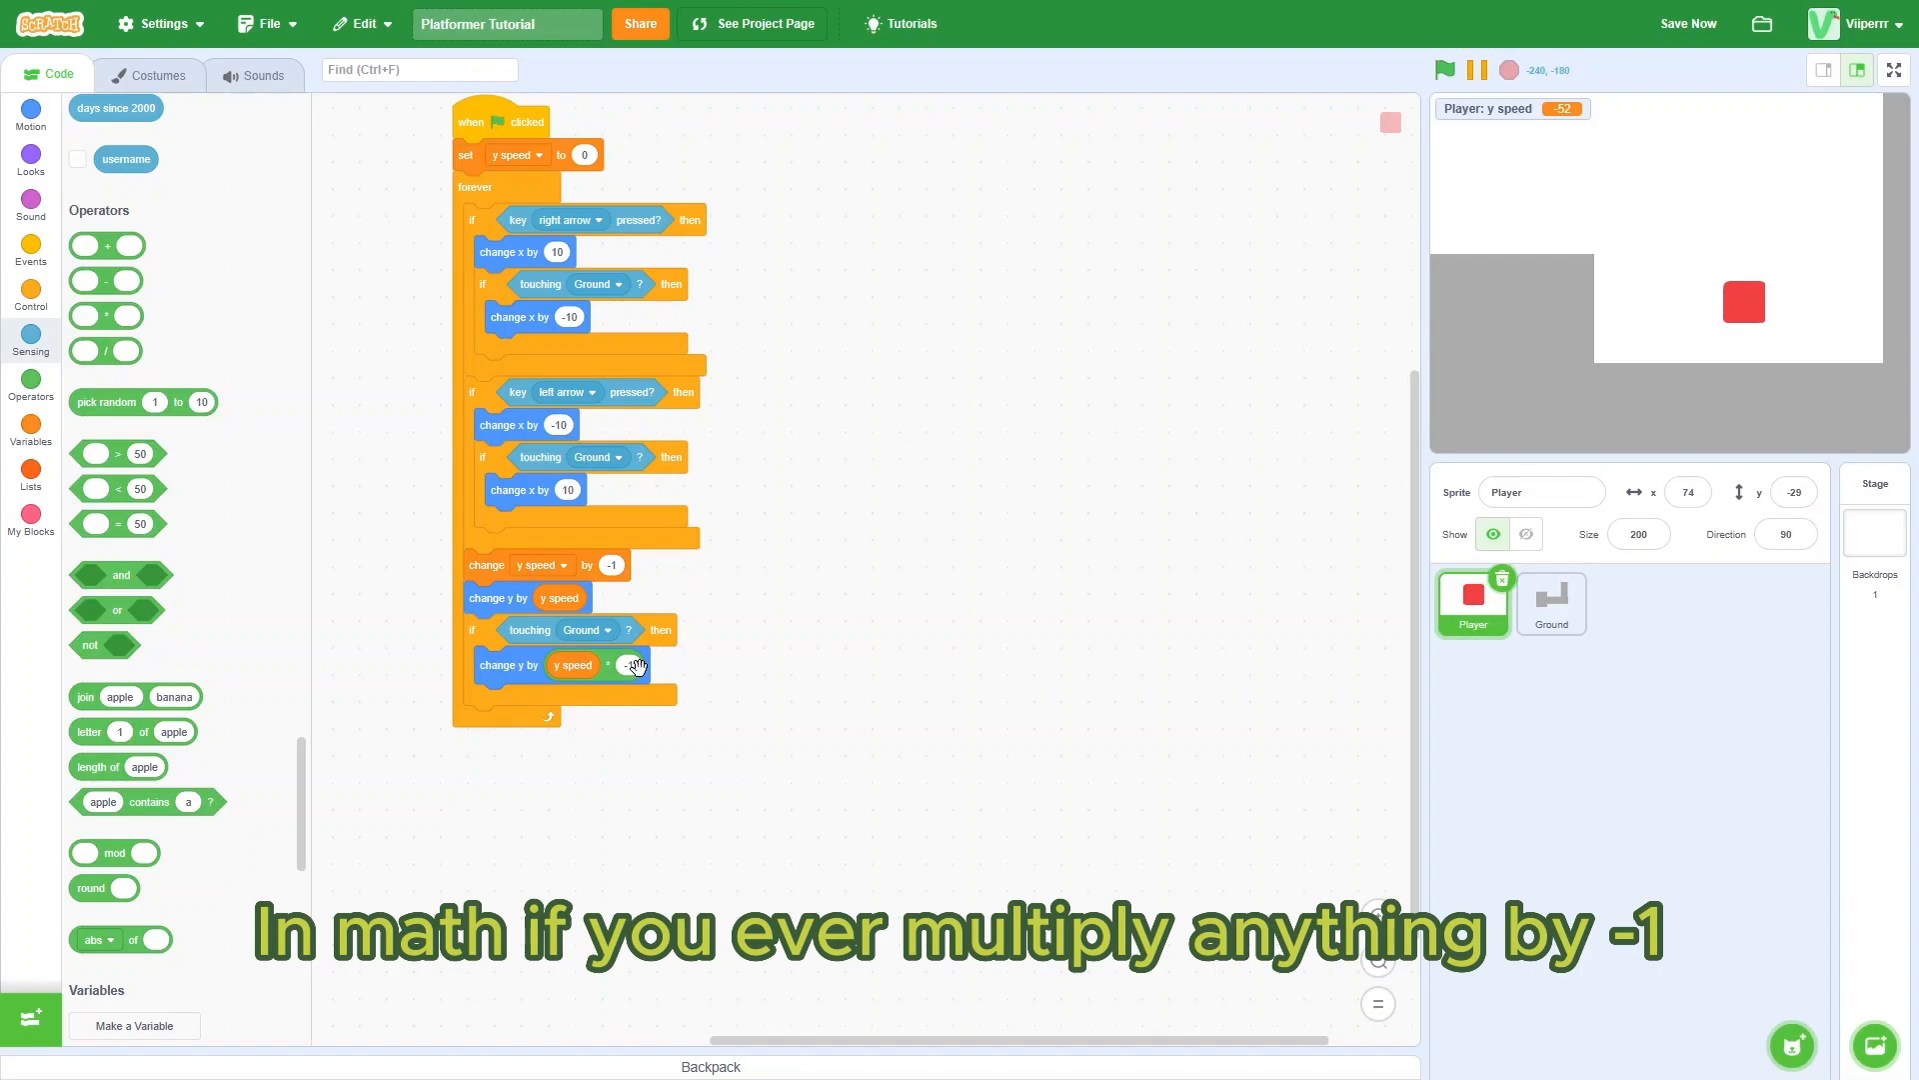
pyautogui.moveTo(628, 656)
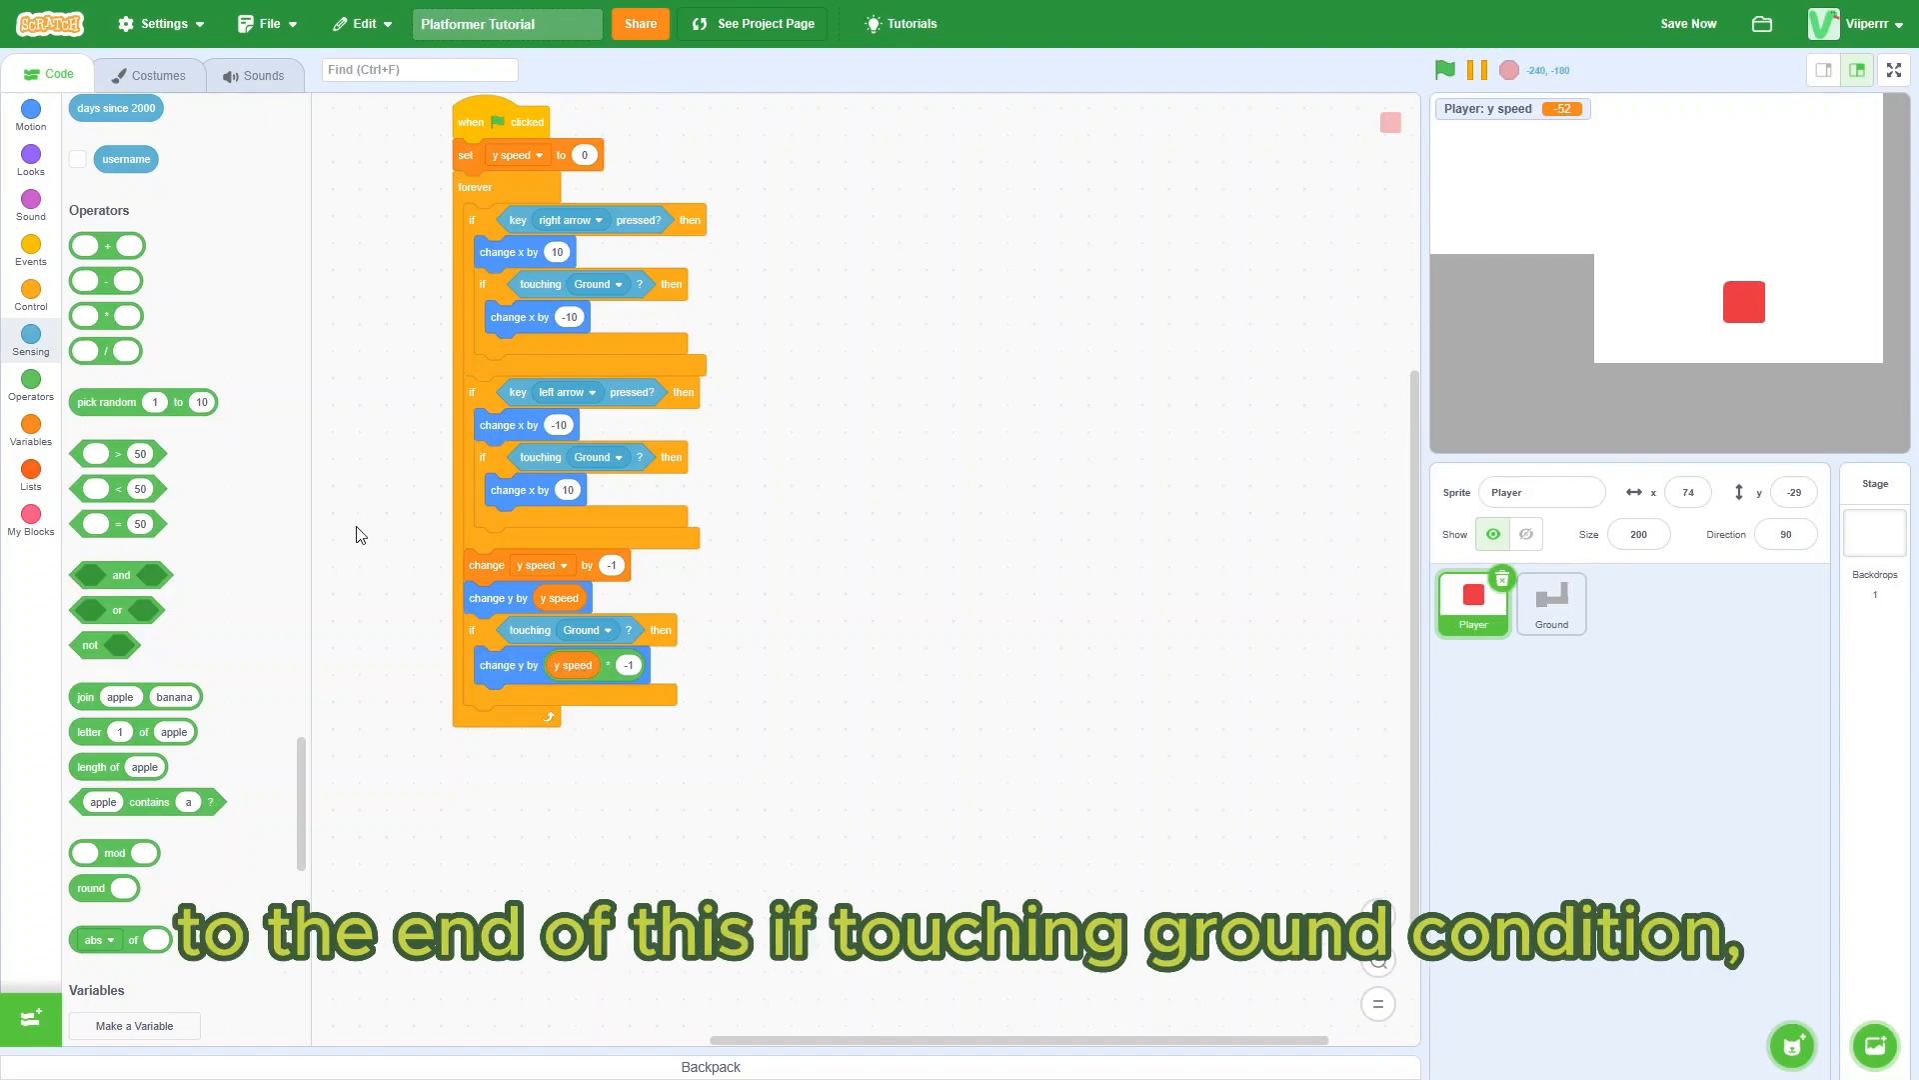
pyautogui.click(31, 418)
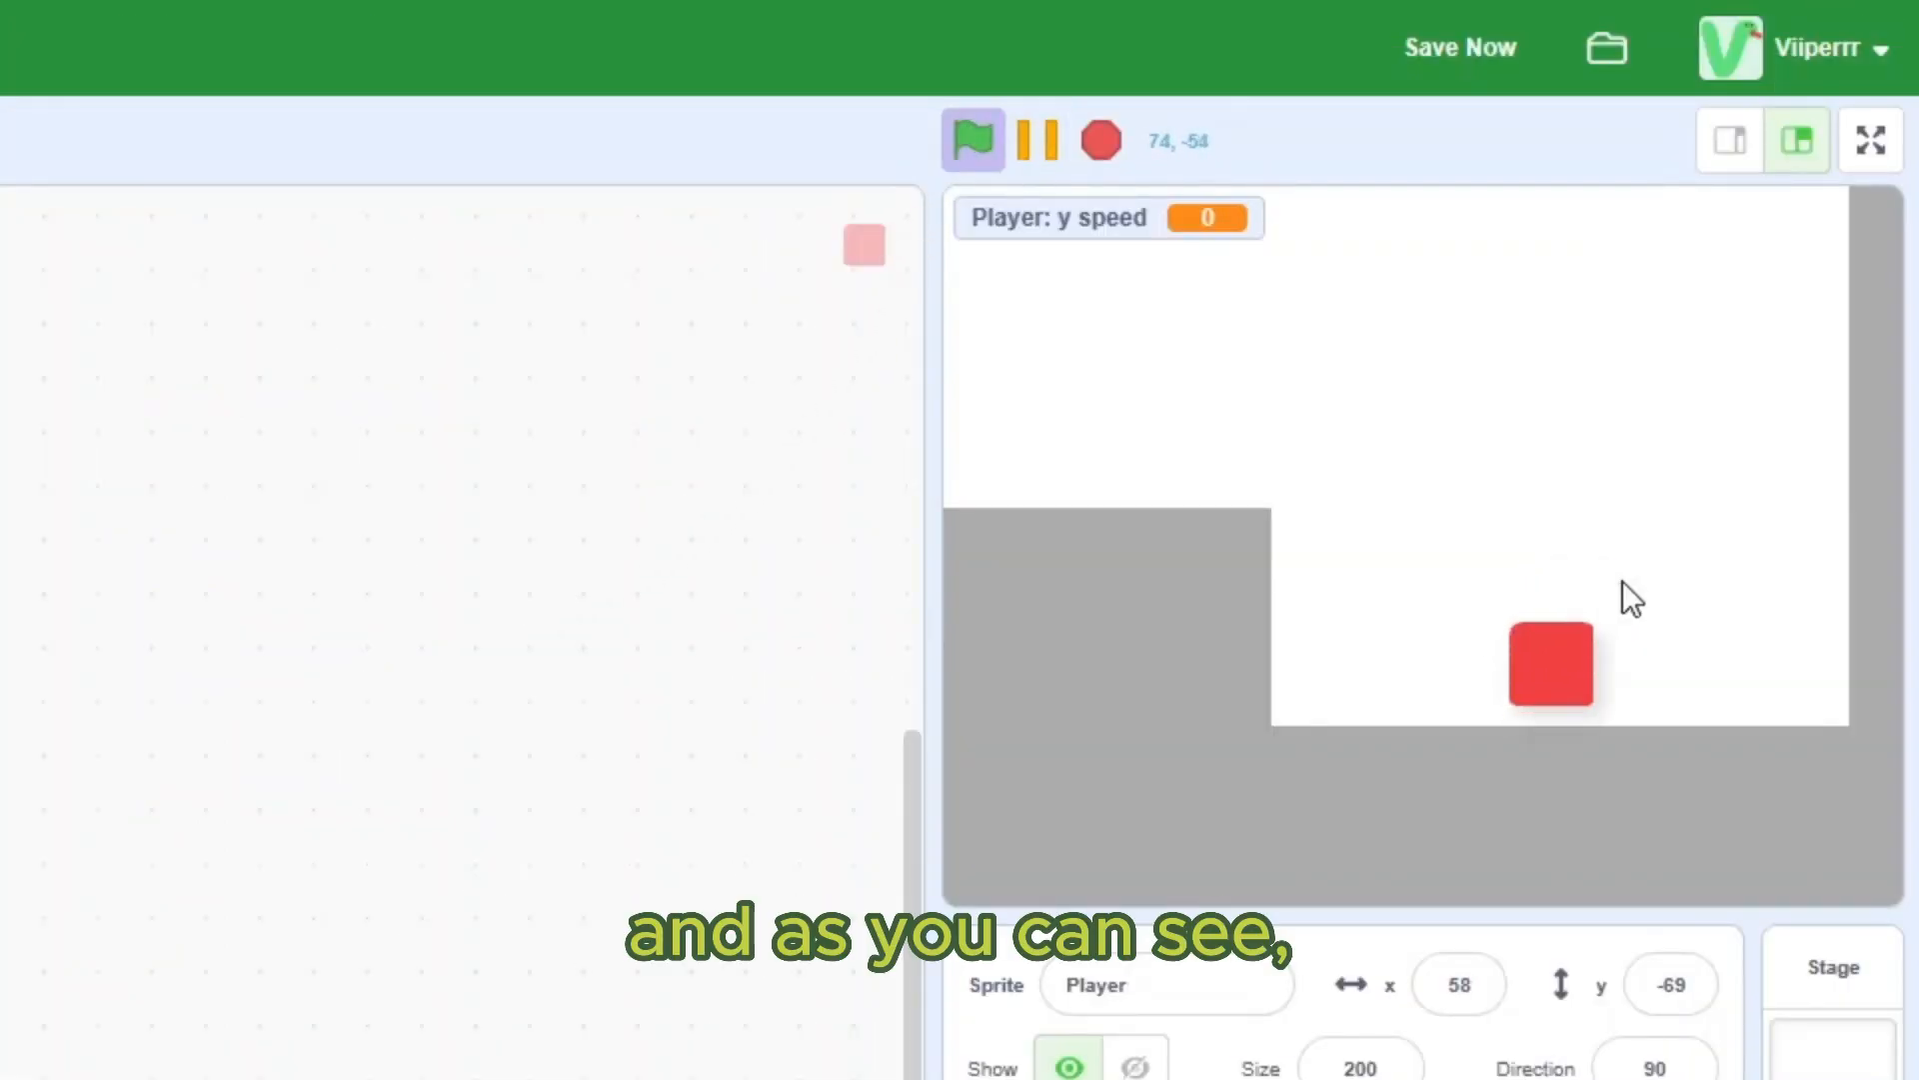
# Step: Run the project to test the ground bounce
pyautogui.click(1459, 47)
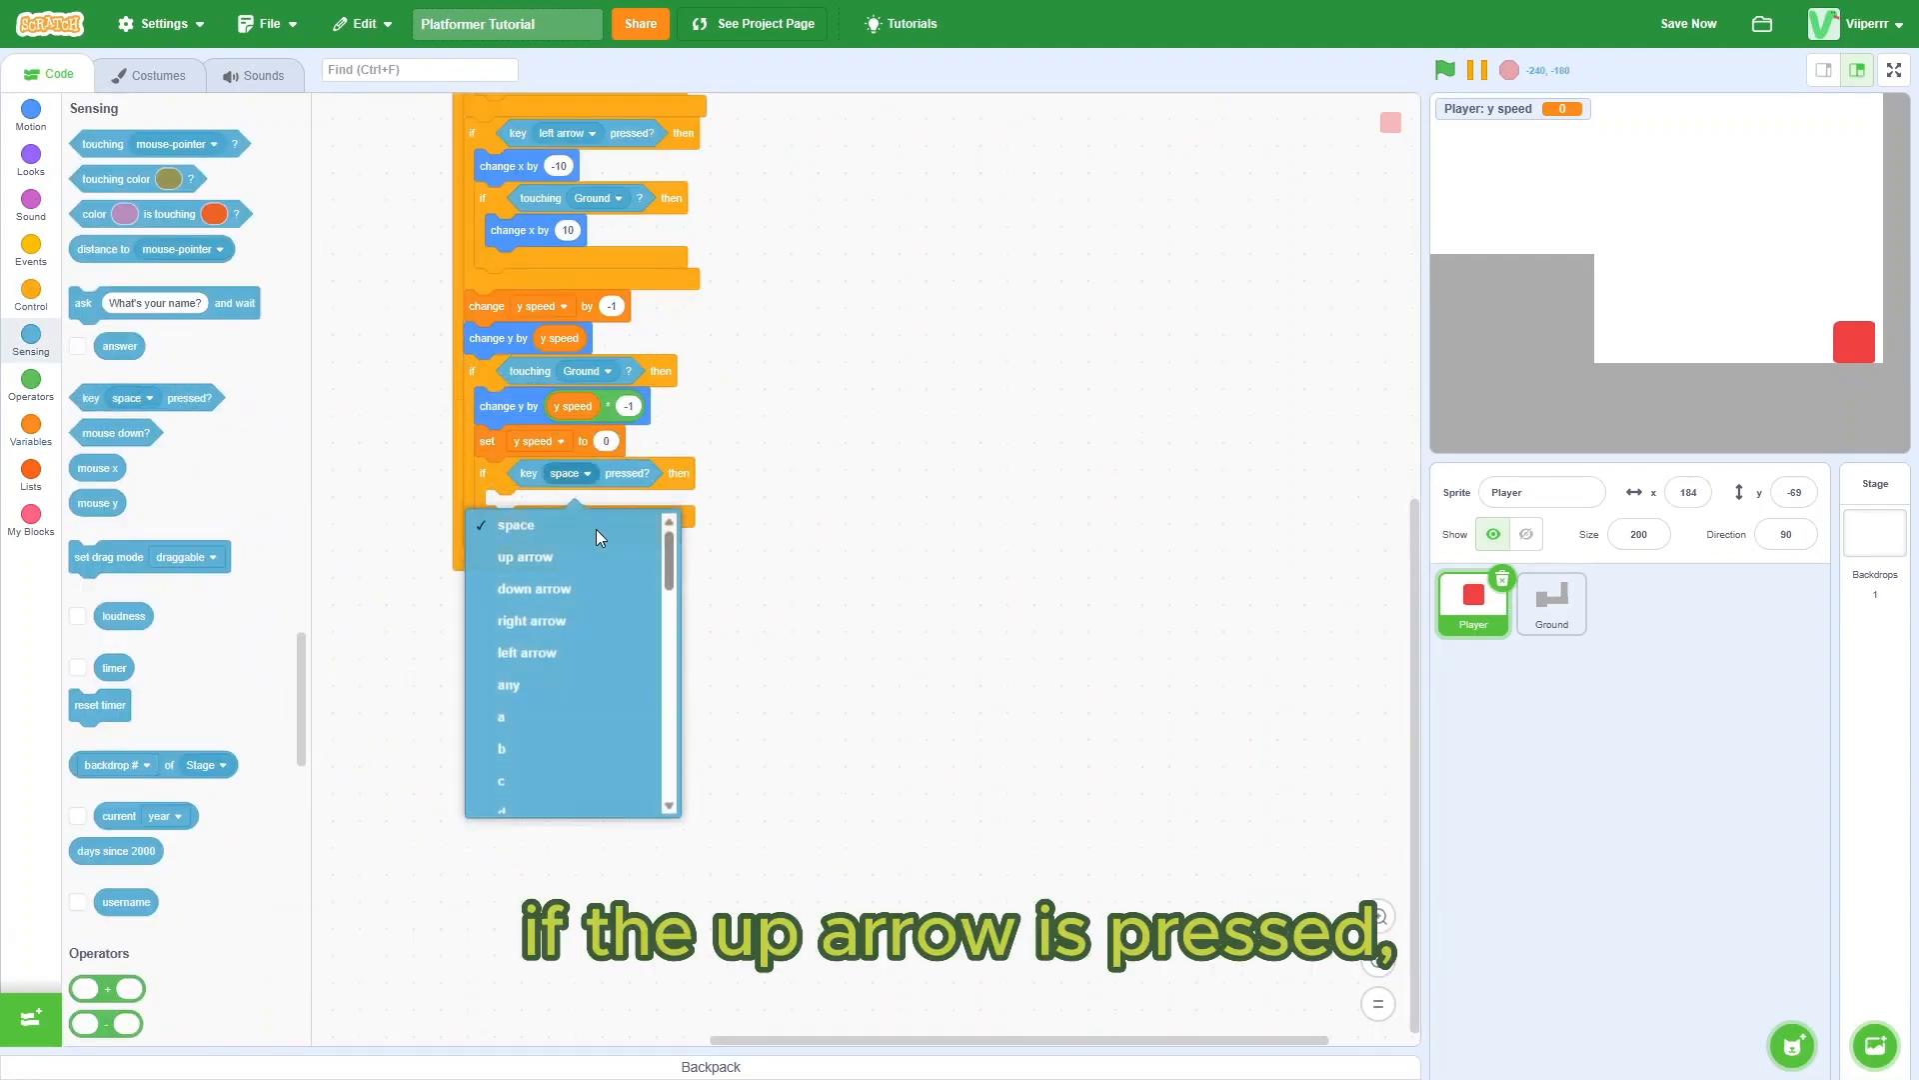
# Step: Set the key check to up arrow and move the Player higher on the stage
pyautogui.click(524, 557)
pyautogui.write('16')
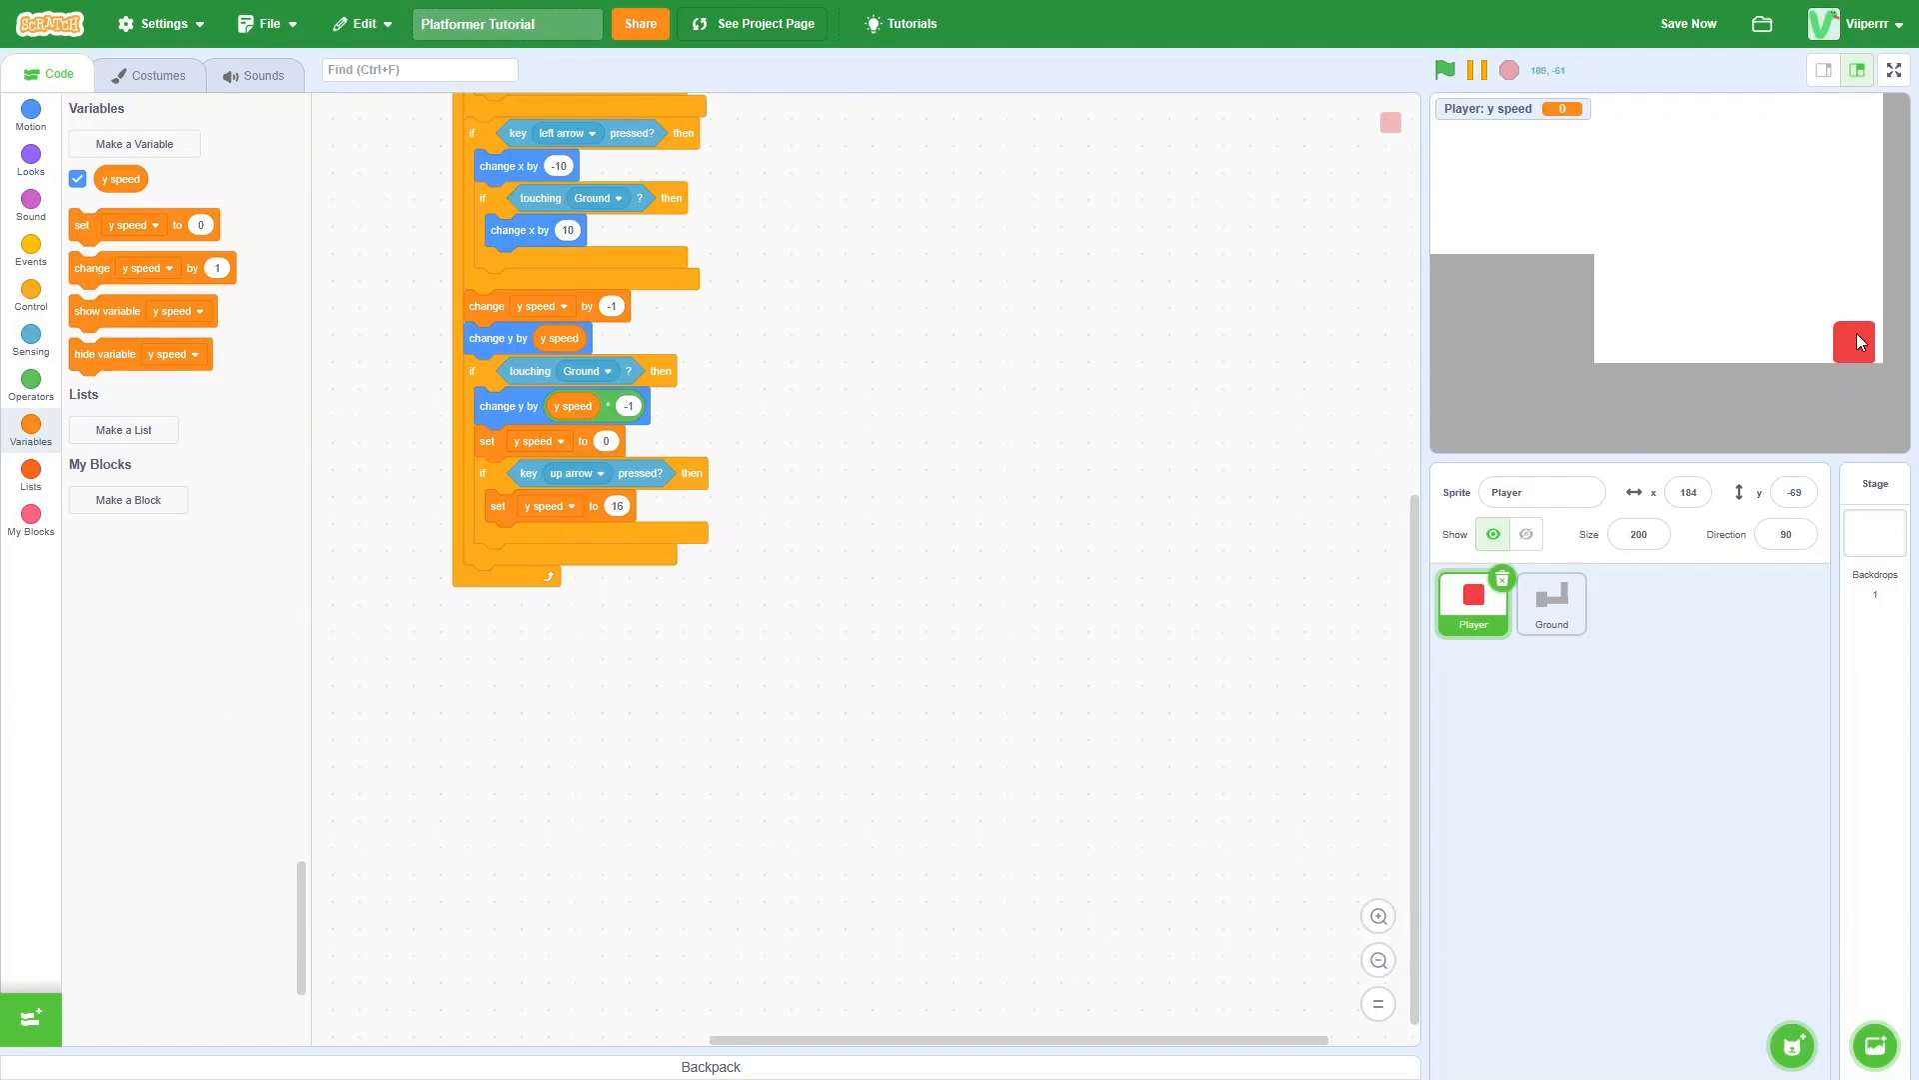
pyautogui.moveTo(1854, 342); pyautogui.dragTo(1821, 249)
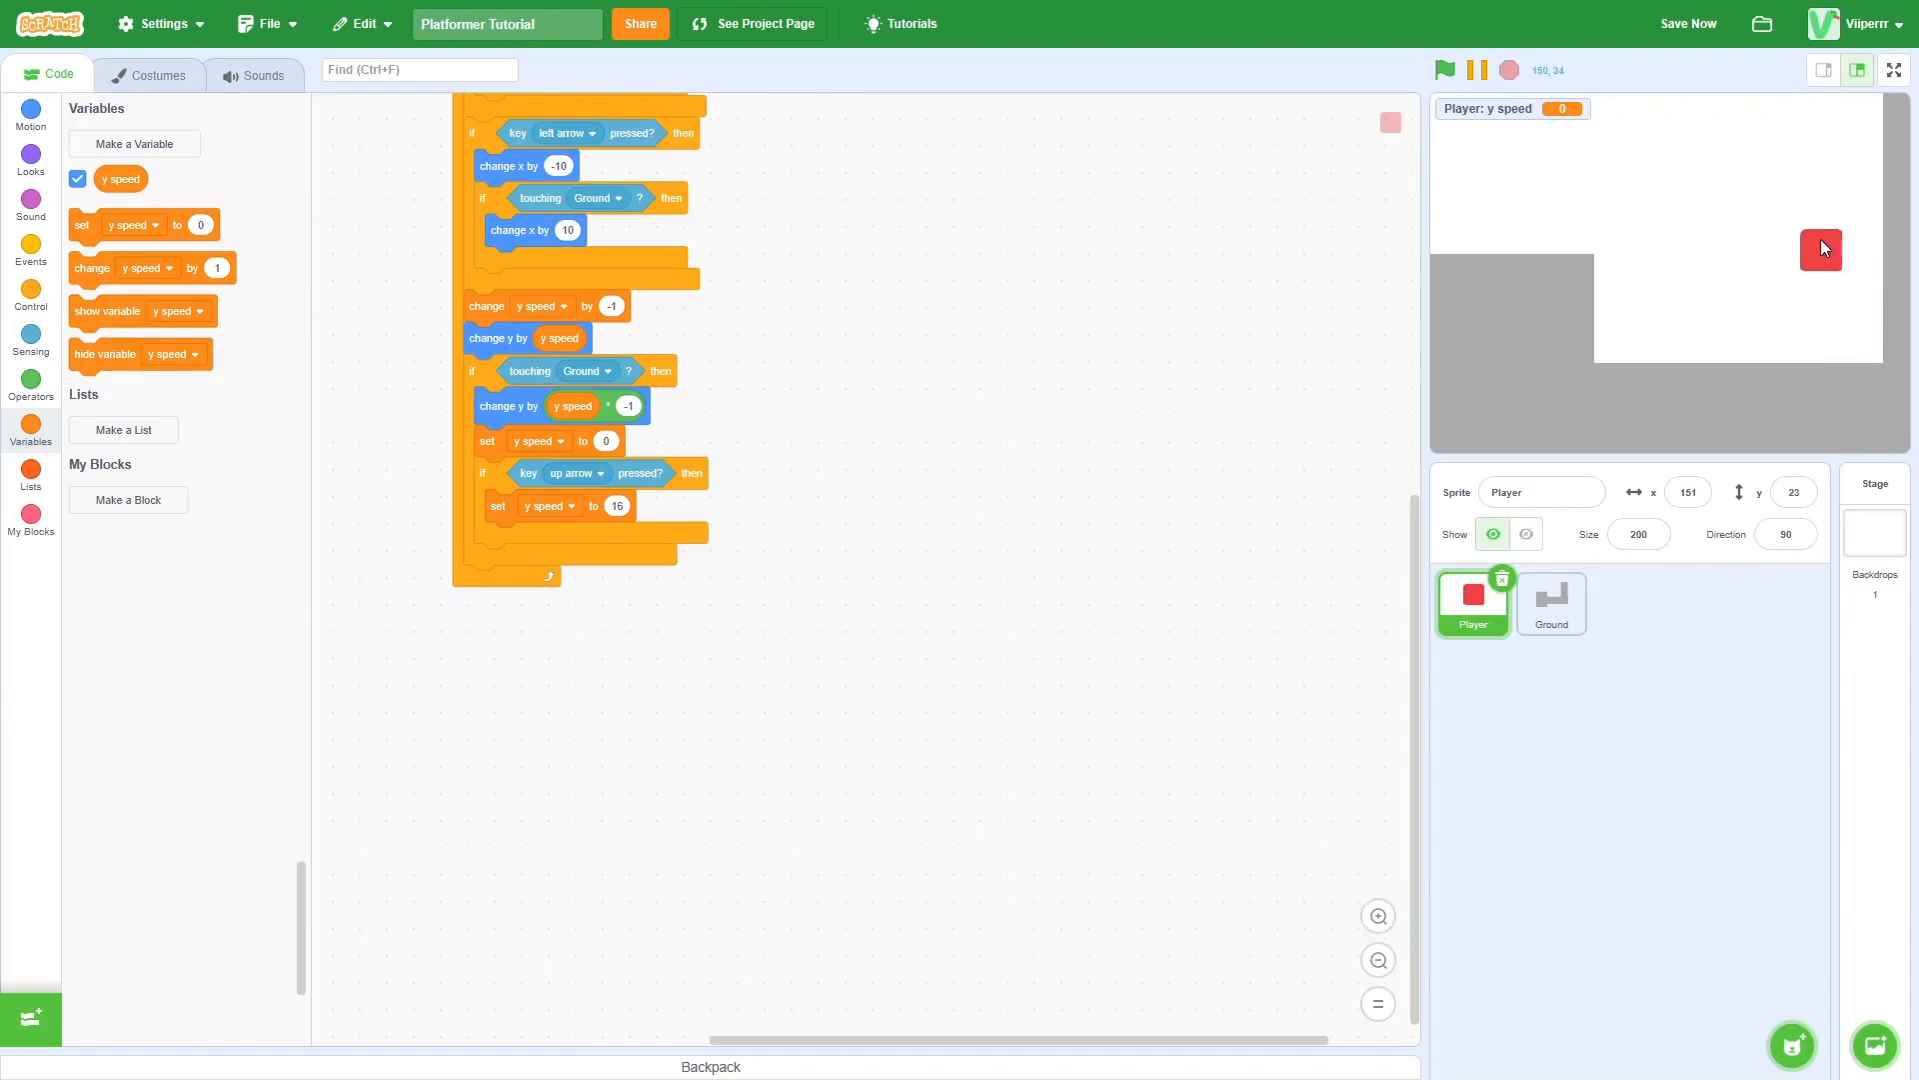